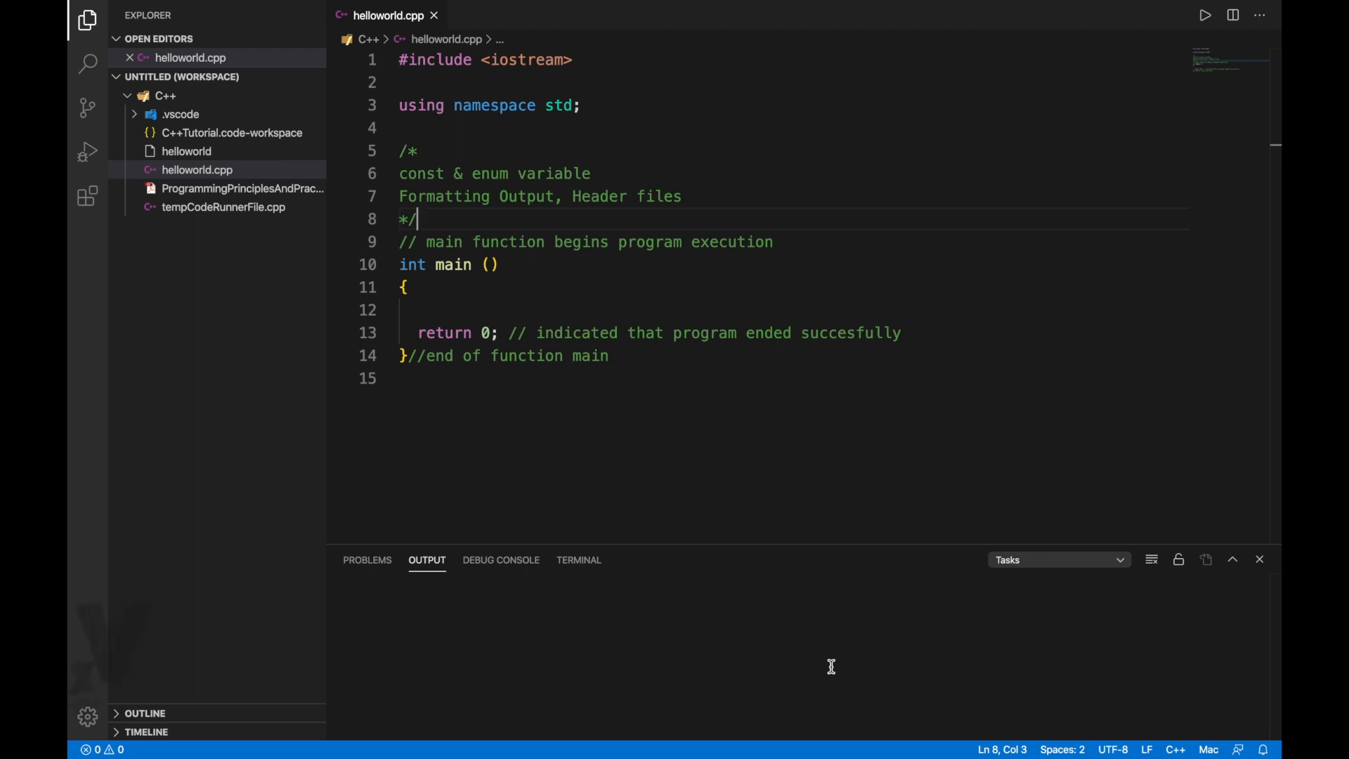
pyautogui.moveTo(560, 212)
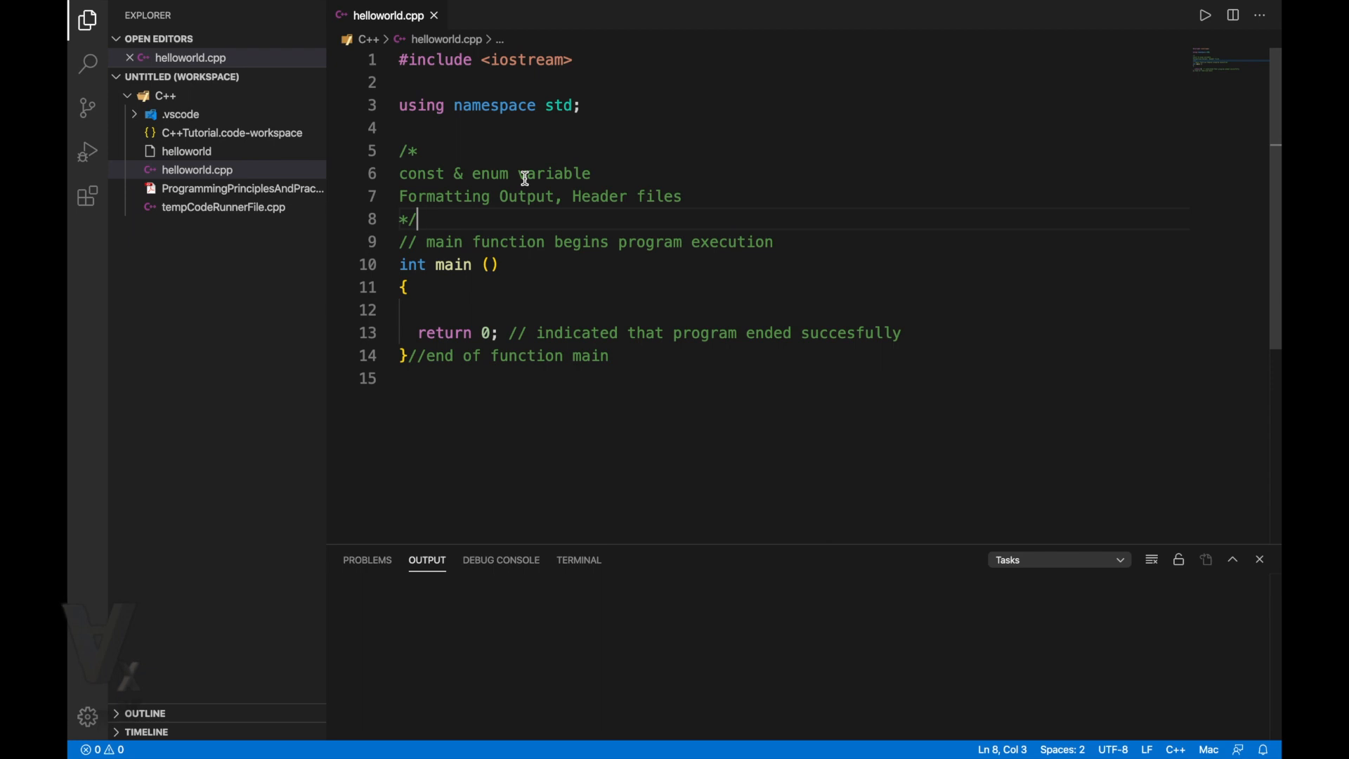
pyautogui.moveTo(547, 196)
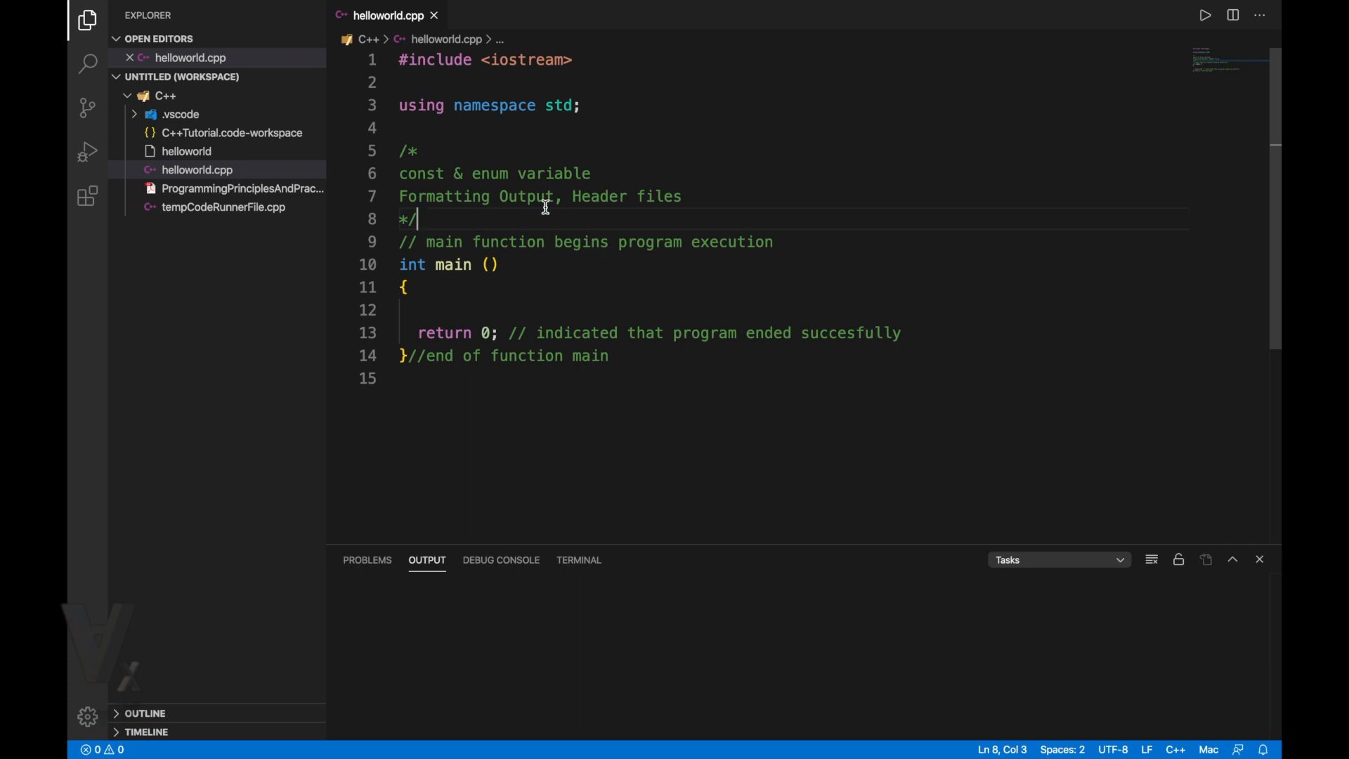
pyautogui.moveTo(440, 294)
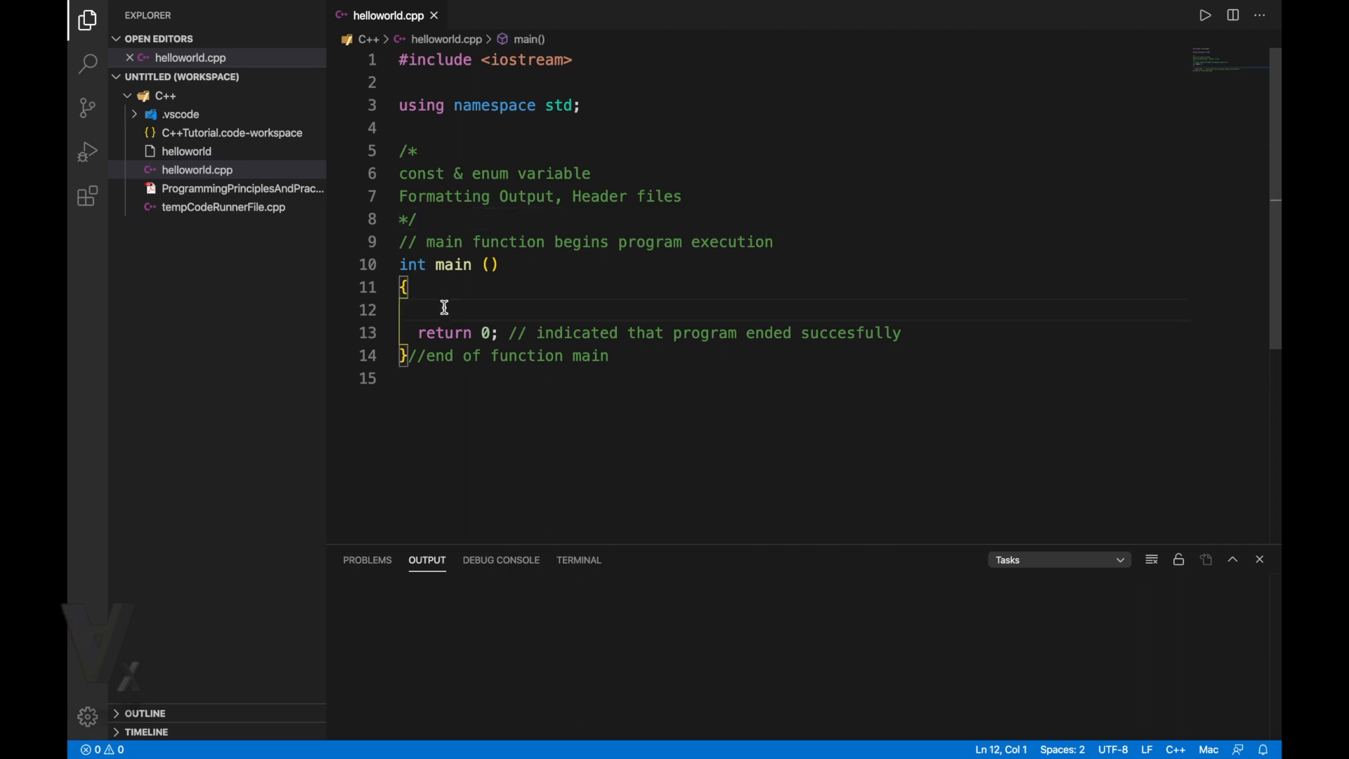
# Declare const int x = 3 on a new line at the start of main.
pyautogui.press('enter')
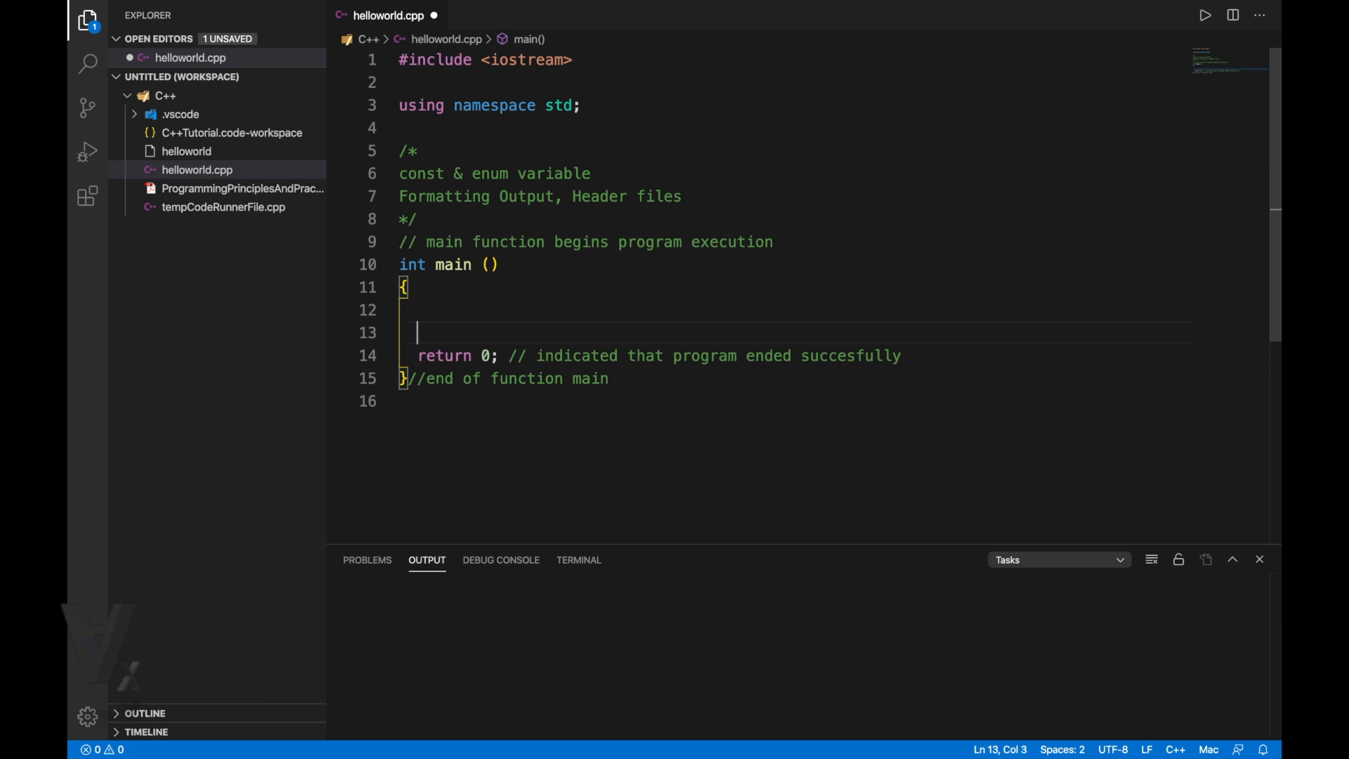
pyautogui.write('c')
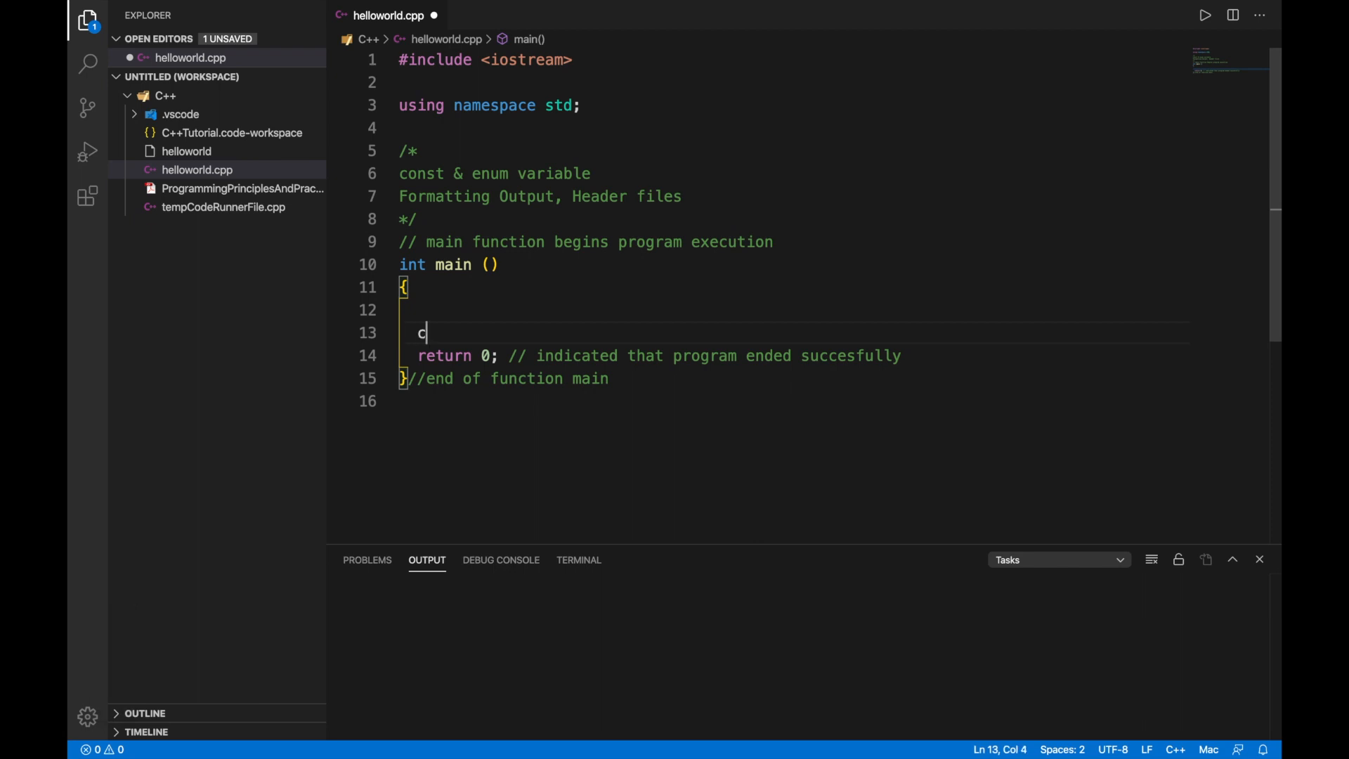
pyautogui.write('onst')
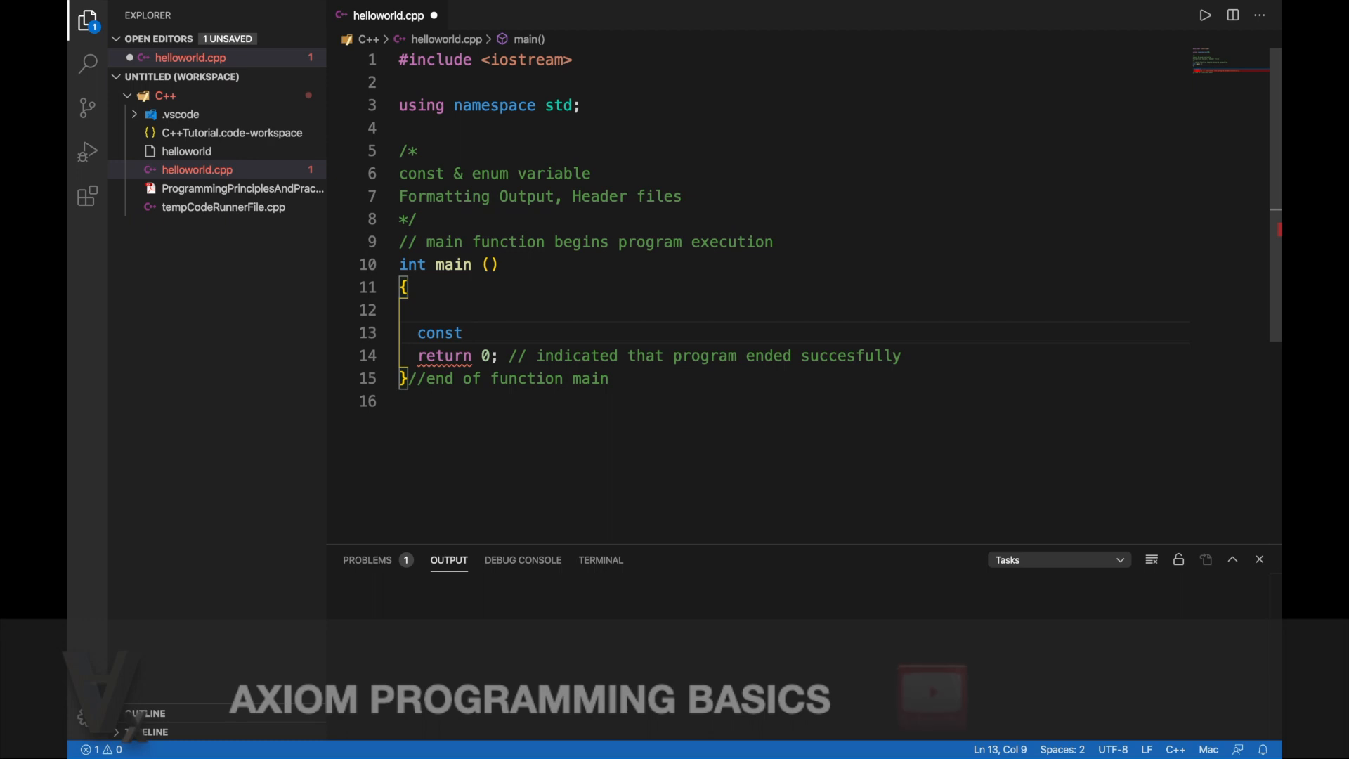
pyautogui.write('int')
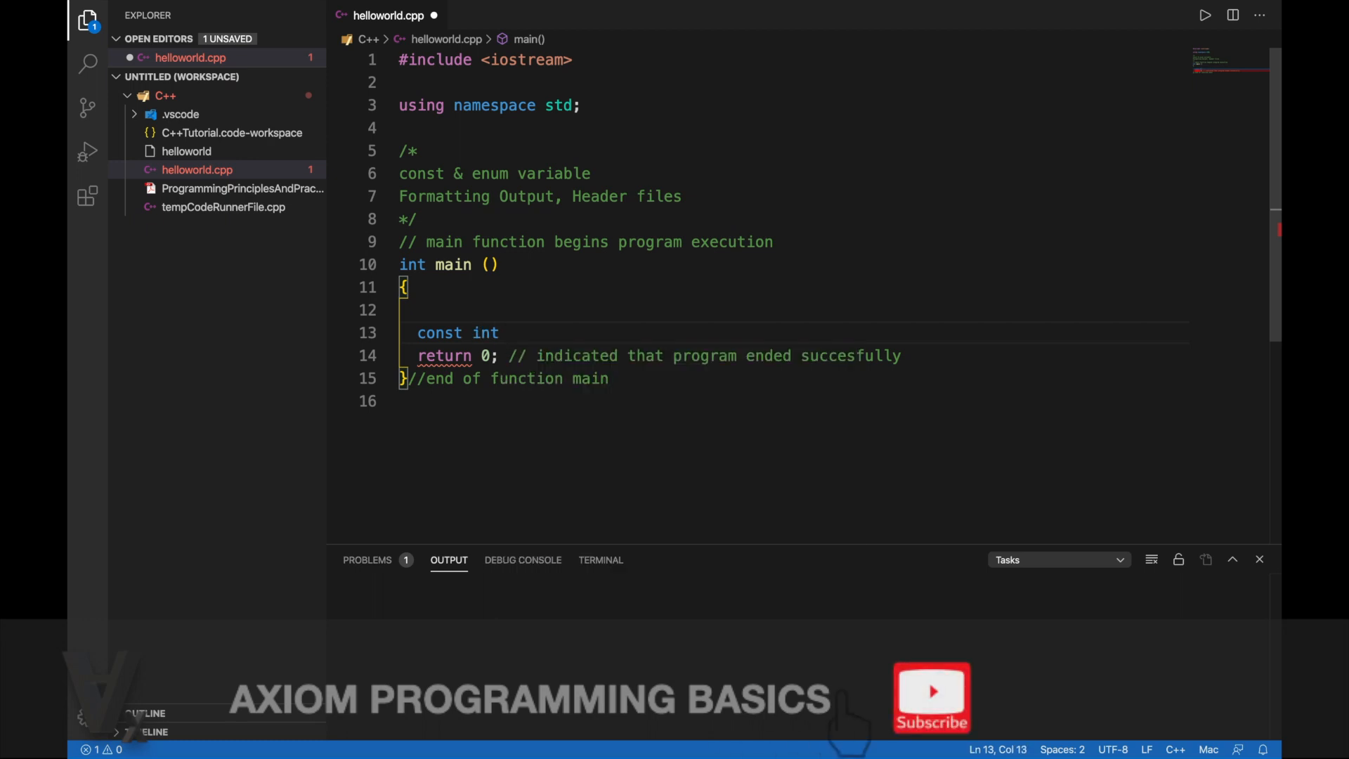
pyautogui.write('x =3')
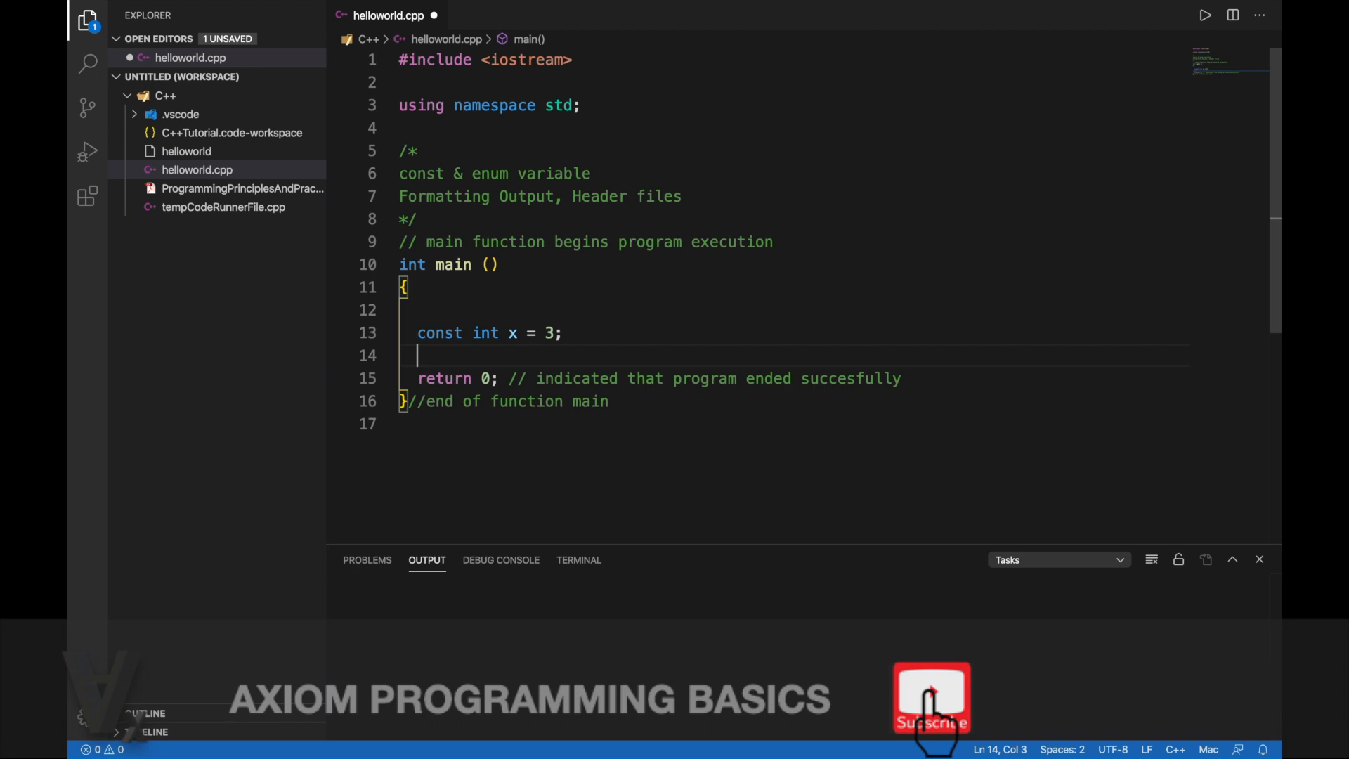
# Add a trial reassignment x = 4; to show the error, then delete it.
pyautogui.write('x = 4')
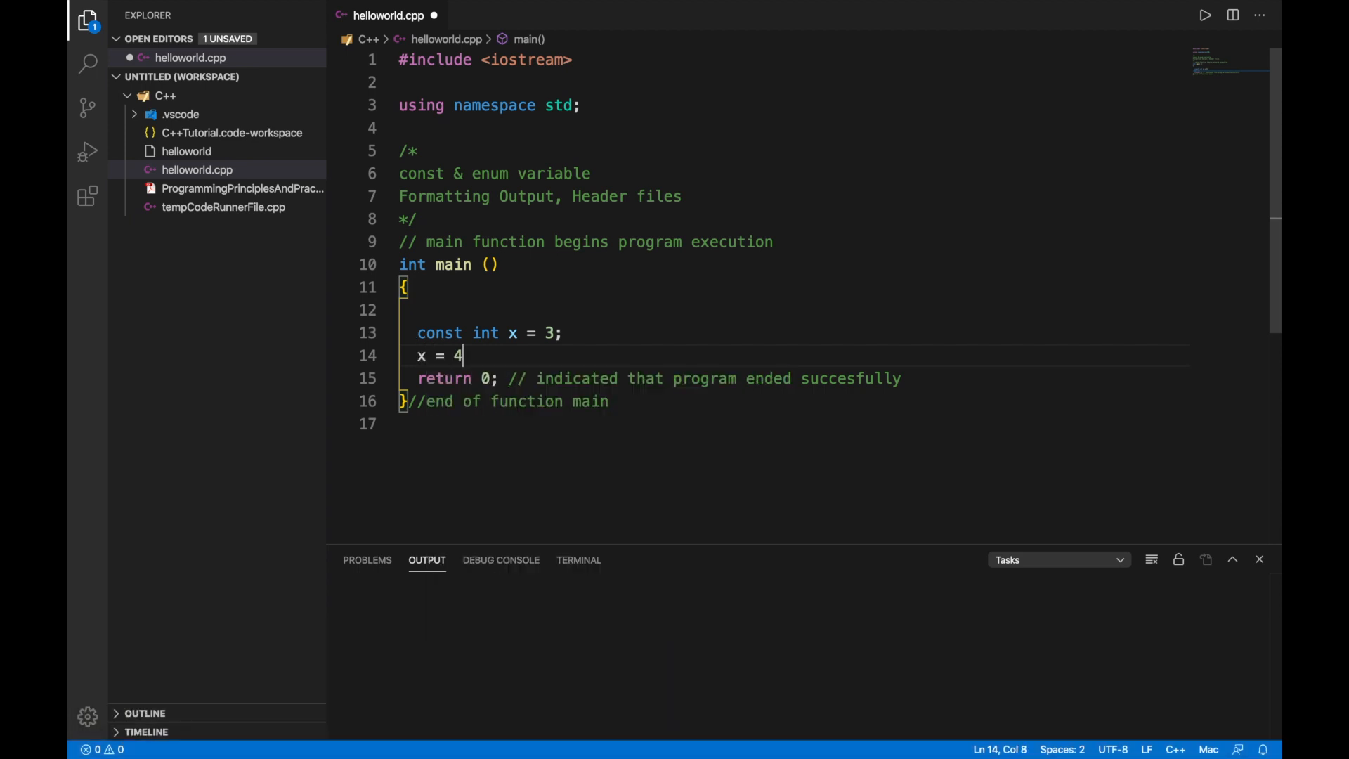
pyautogui.write(';')
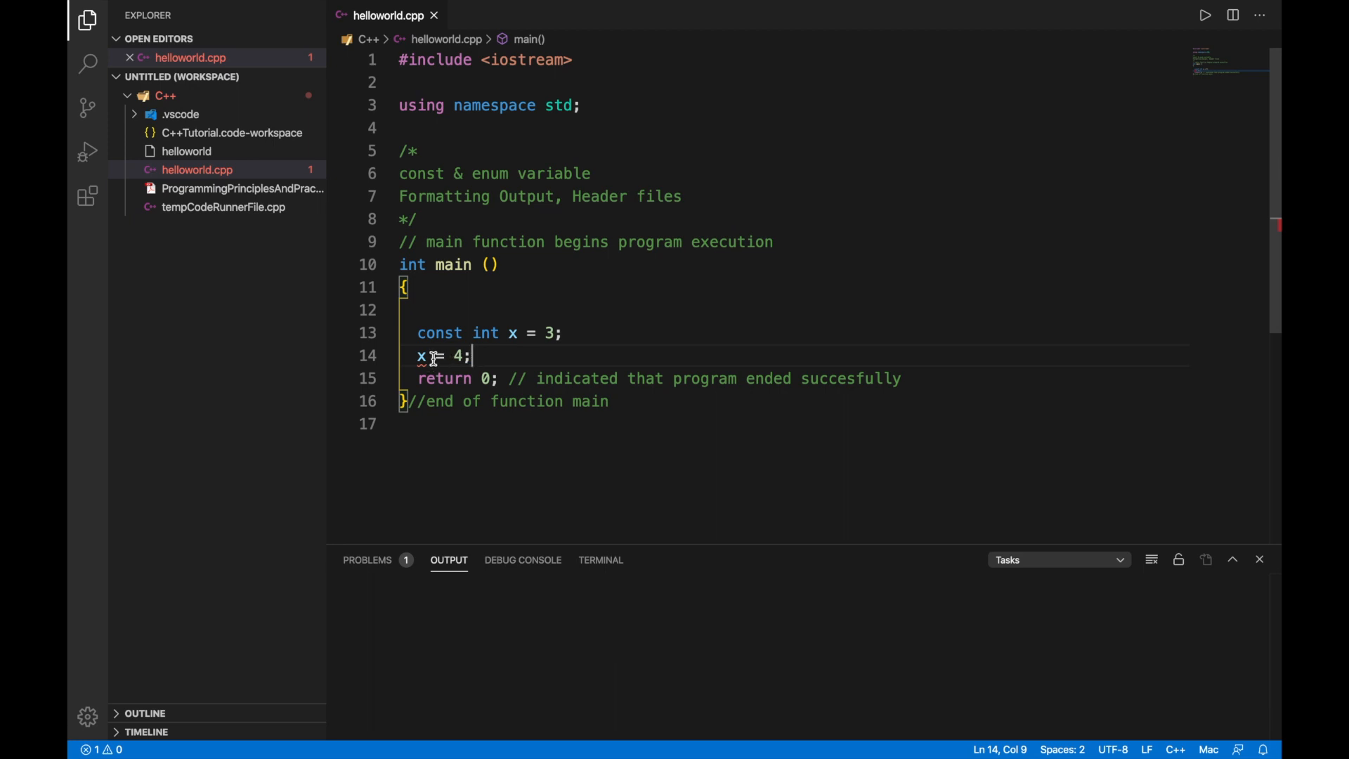
pyautogui.moveTo(420, 357)
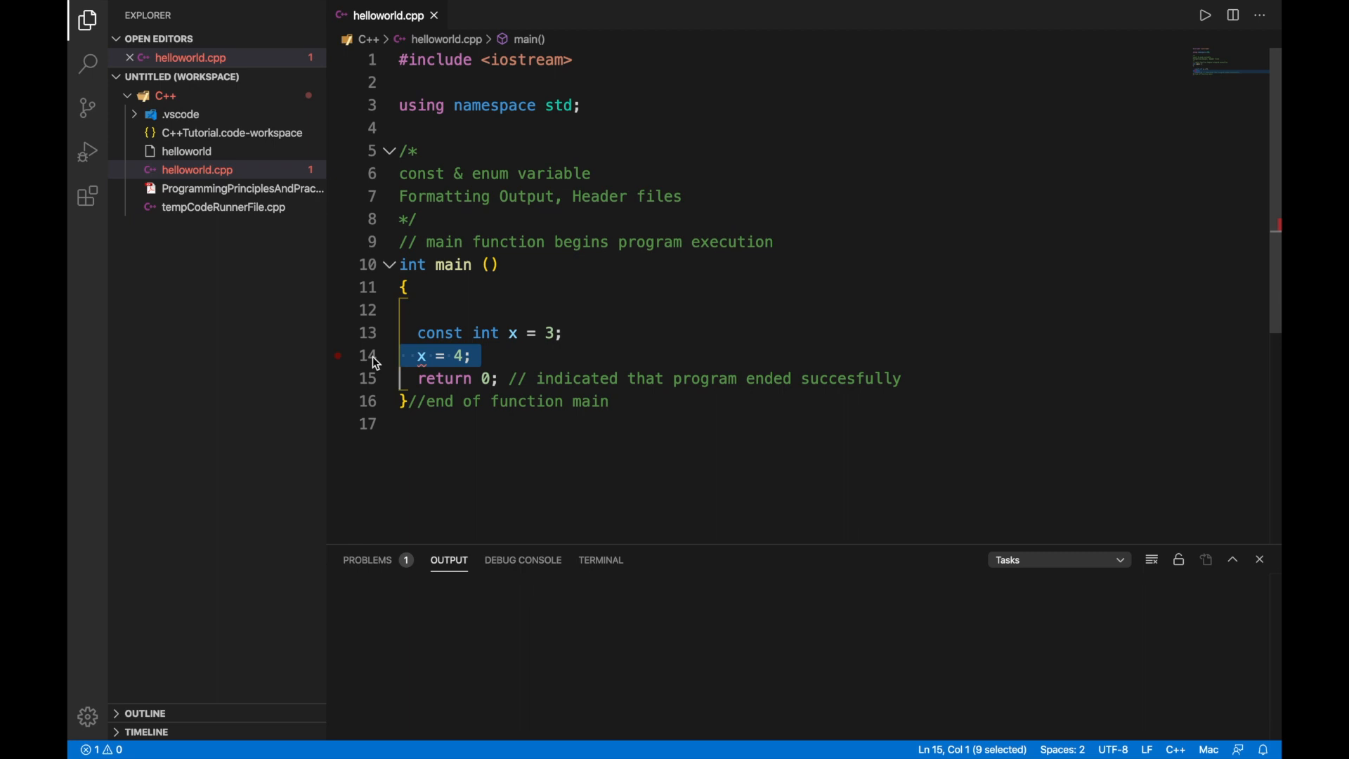
pyautogui.press('Delete')
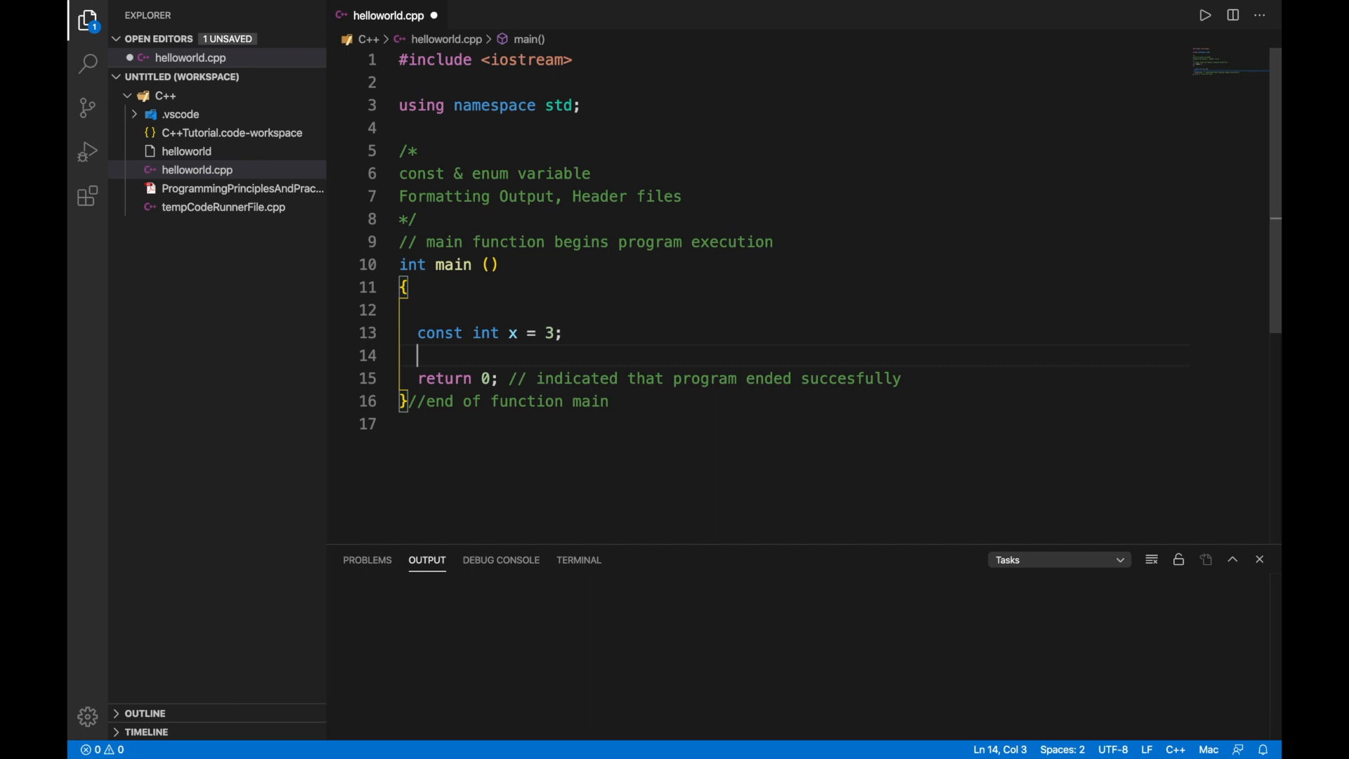
# Type enum MONTH {Jan, Feb, Mar, Apr, May, Jun, Jul, Aug, Sep, Oct, Nov, Dec}.
pyautogui.write('enum')
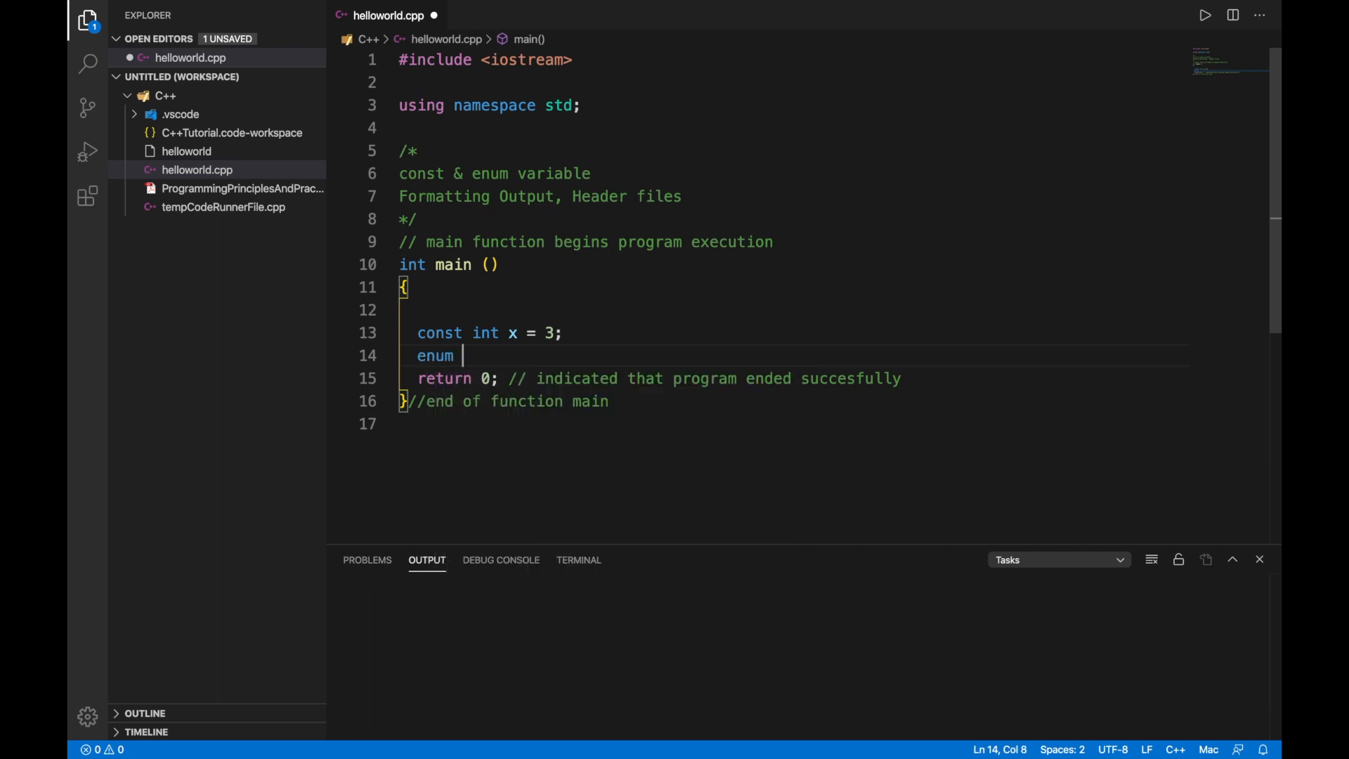
pyautogui.write('MONTH')
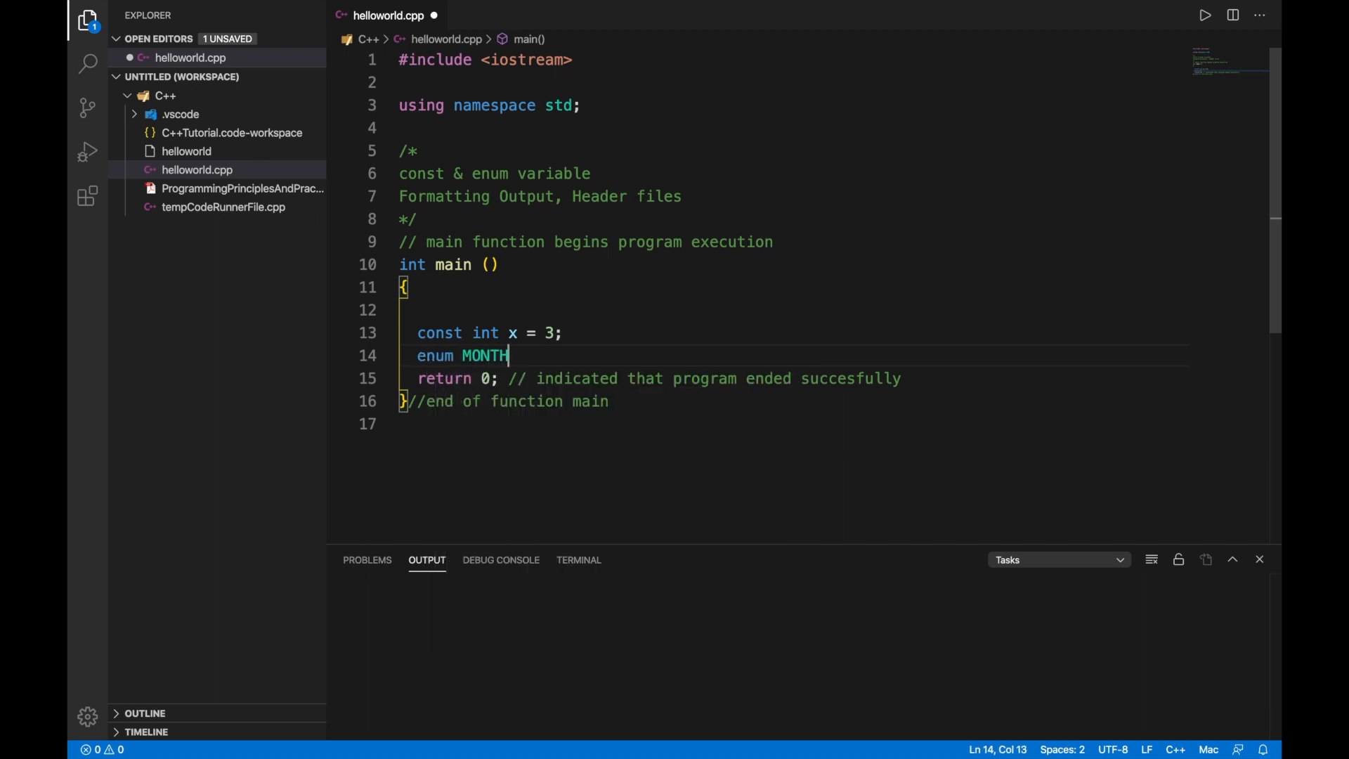
pyautogui.write('{')
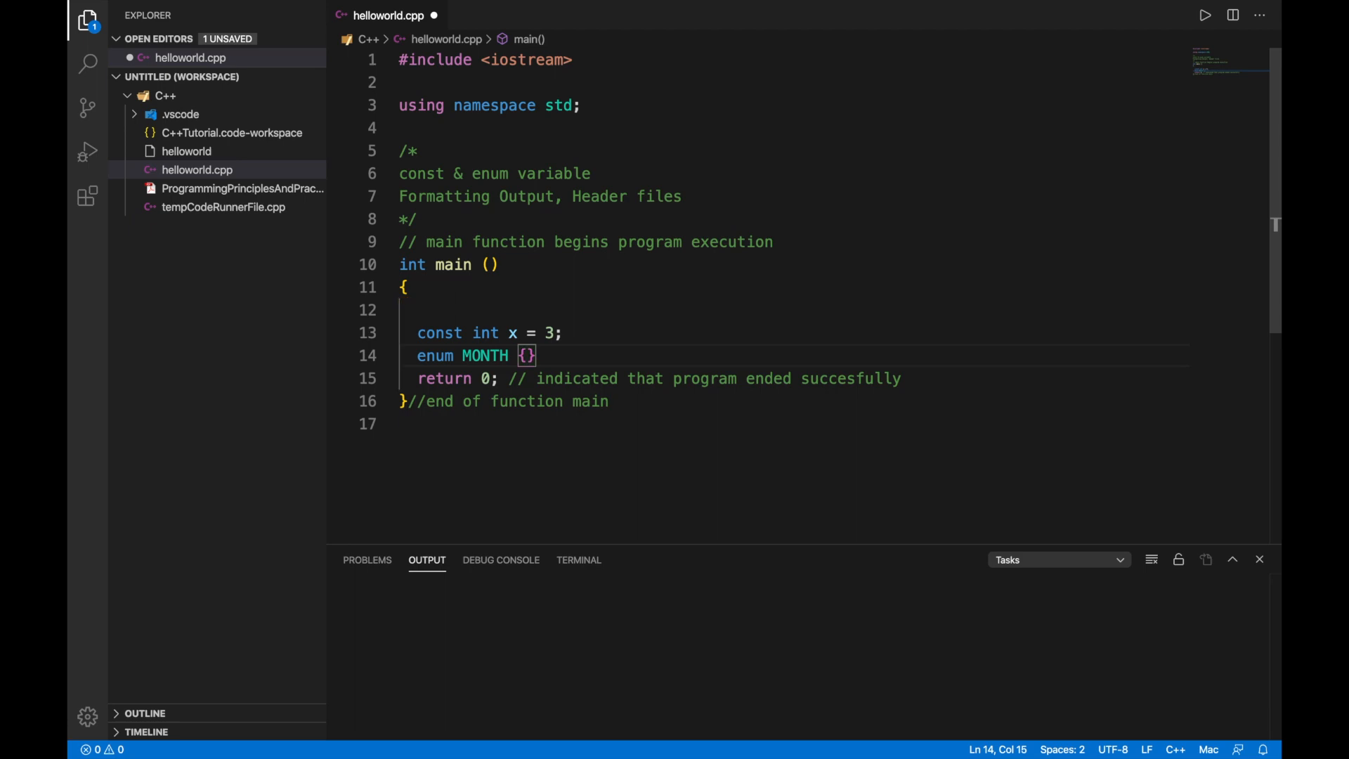
pyautogui.write('Jan')
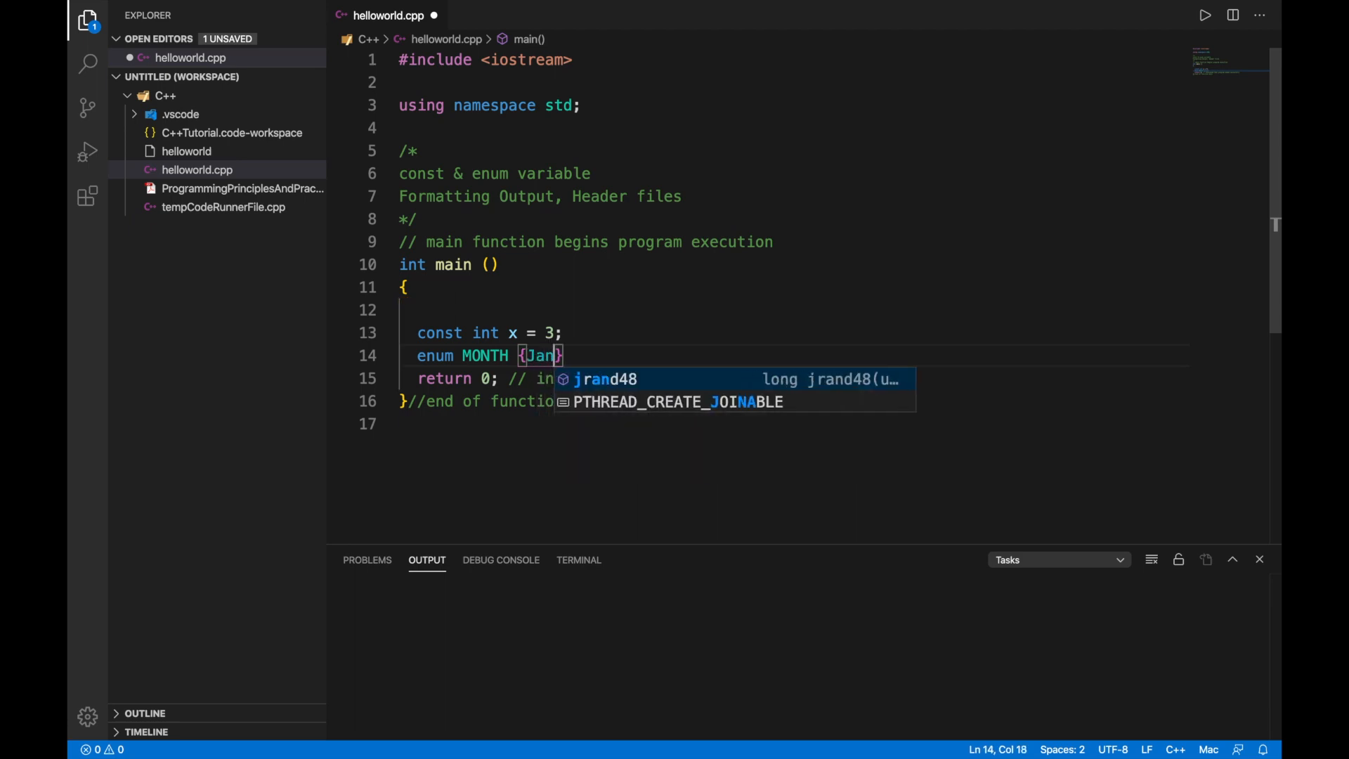
pyautogui.write(', Feb, Mar, Apr, May, Jun , Jul, Aug, Sep,')
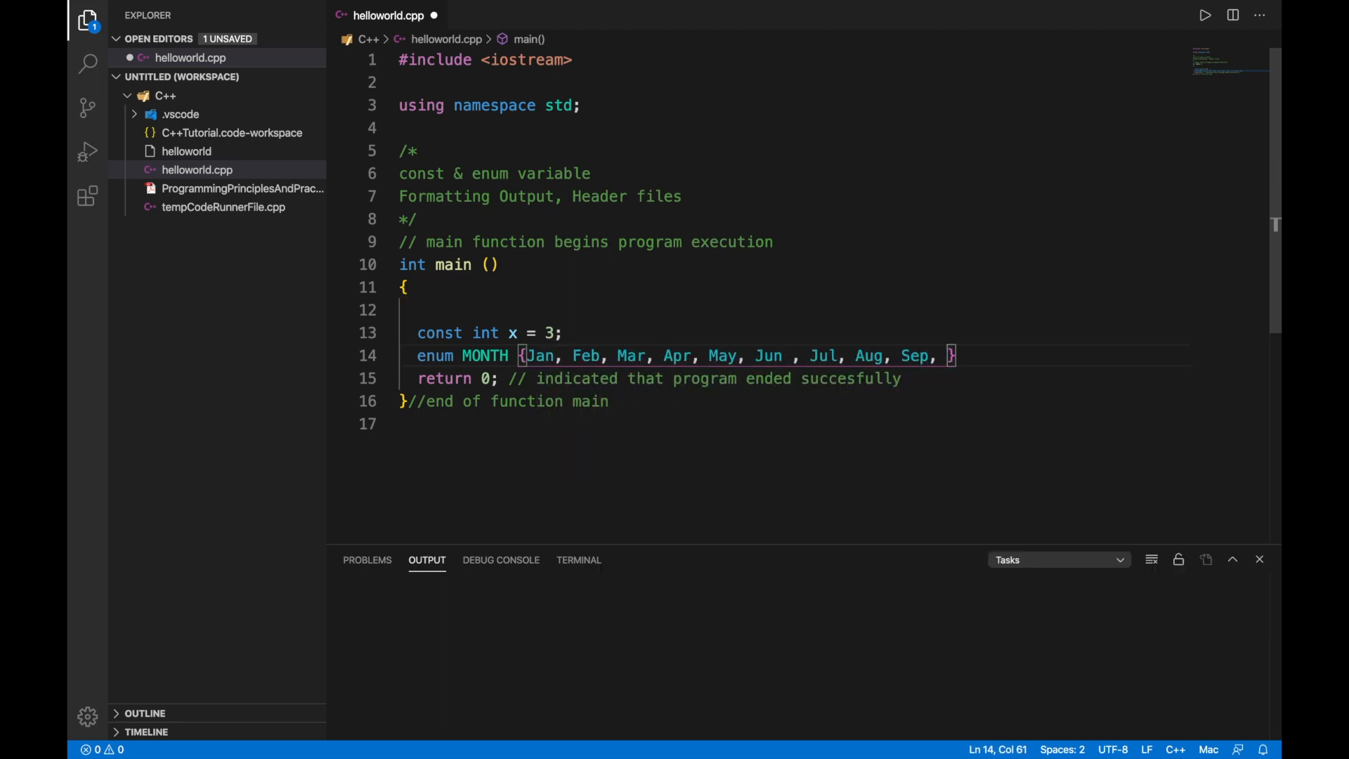
pyautogui.write('Oct, Nov , Dec}')
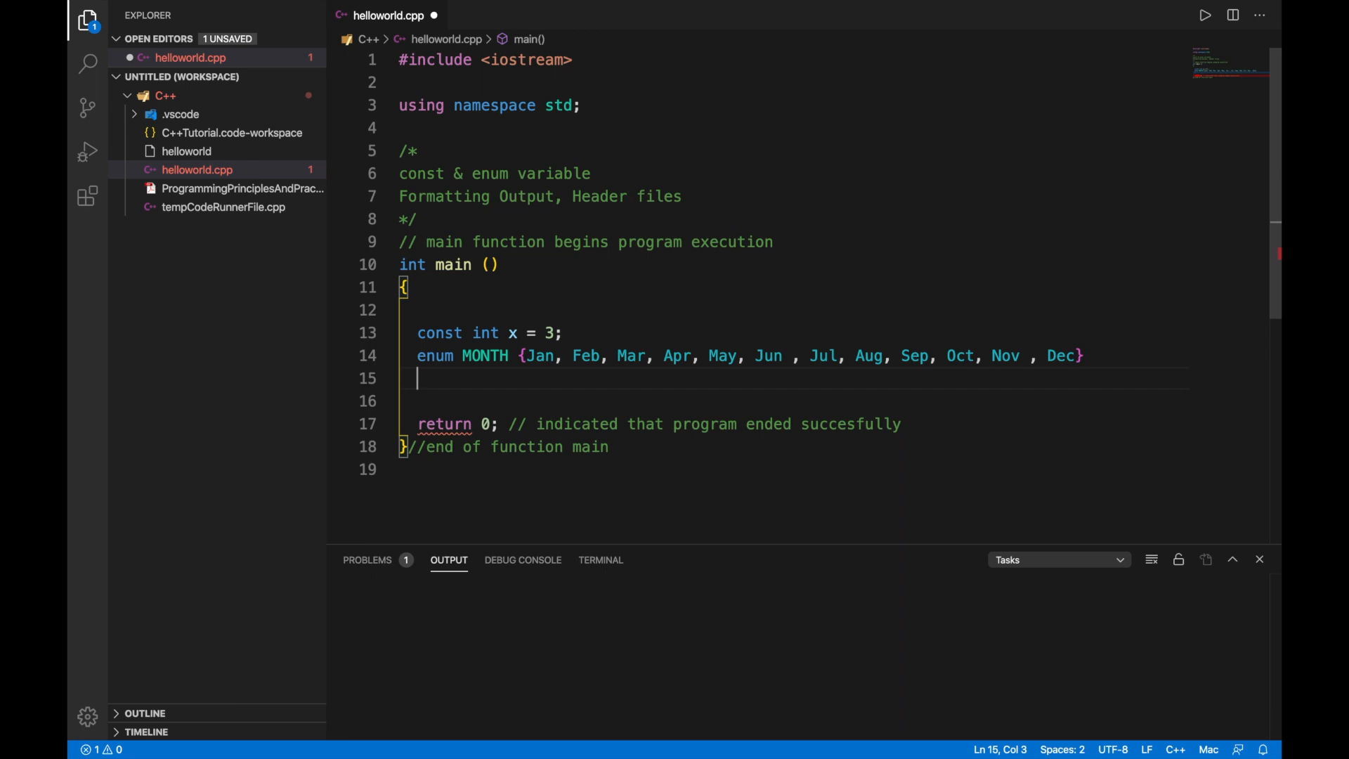
# Add comment '//define bestMonth as a variable', then MONTH bestMonth; and bestMonth = Jan;.
pyautogui.press('enter')
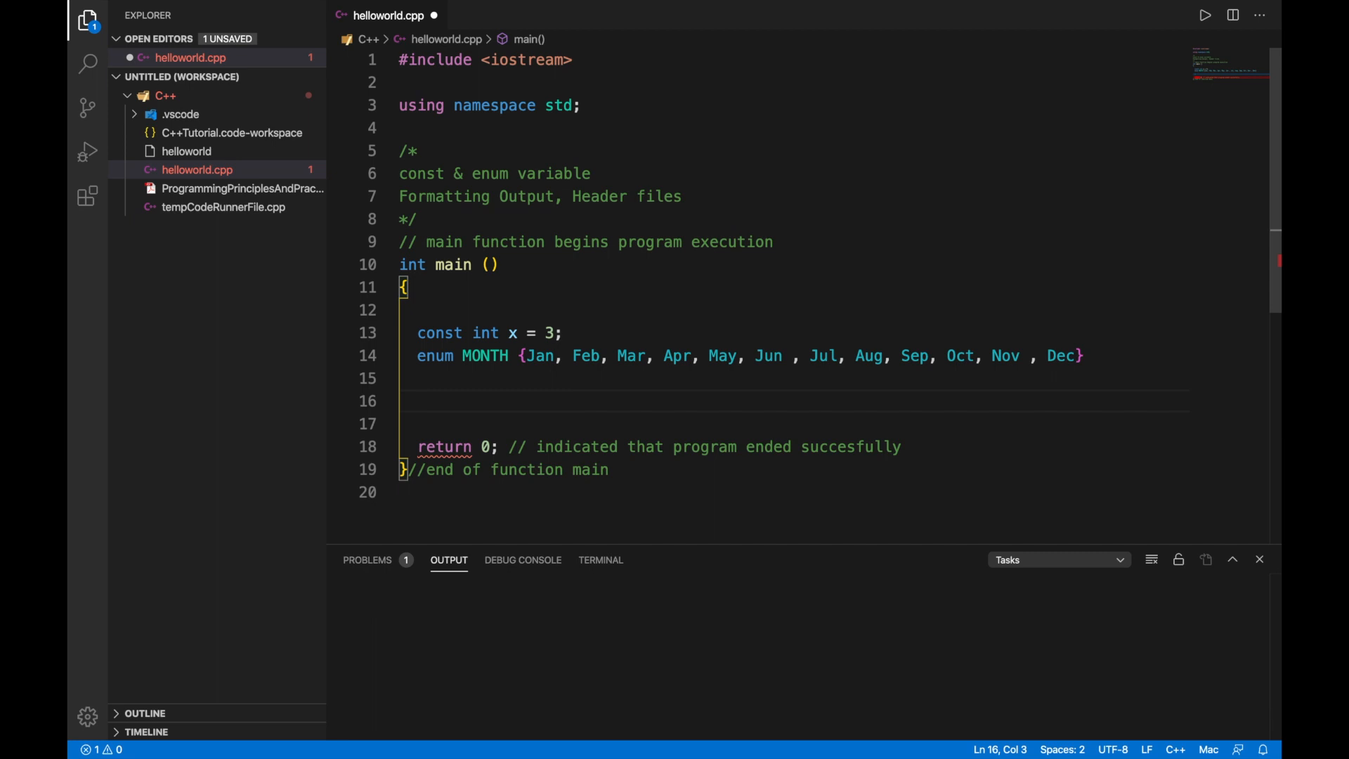
pyautogui.write('//define bestMonth as a variable type months')
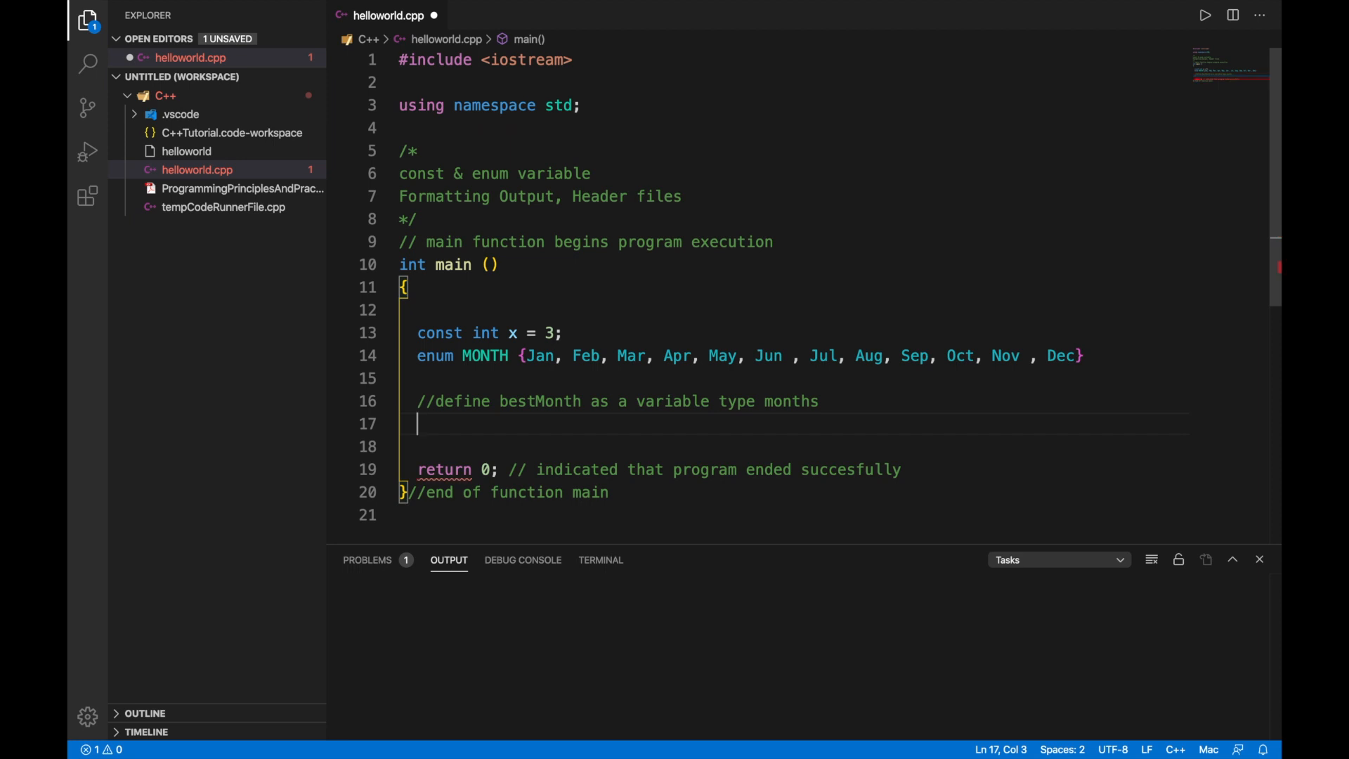
pyautogui.write('M')
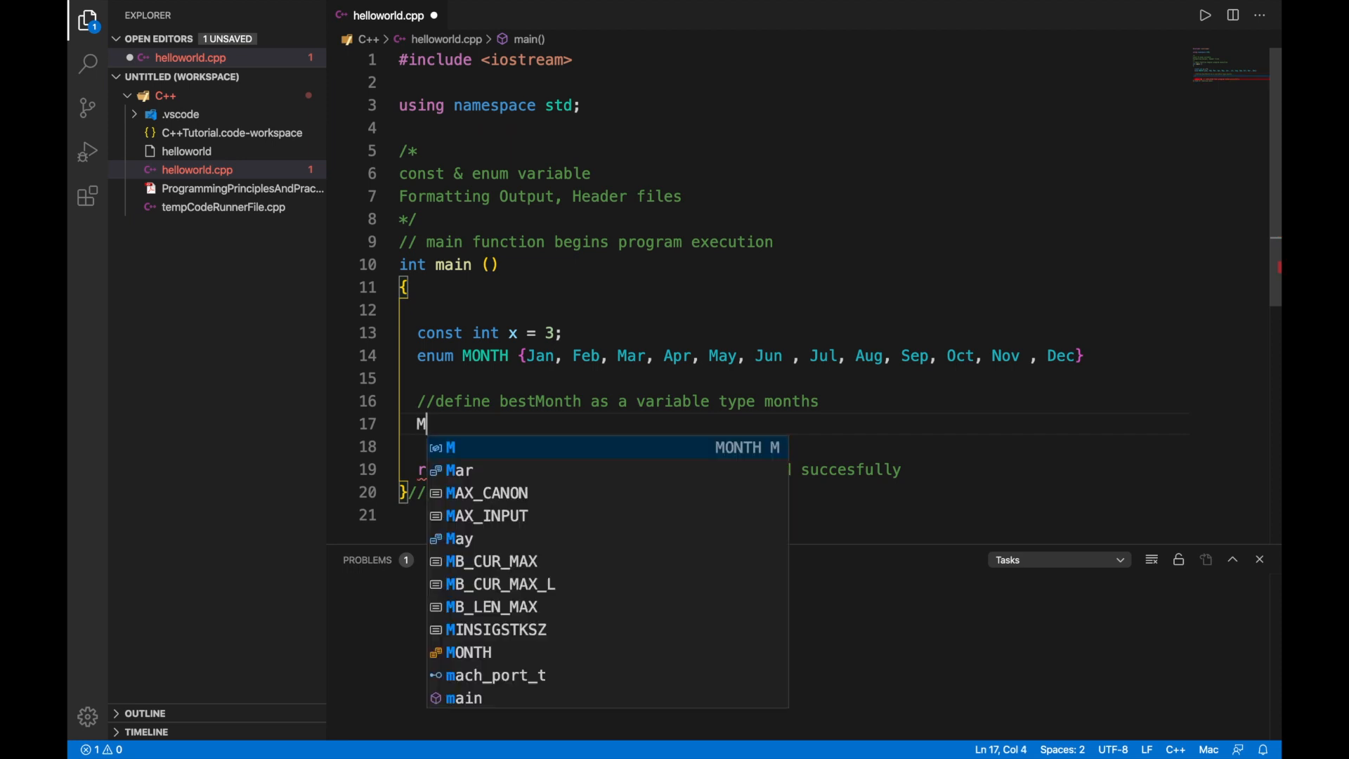
pyautogui.write('ONTH')
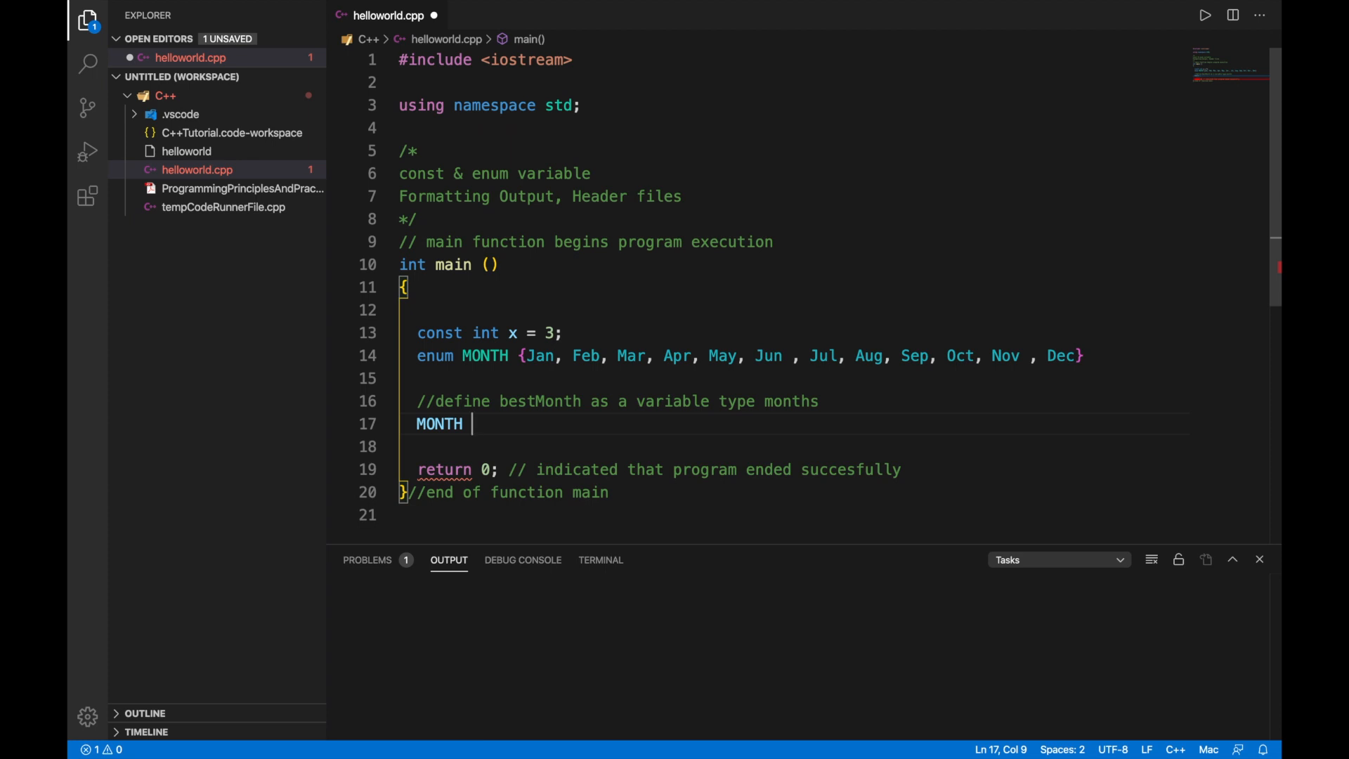
pyautogui.write('bestMonth')
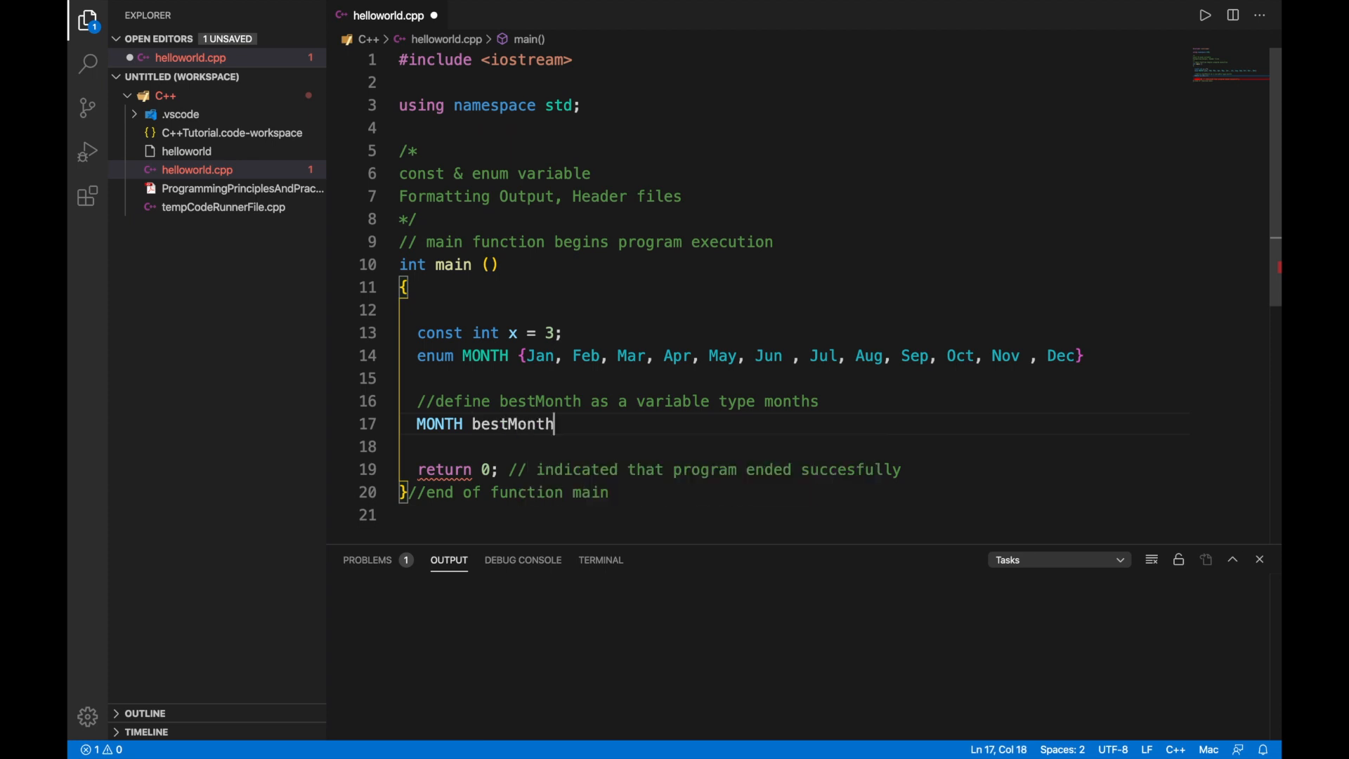
pyautogui.write('= Jan;')
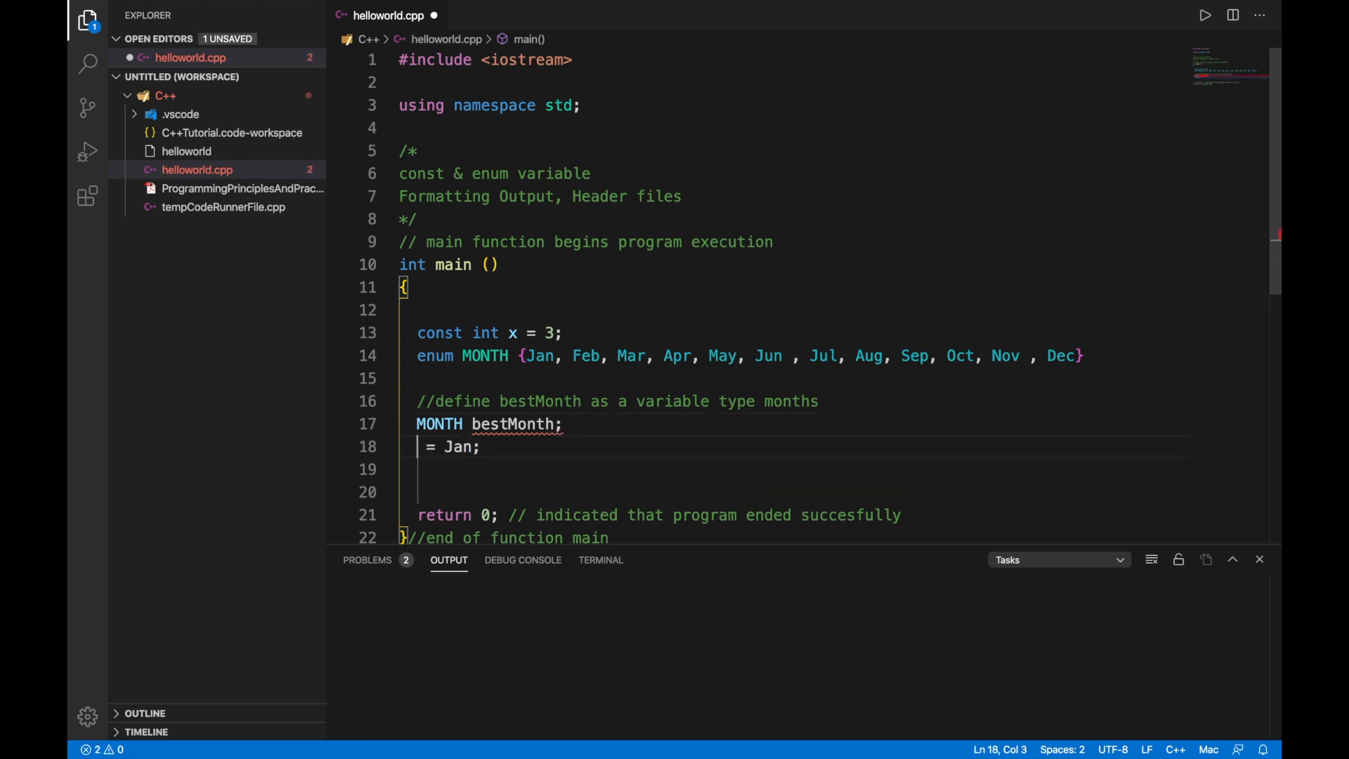
pyautogui.write('best')
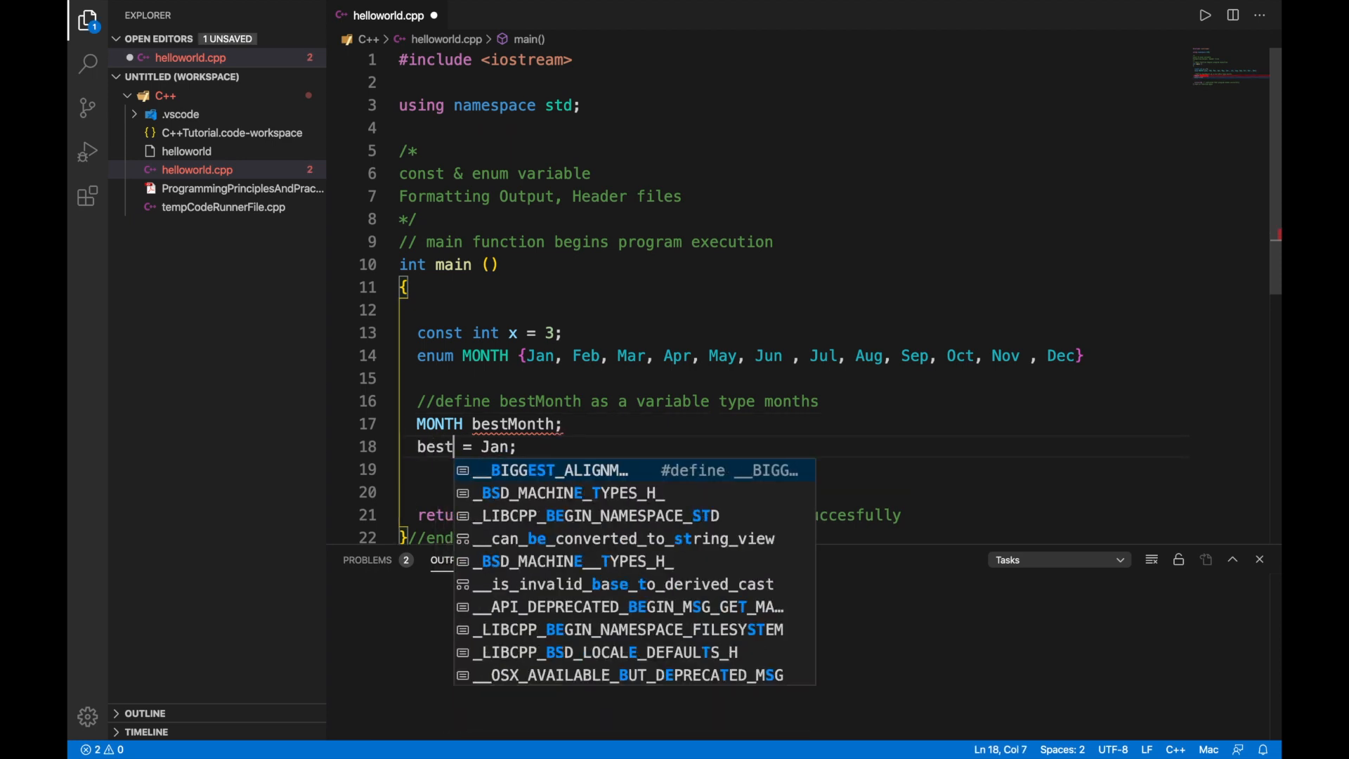
pyautogui.write('Month')
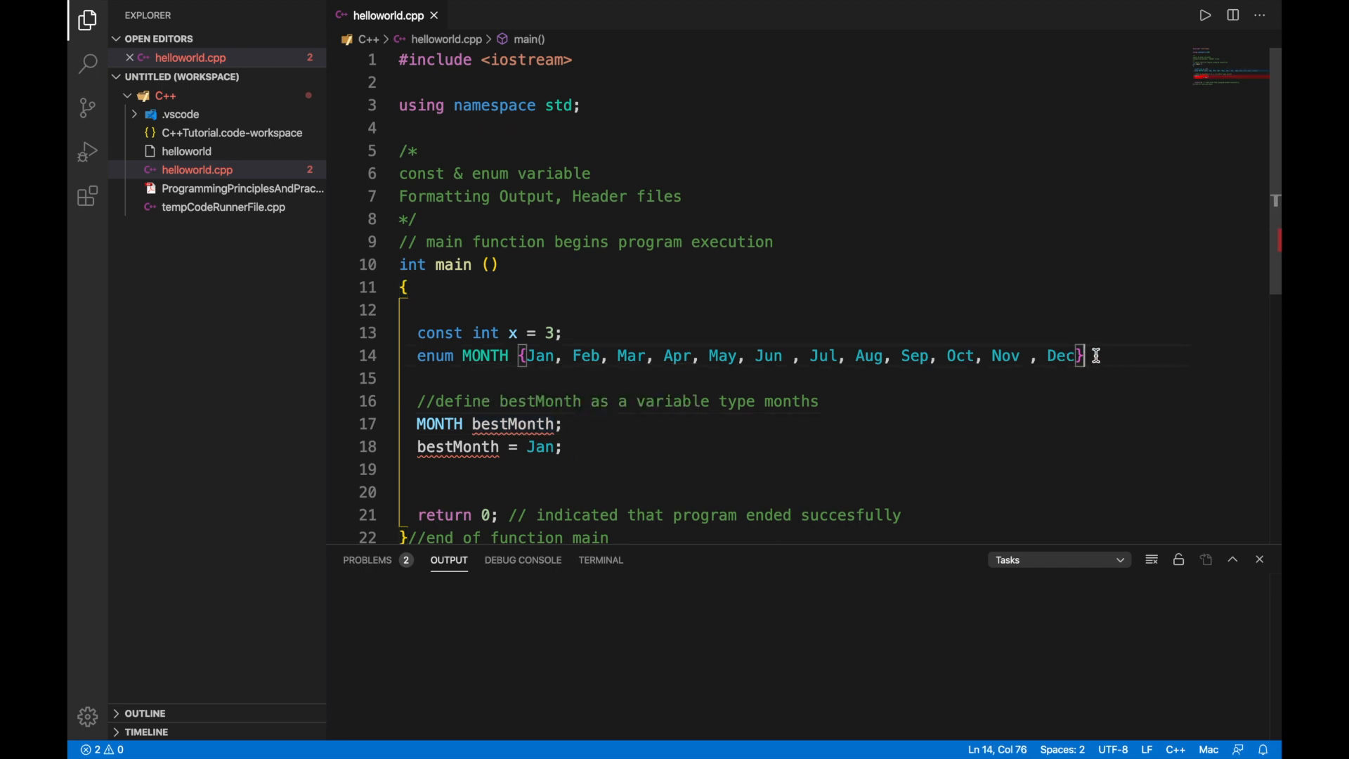
pyautogui.write(';')
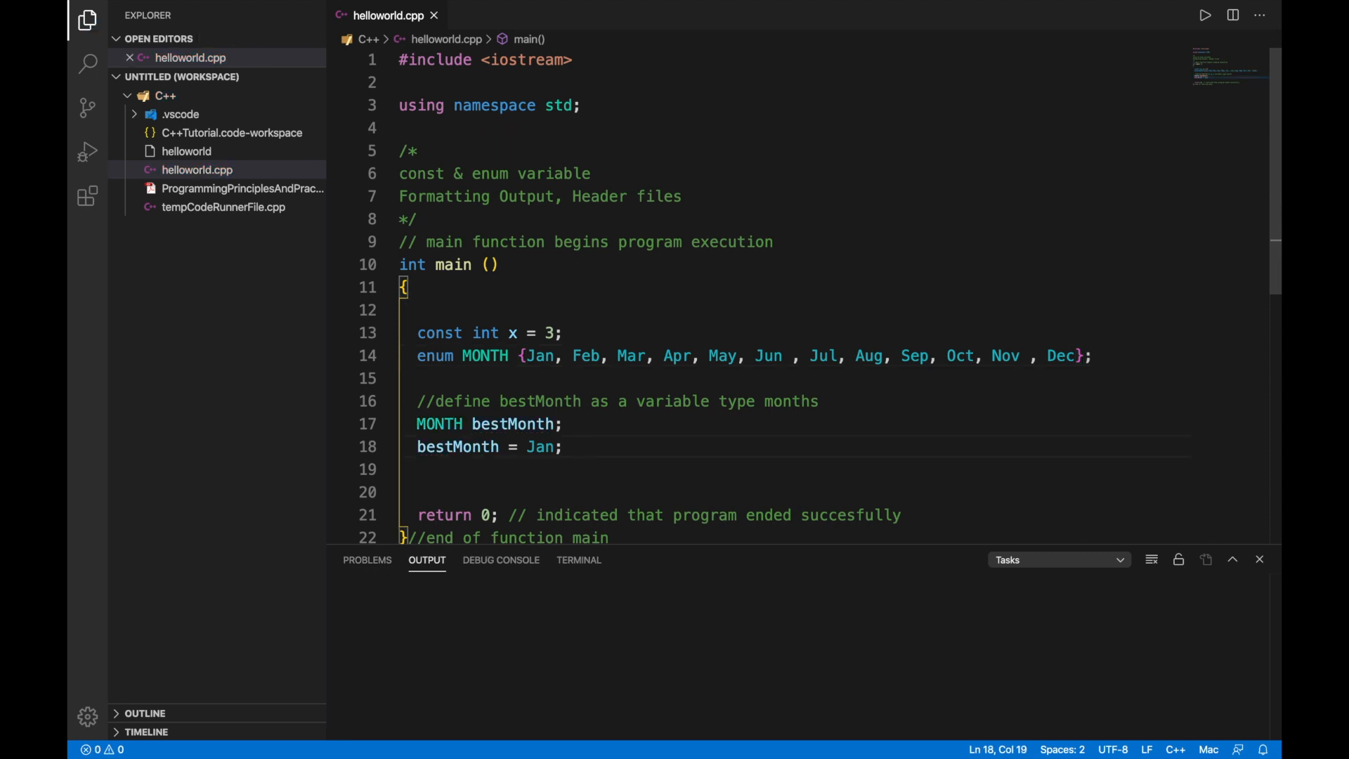
# Add cout << "The the best Month is: " << bestMonth << endl; and save.
pyautogui.write('cout')
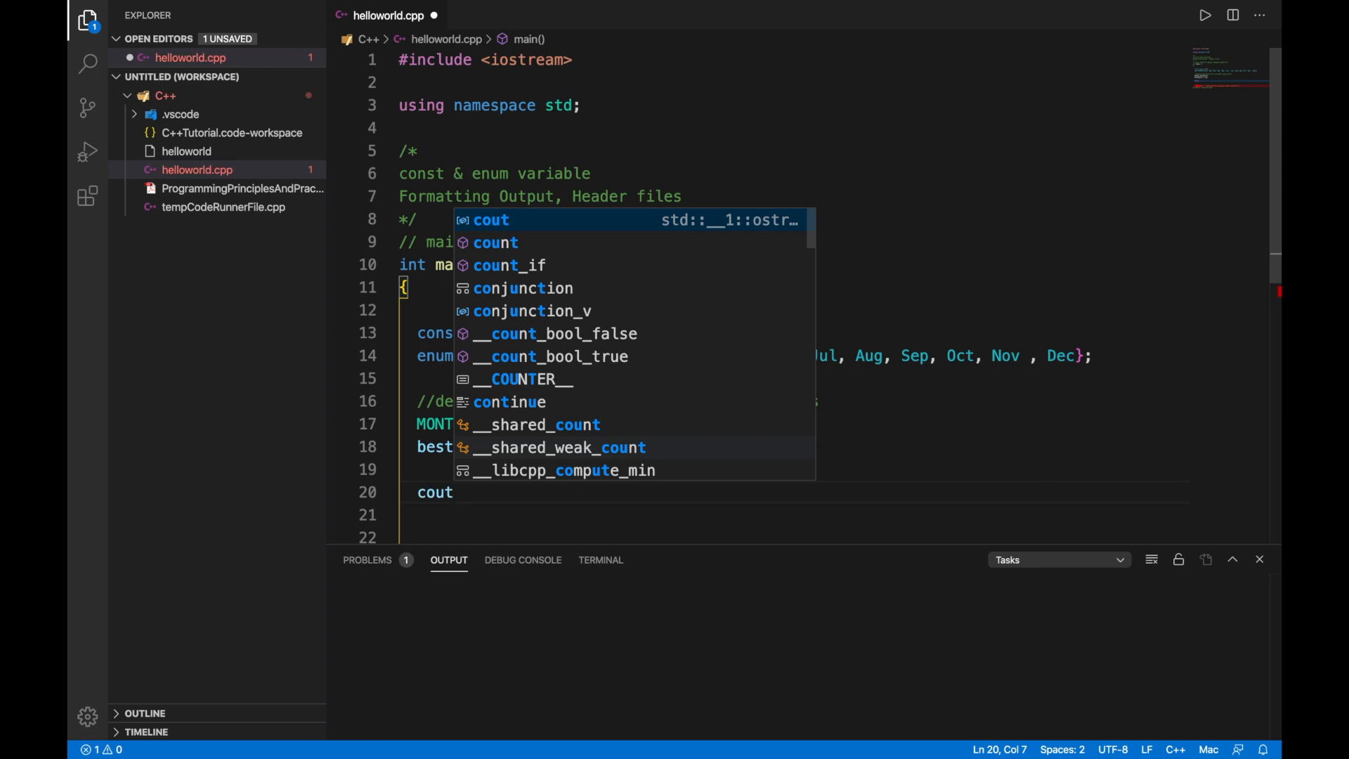
pyautogui.write('<')
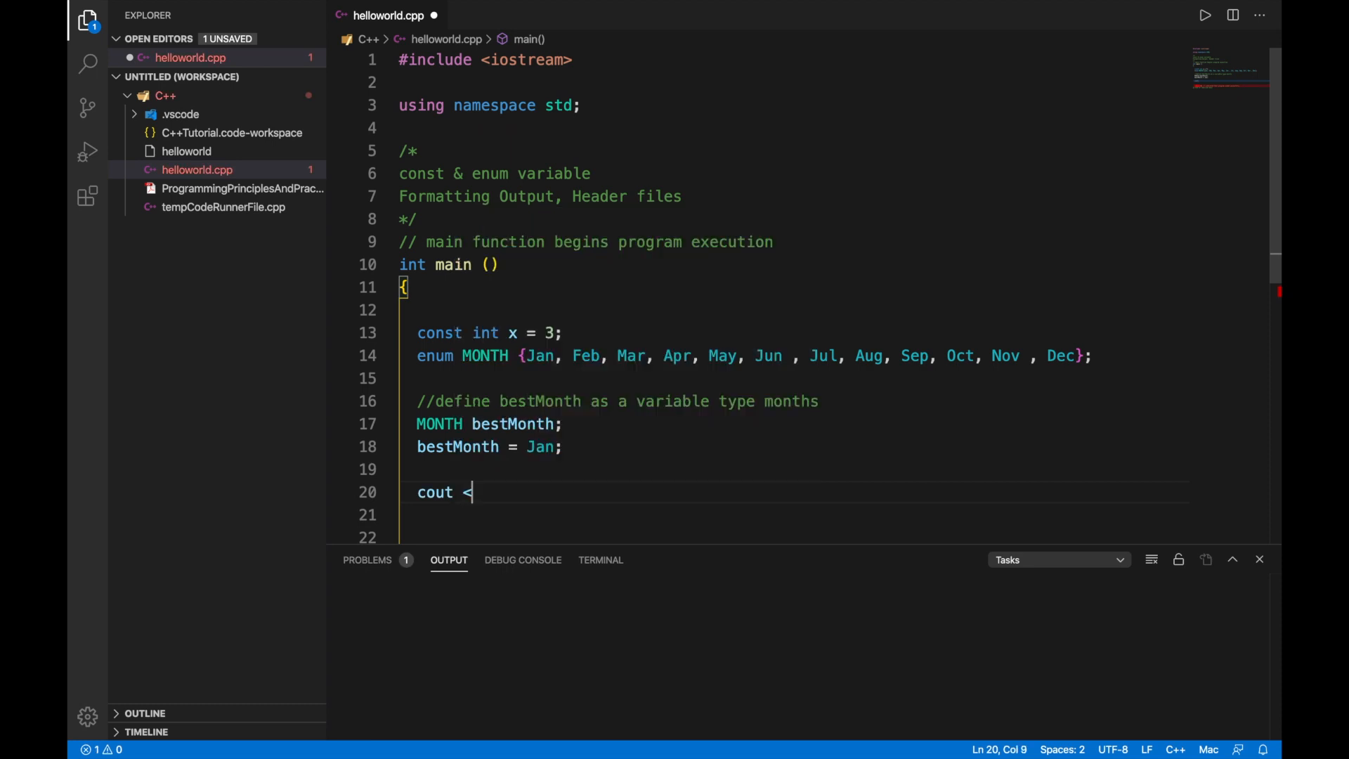
pyautogui.write('<')
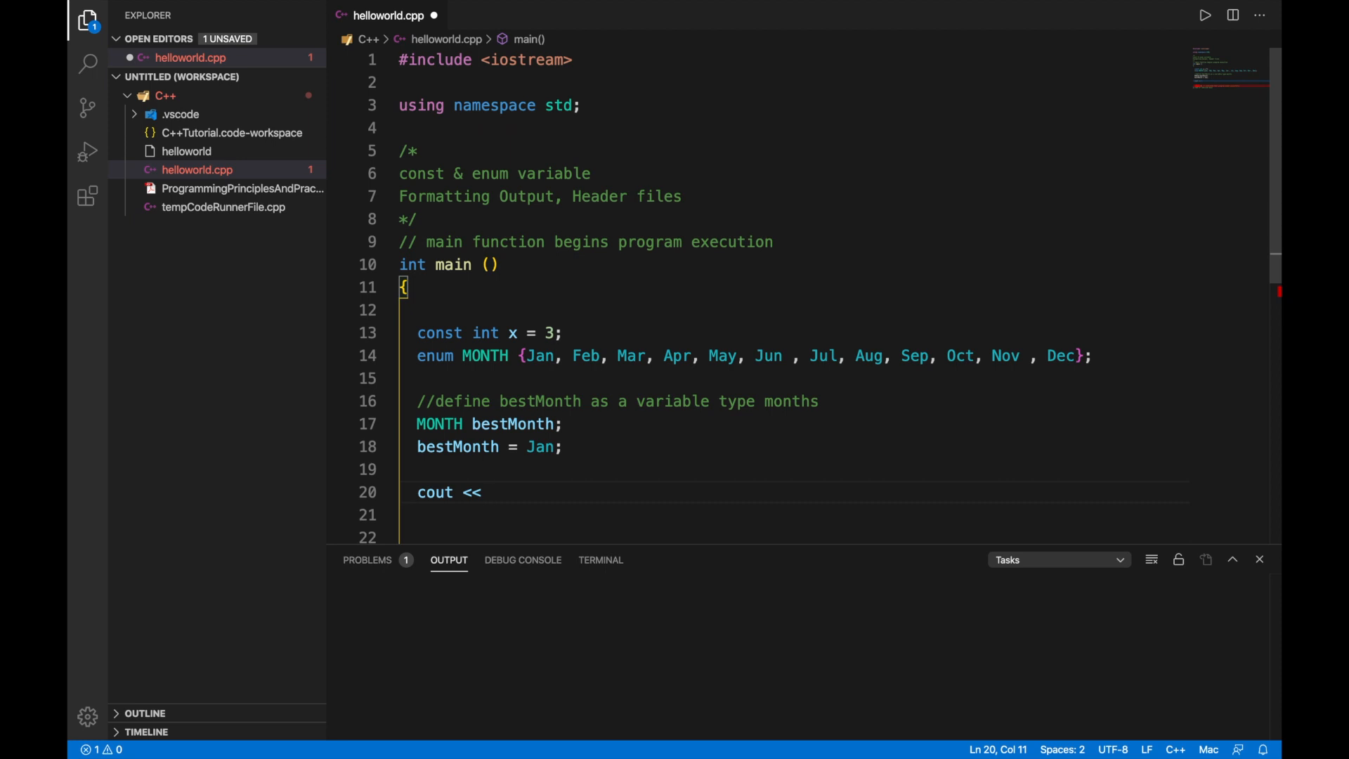
pyautogui.write('"The t')
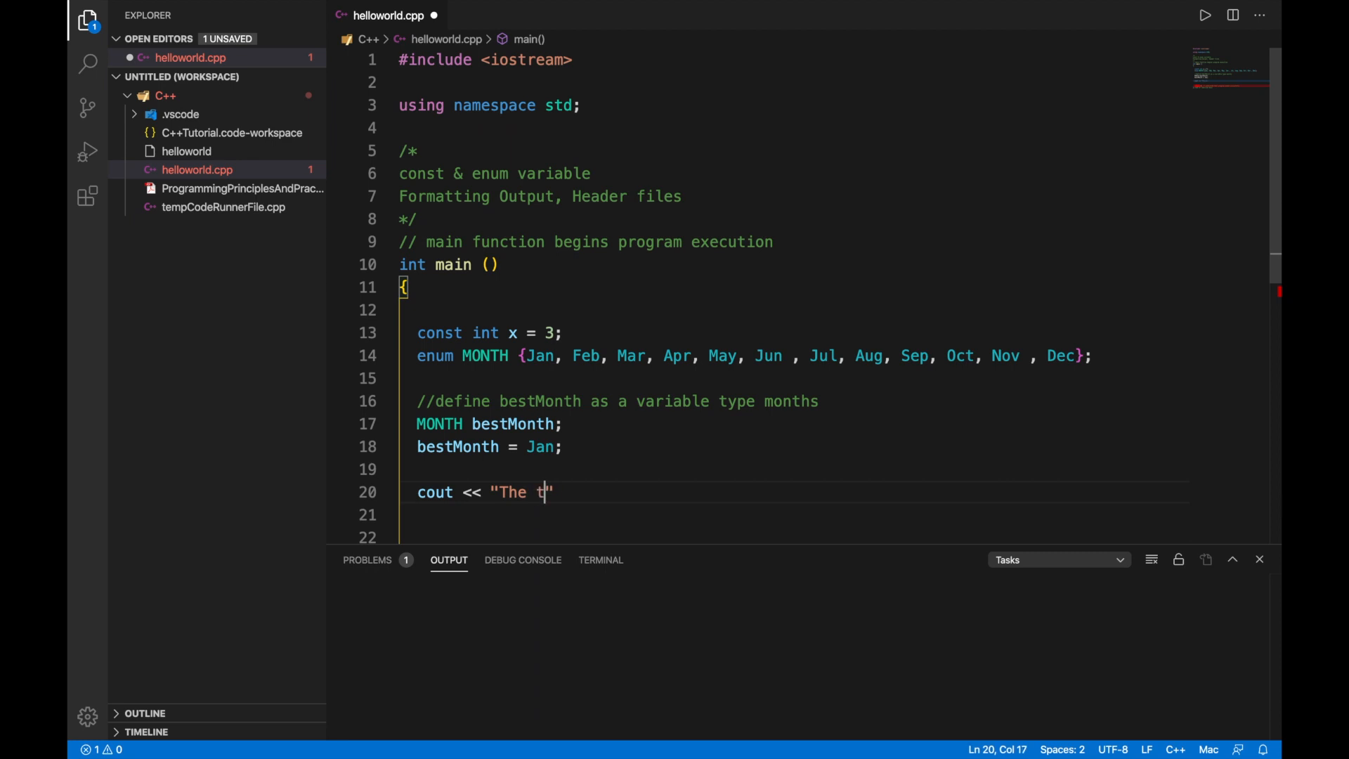
pyautogui.write('he best Mot')
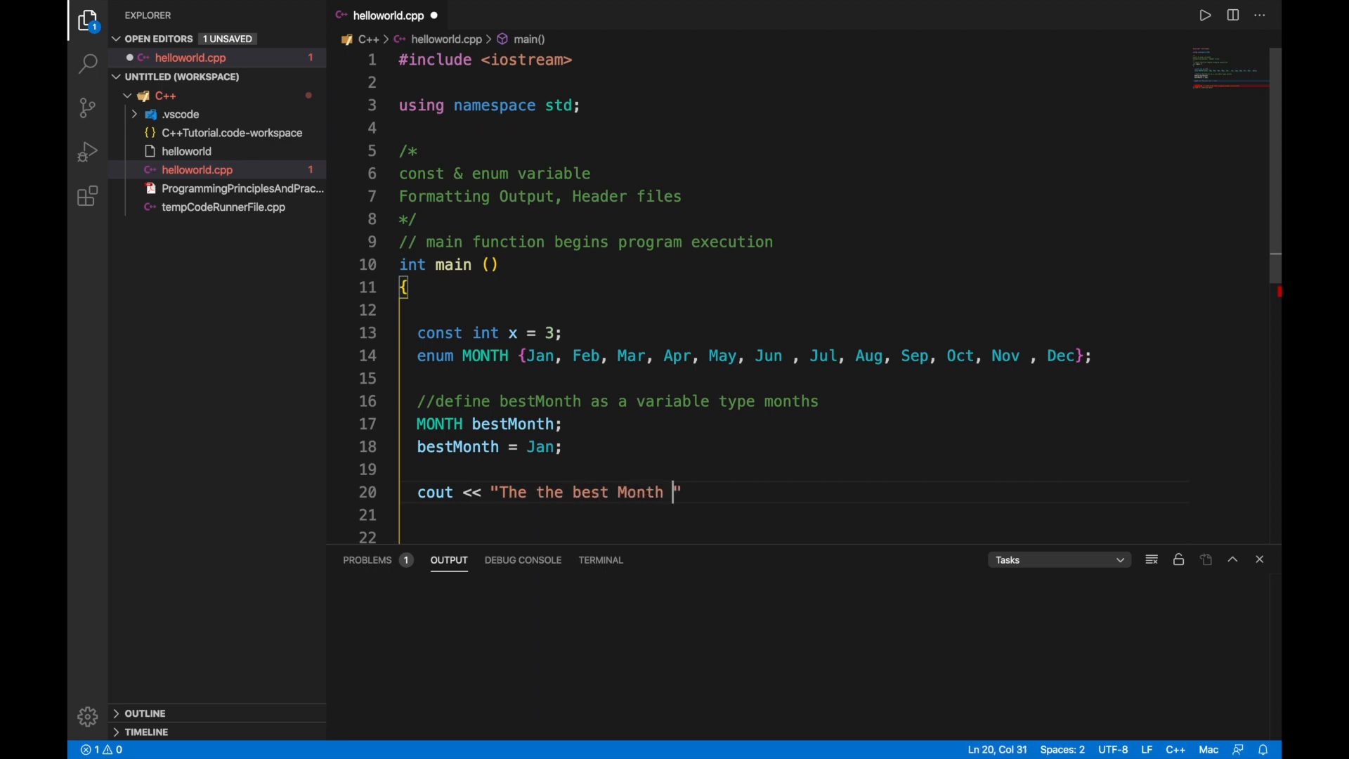
pyautogui.write('is:')
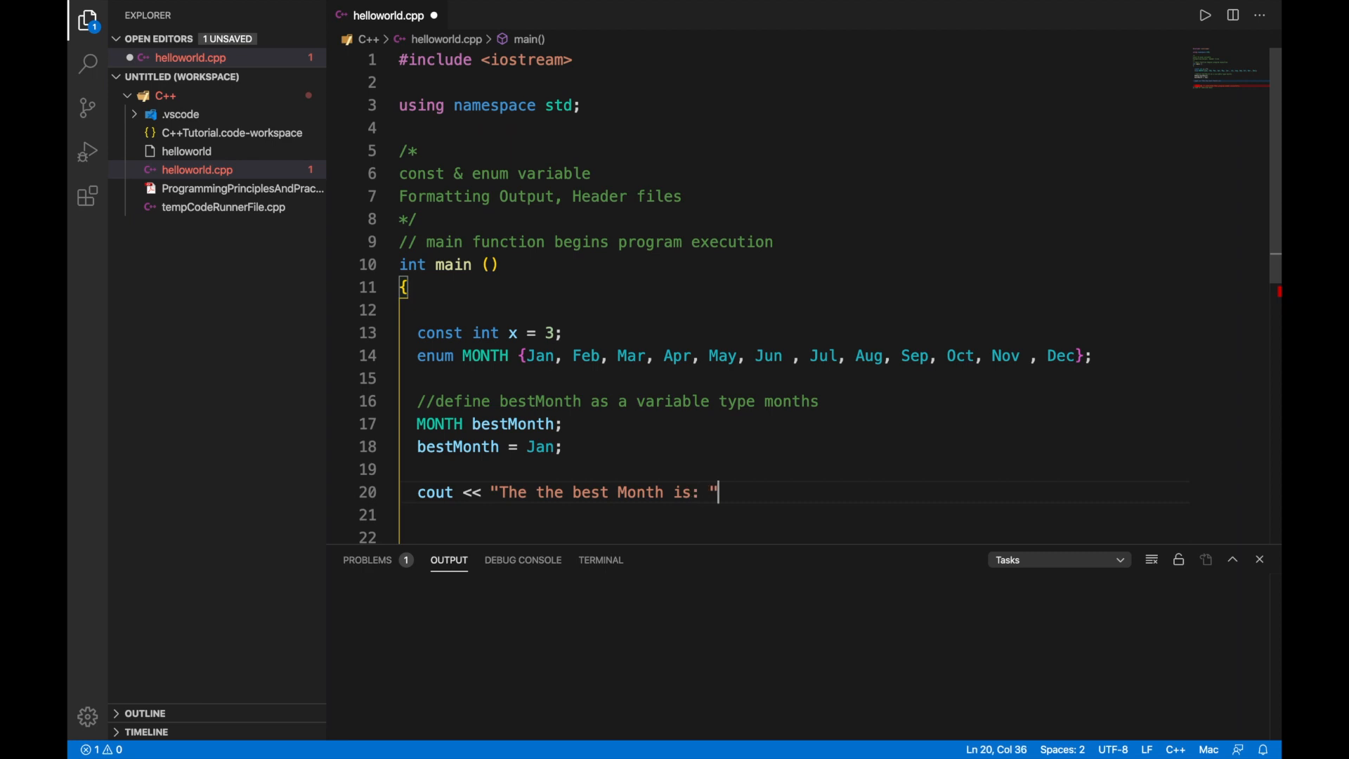
pyautogui.write('<<')
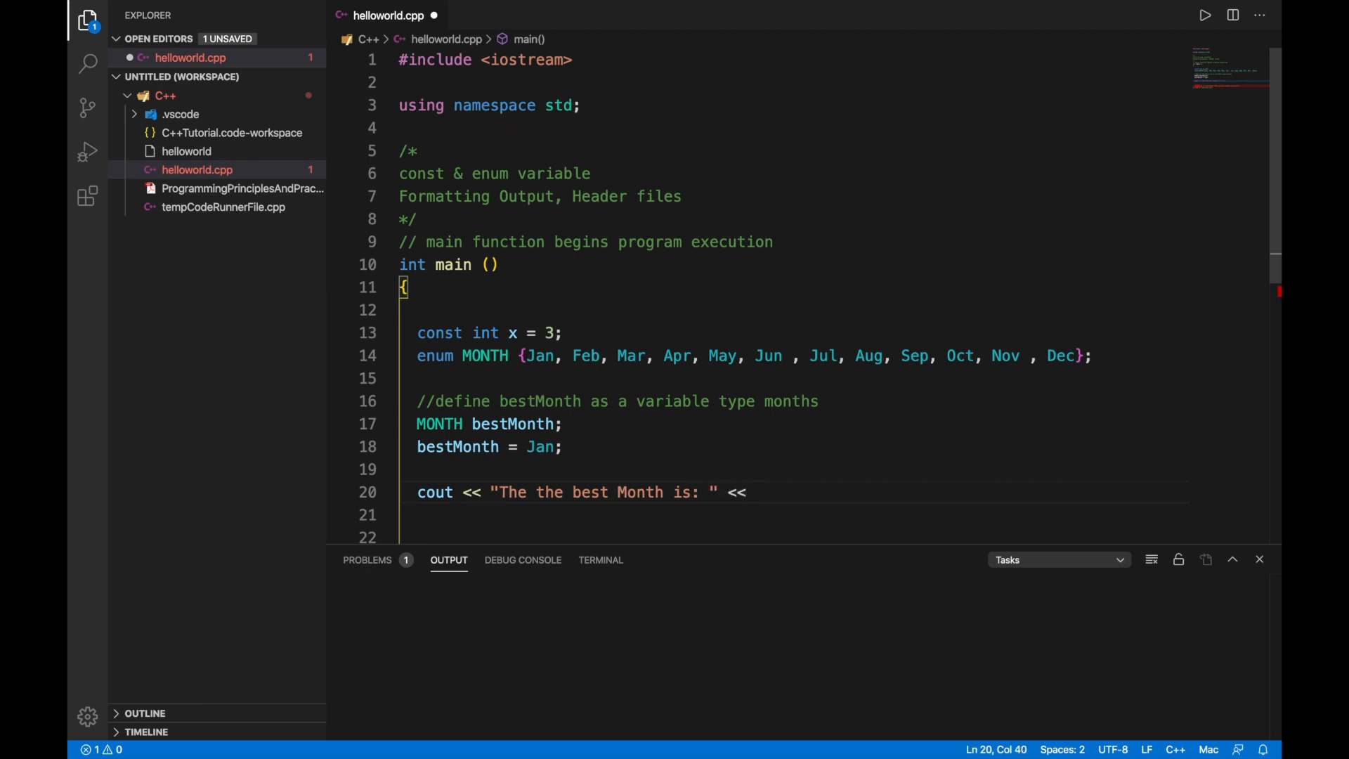
pyautogui.write('bestMonth <<')
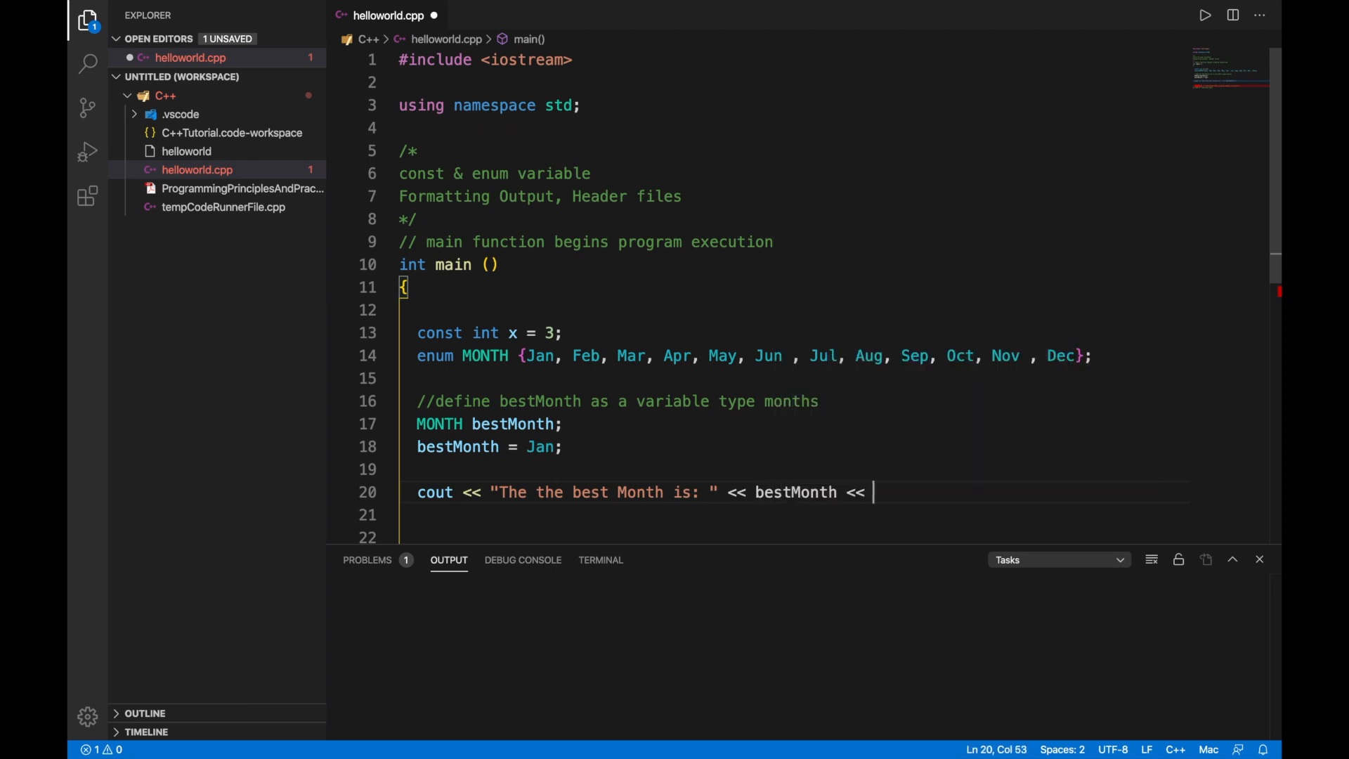
pyautogui.write('endl;')
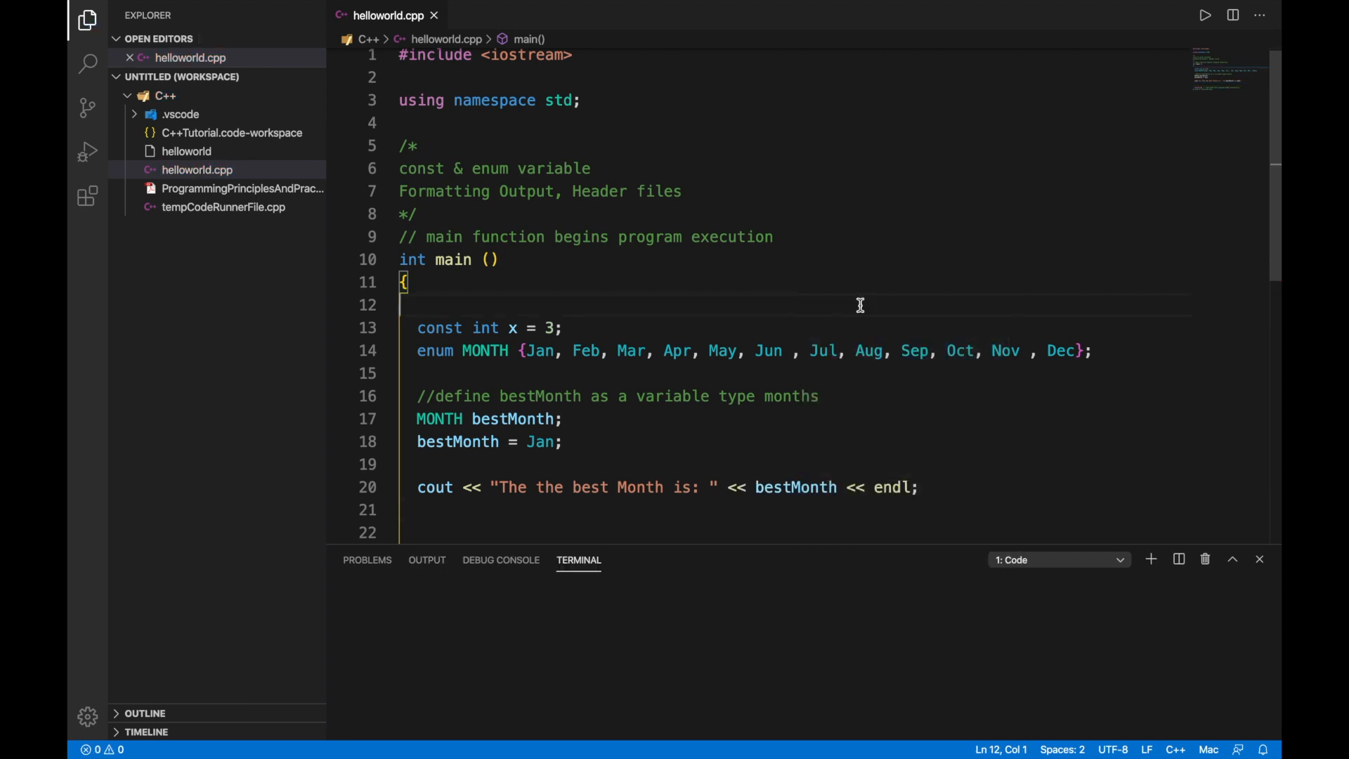
# Compile and run helloworld.cpp with Run Code.
pyautogui.click(1204, 16)
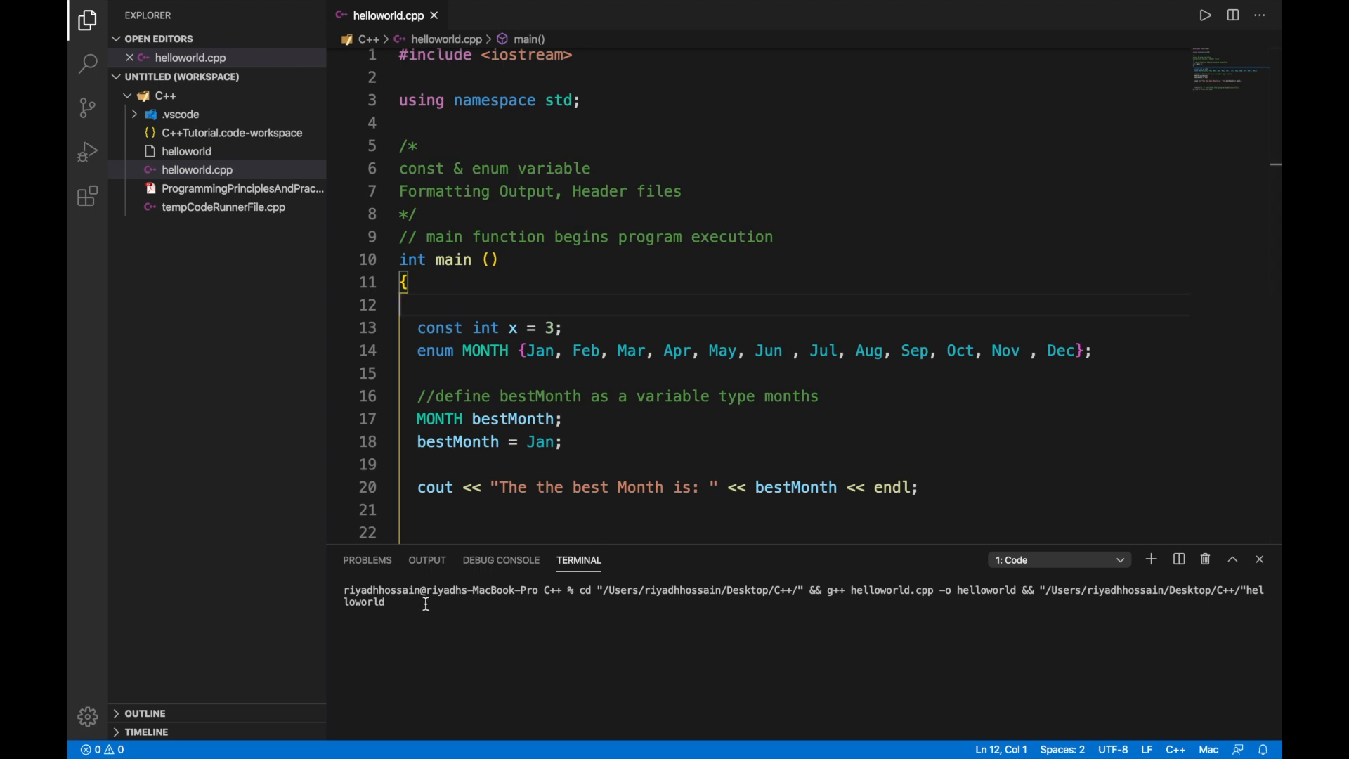
pyautogui.press('enter')
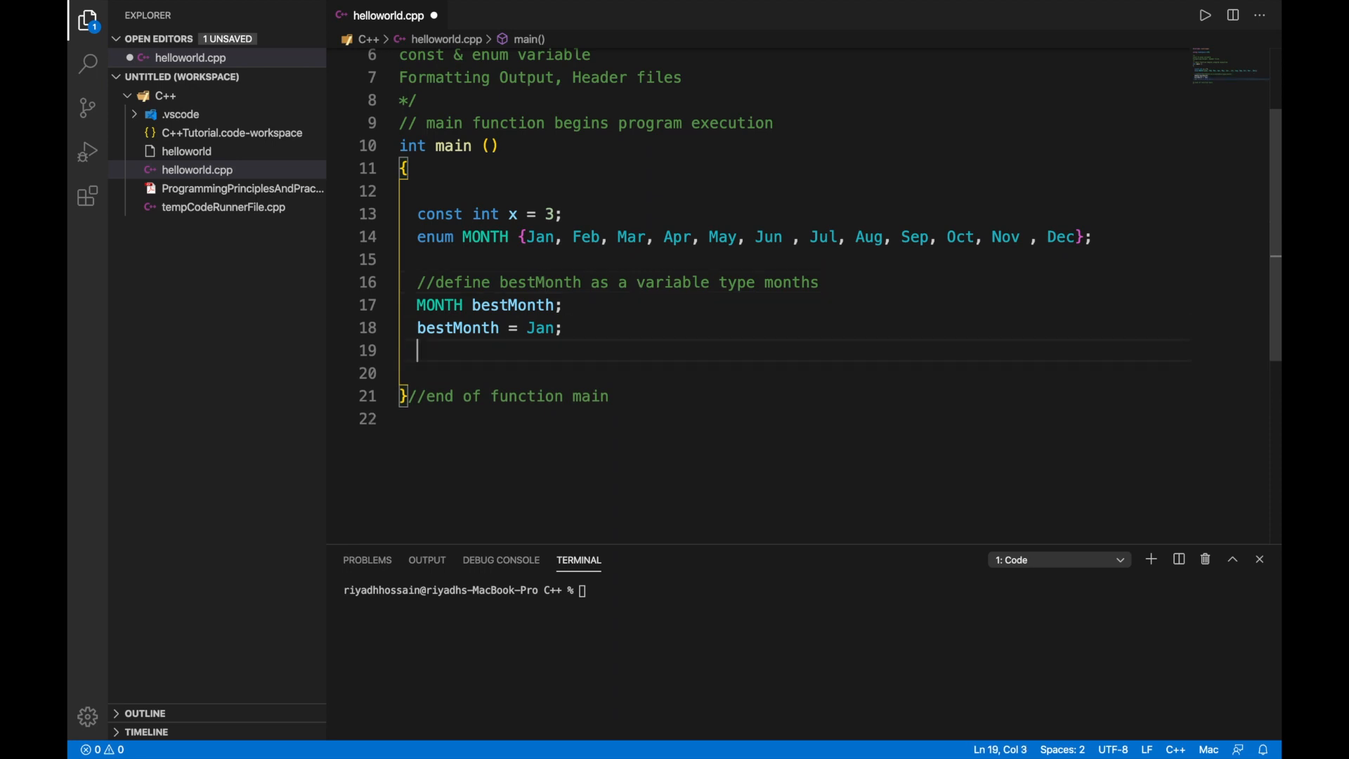
# Type the comment // \n \t - tab below the bestMonth assignment.
pyautogui.write('// \\')
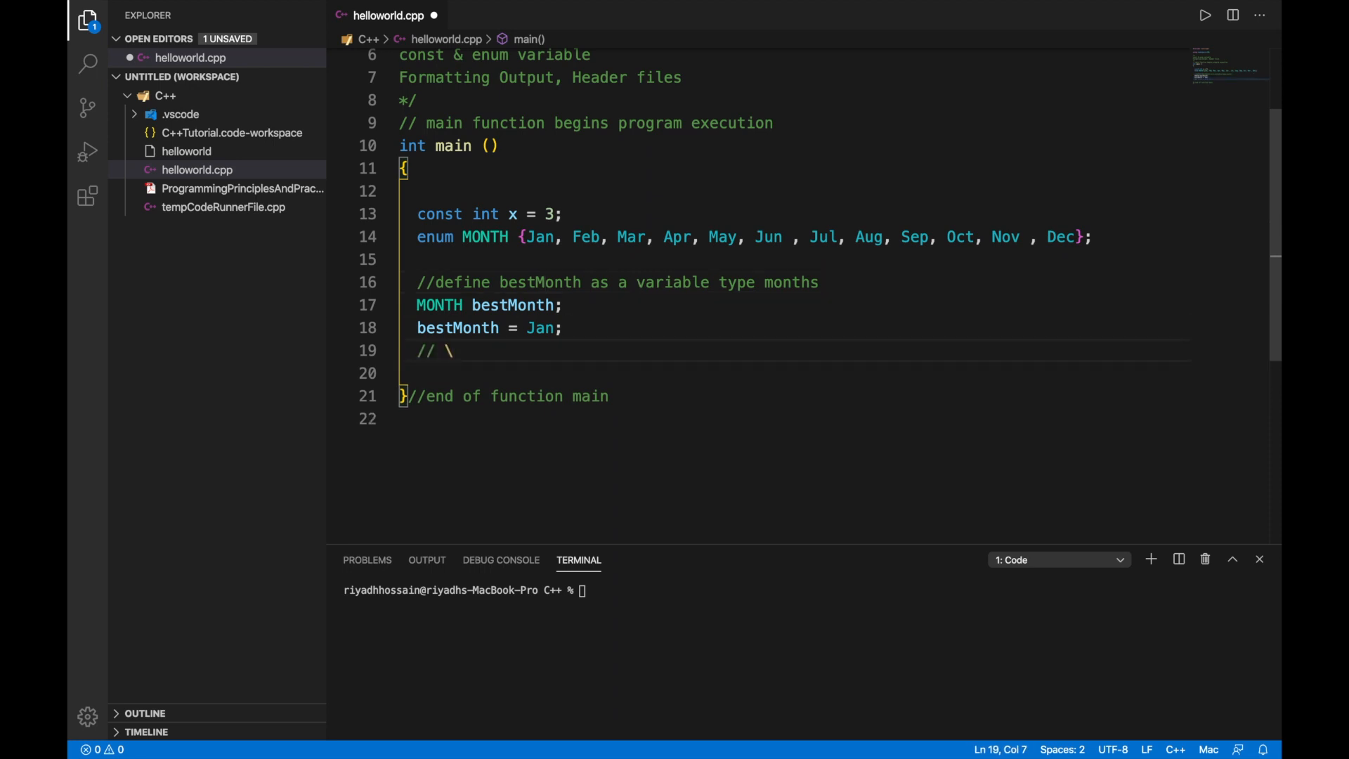
pyautogui.write('n')
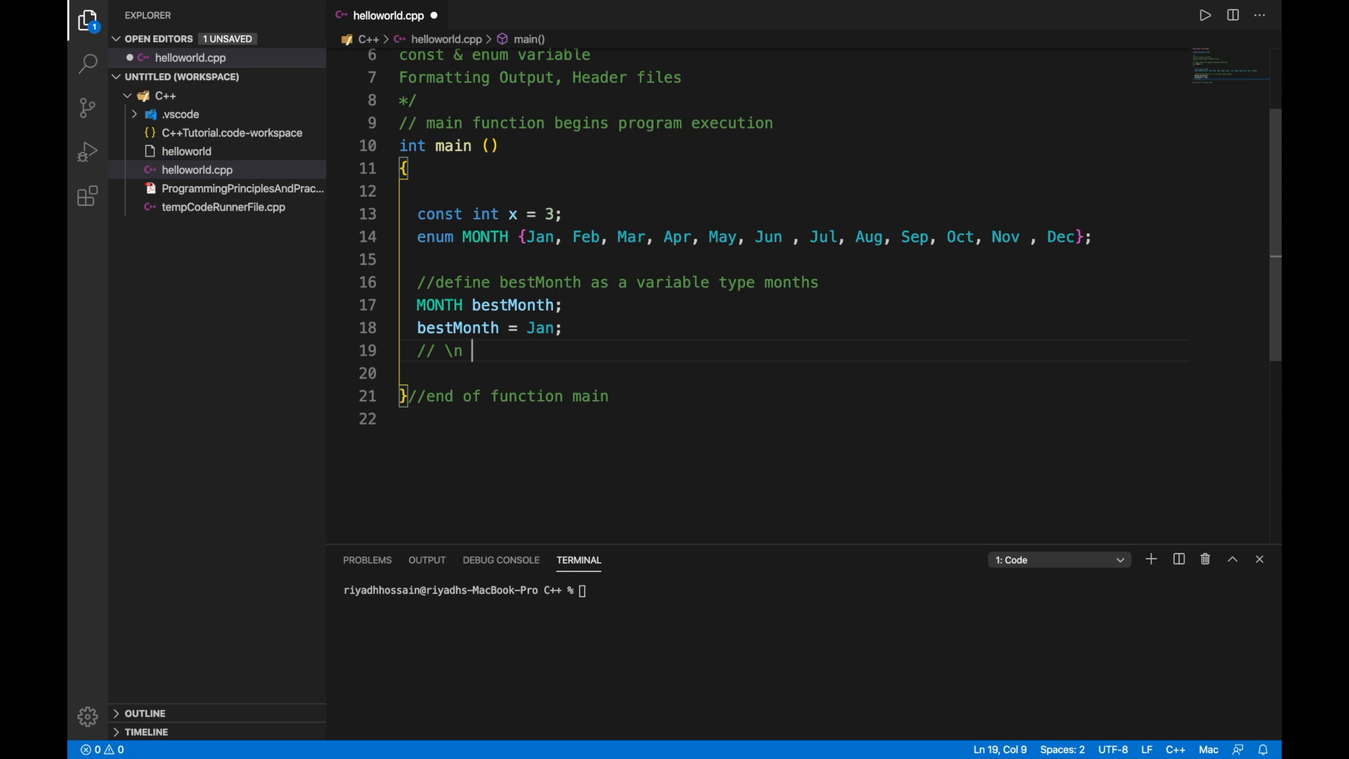
pyautogui.write('\\t -')
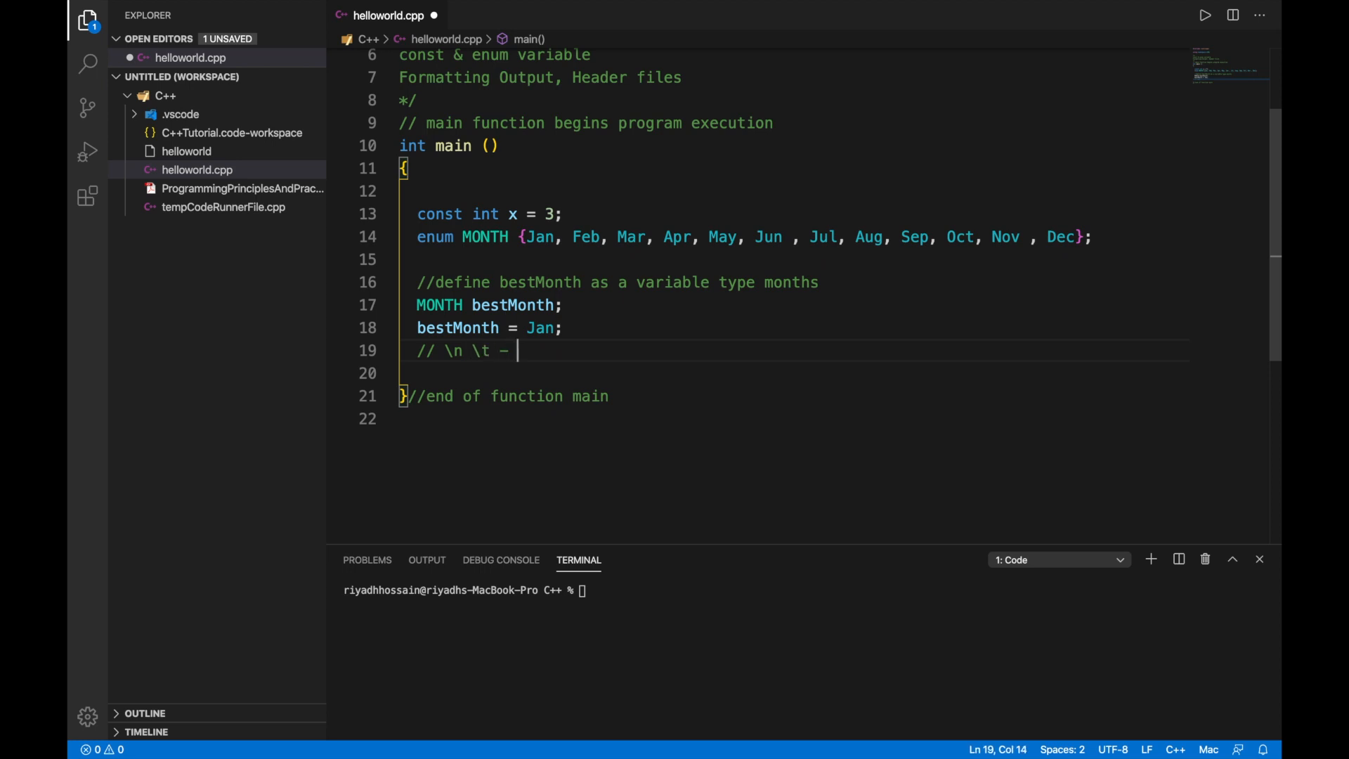
pyautogui.write('tab')
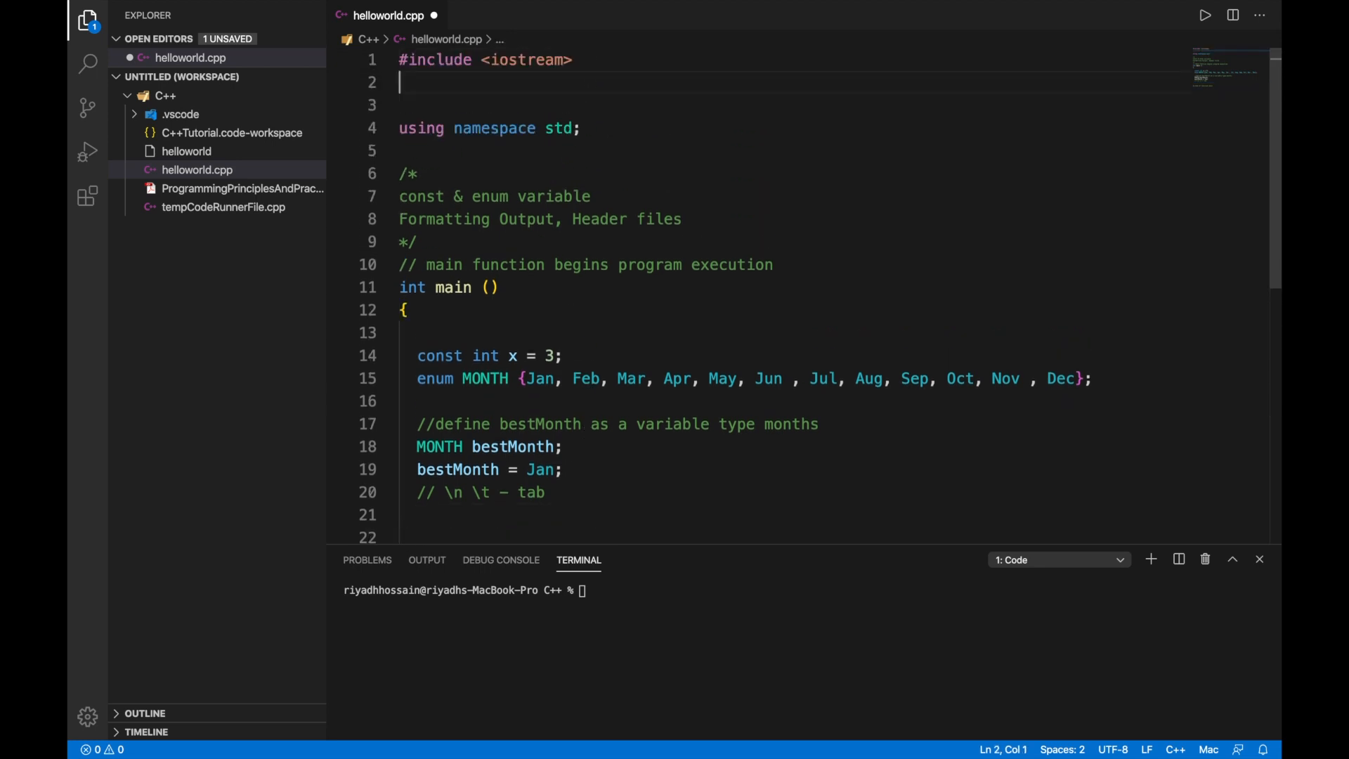
# Add #include <iomanip> on the line below #include <iostream>.
pyautogui.write('#include')
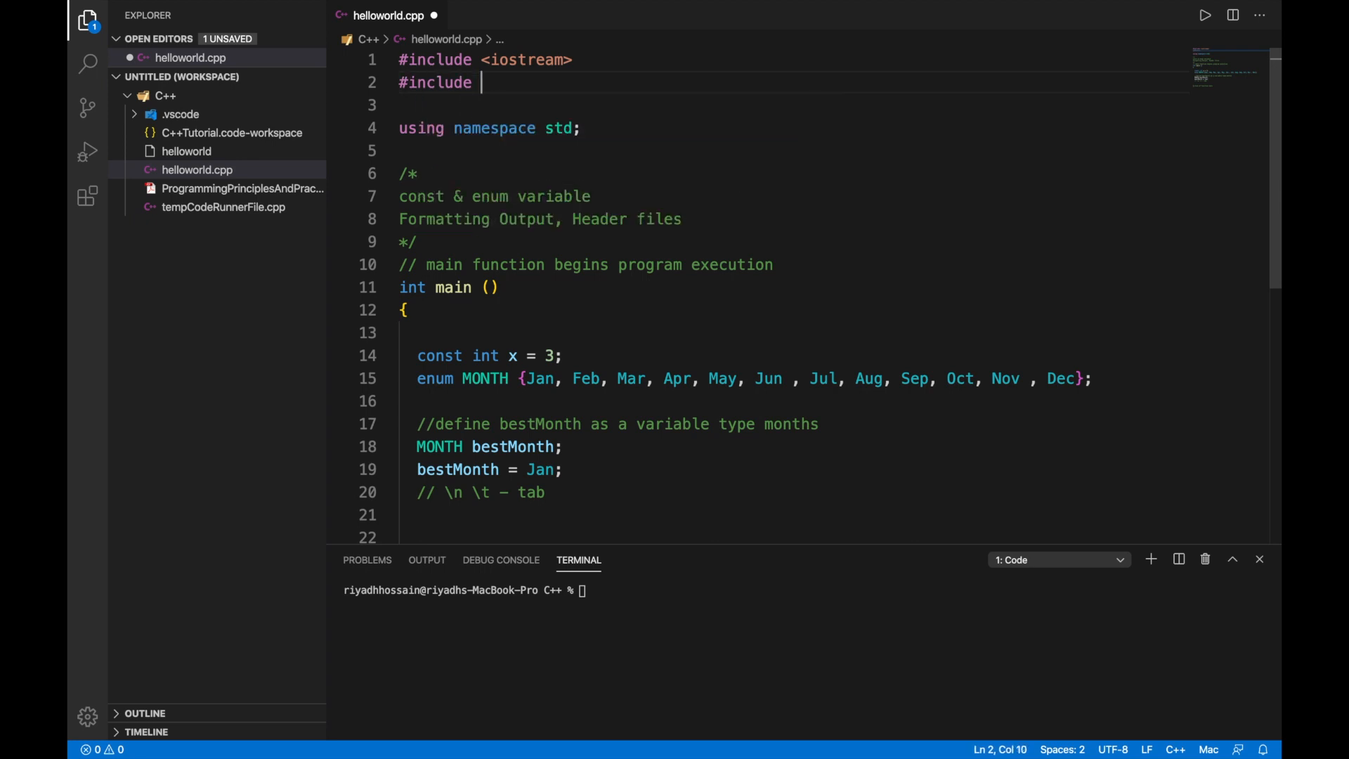
pyautogui.write('<iomai')
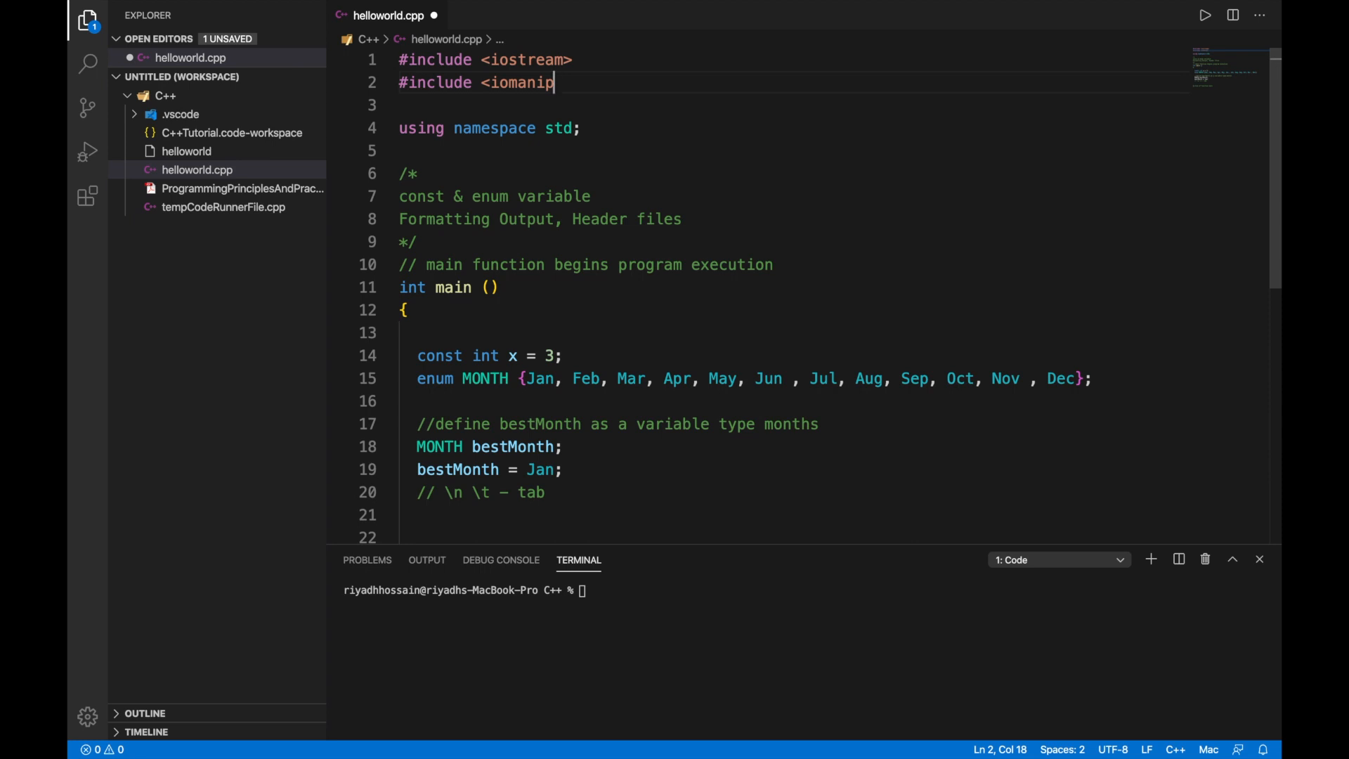
pyautogui.write('>')
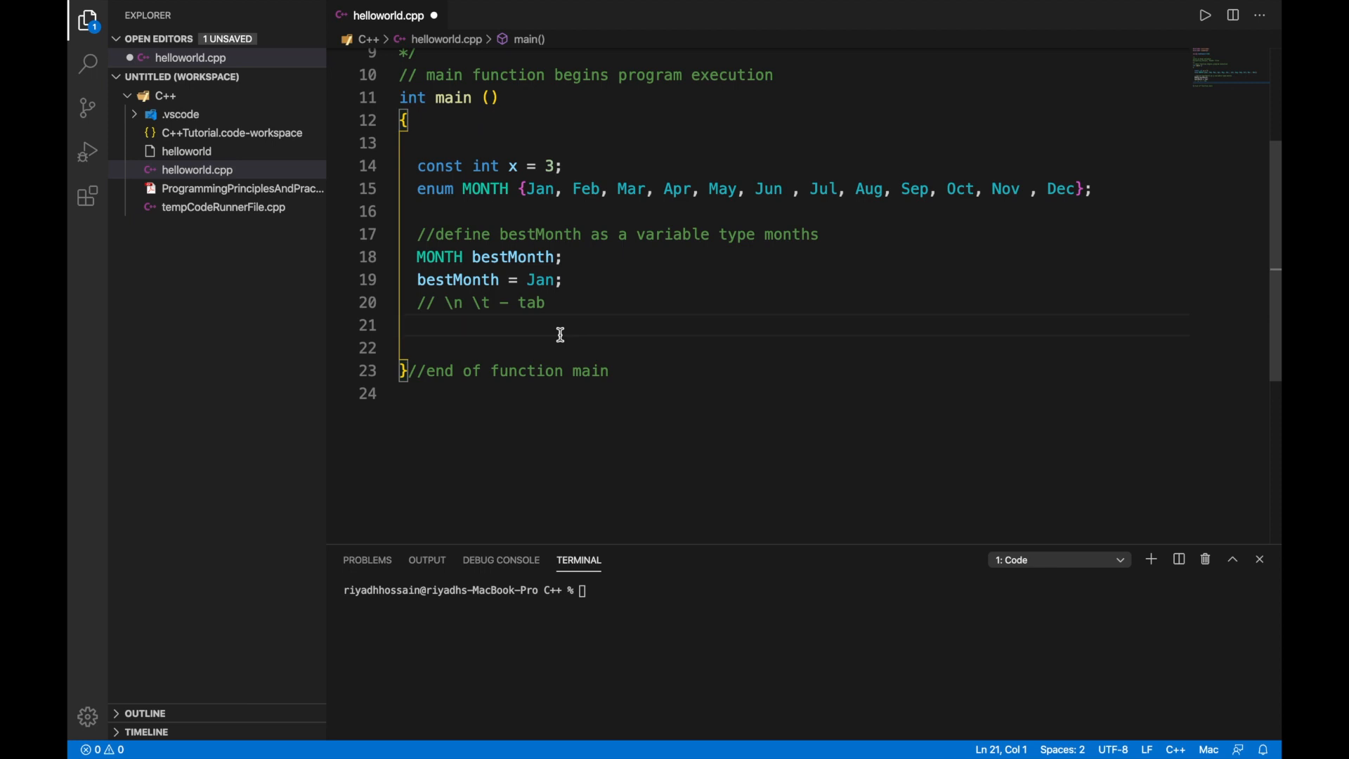
# Type cout lines printing 'The Text without any format' and setw(10)-formatted columns.
pyautogui.write('cout')
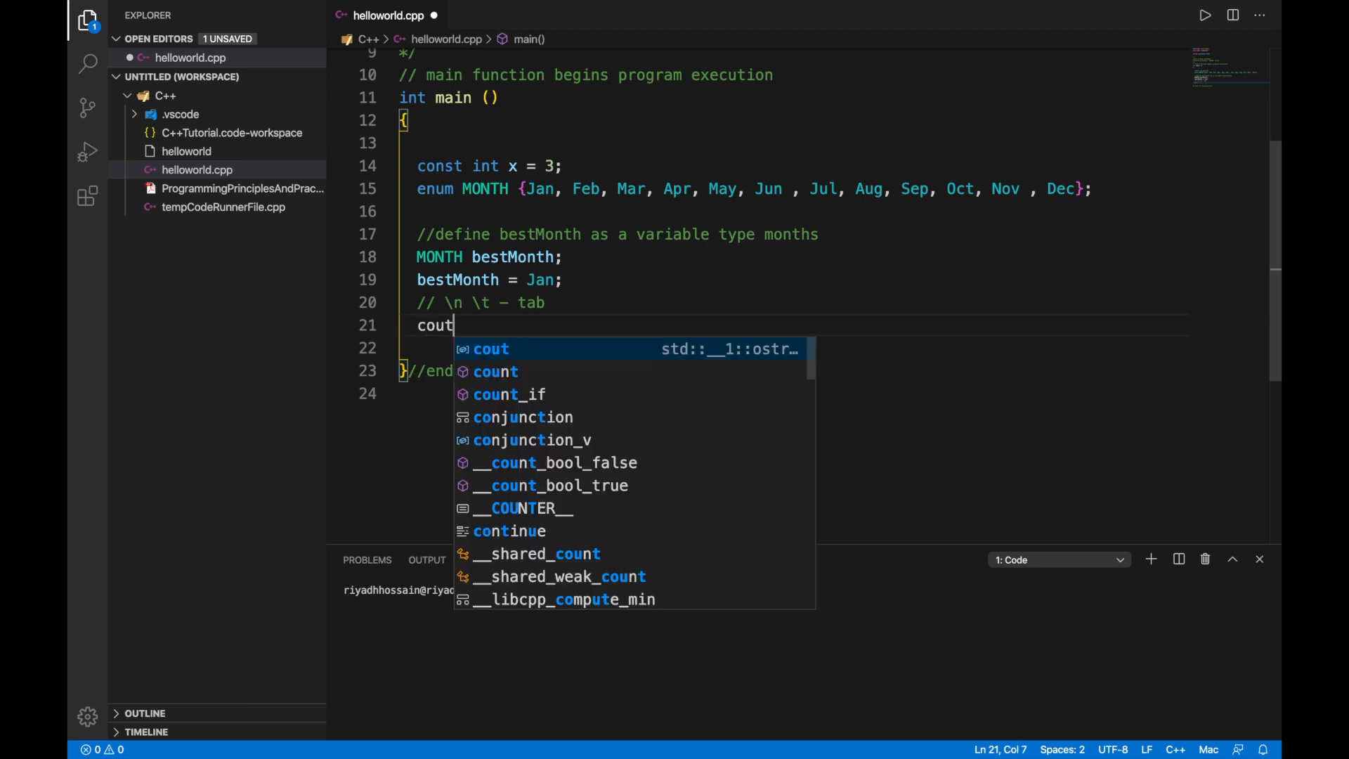
pyautogui.write("<< '\\n\\nThe Text without any format'")
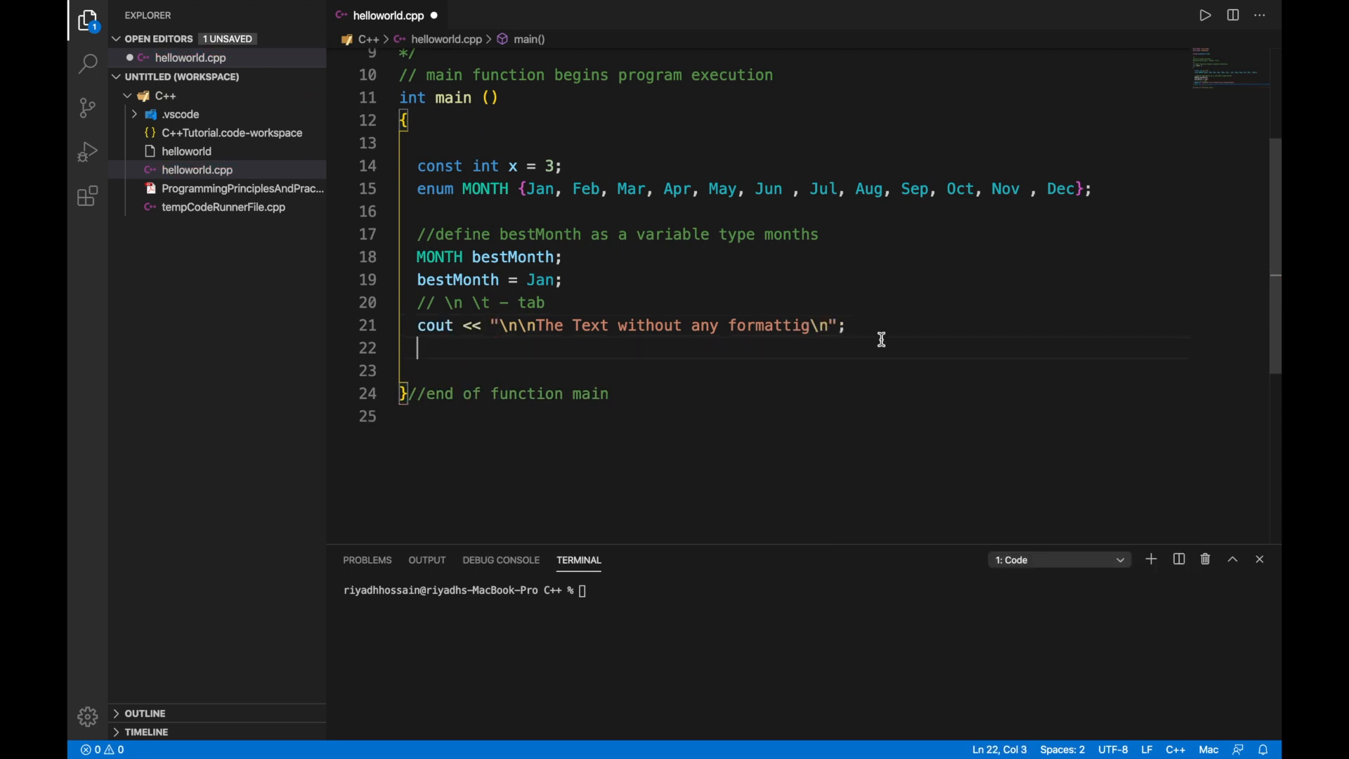
pyautogui.write('cout << "Formatted"')
pyautogui.click(795, 370)
pyautogui.write('cout << "Ints" << setw(10) << "Floats" << setw(10) << "###"<< endl;')
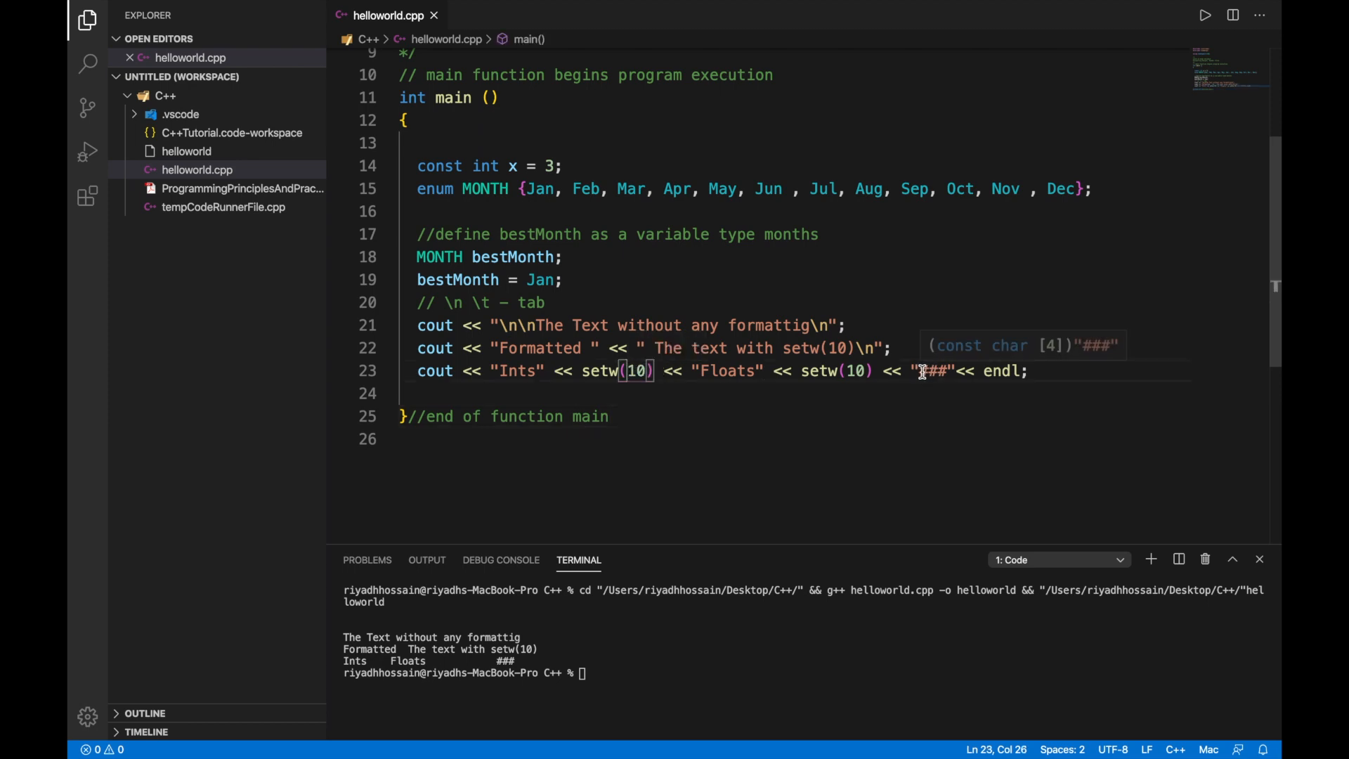
pyautogui.doubleClick(934, 371)
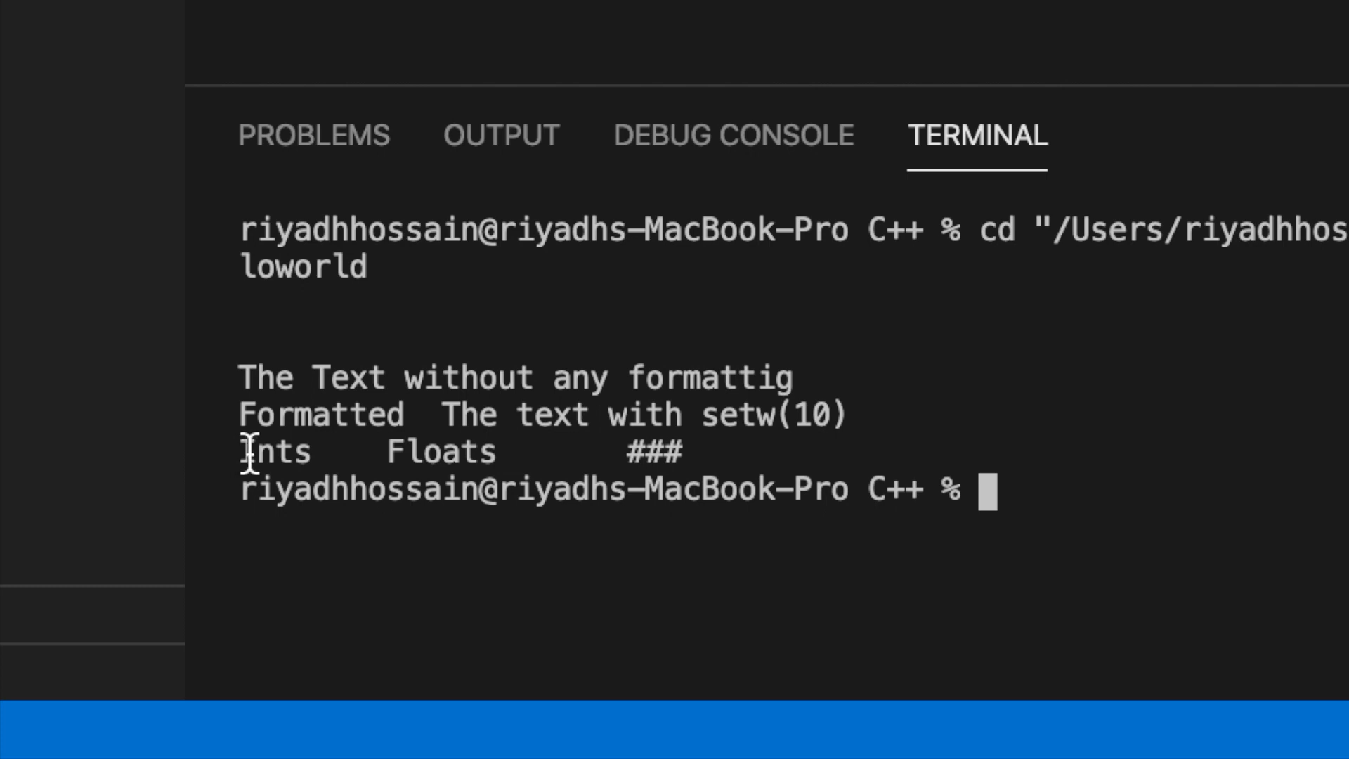
pyautogui.doubleClick(271, 452)
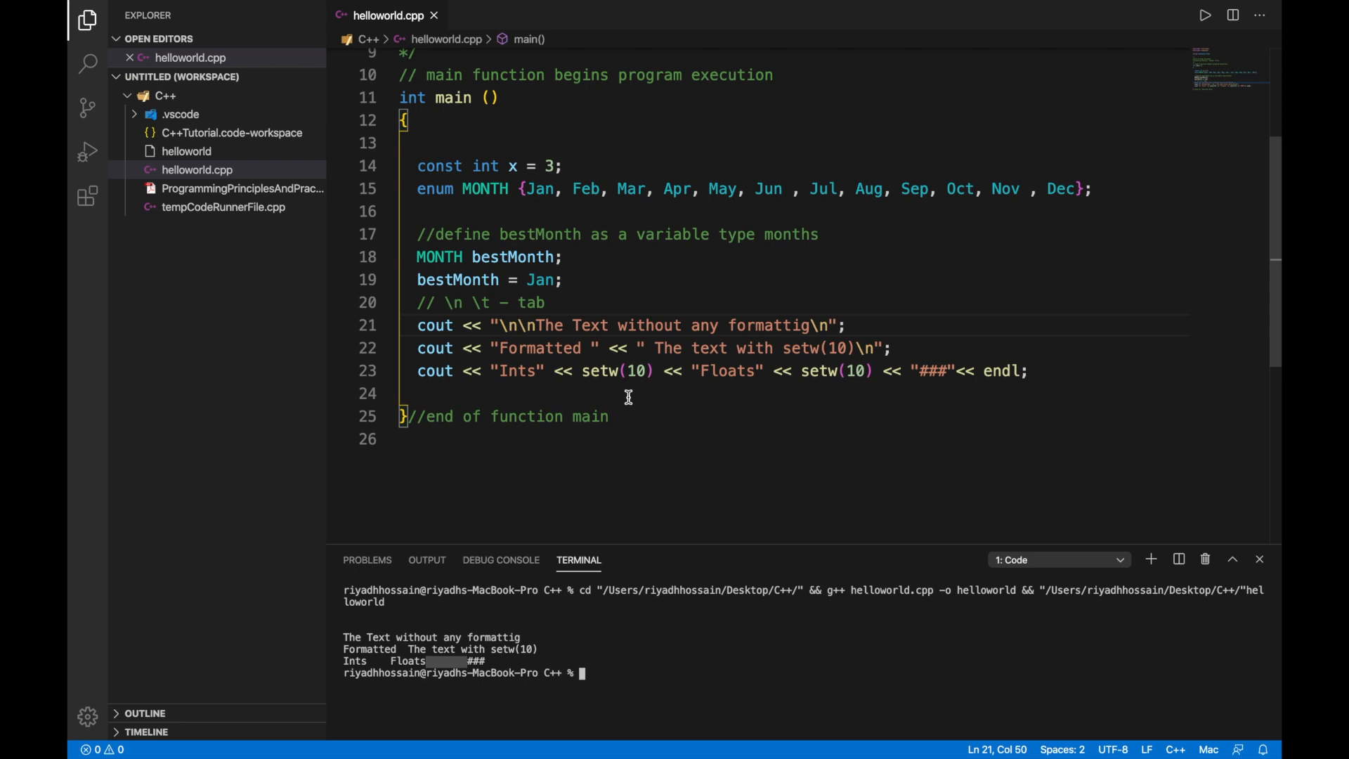
pyautogui.moveTo(666, 383)
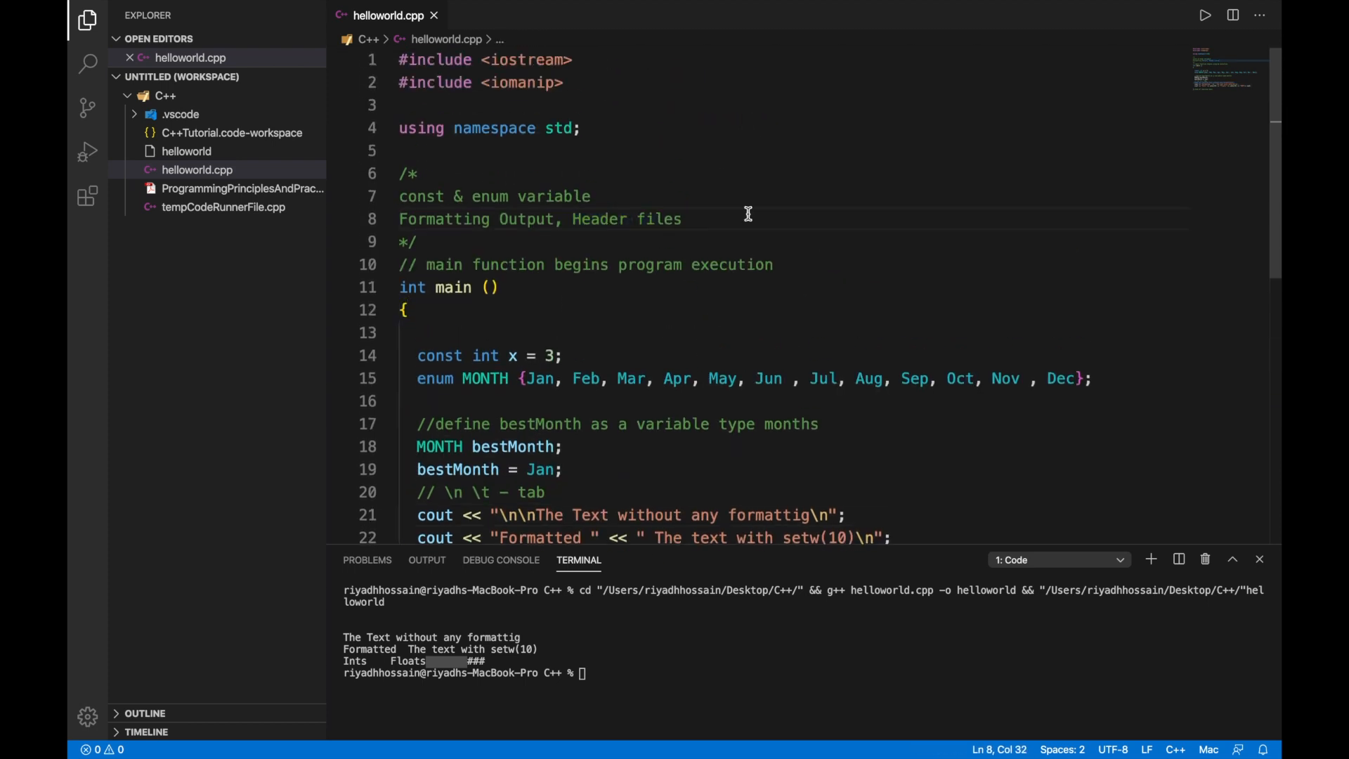
pyautogui.moveTo(768, 215)
pyautogui.write(' .')
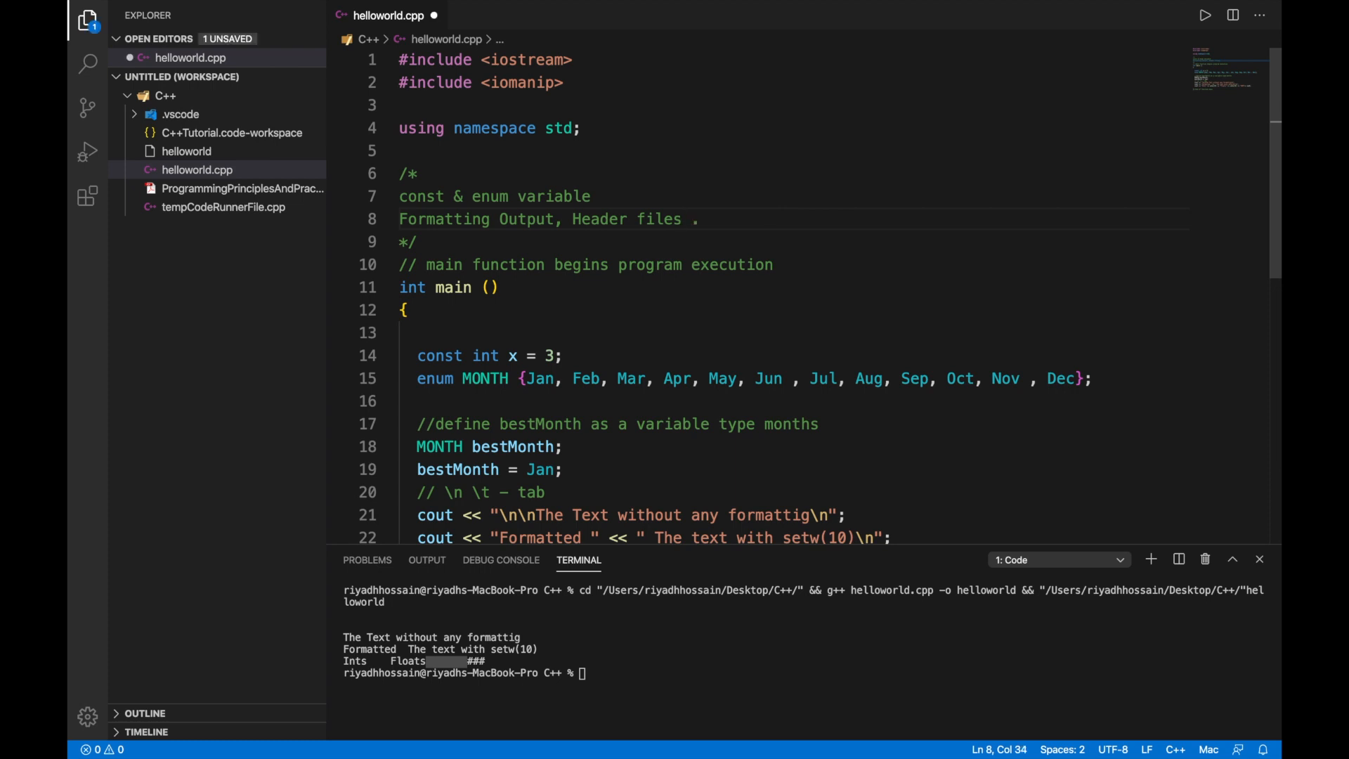
# Extend the topic comment to 'Formatting Output, Header files .hpp'.
pyautogui.write('hpp')
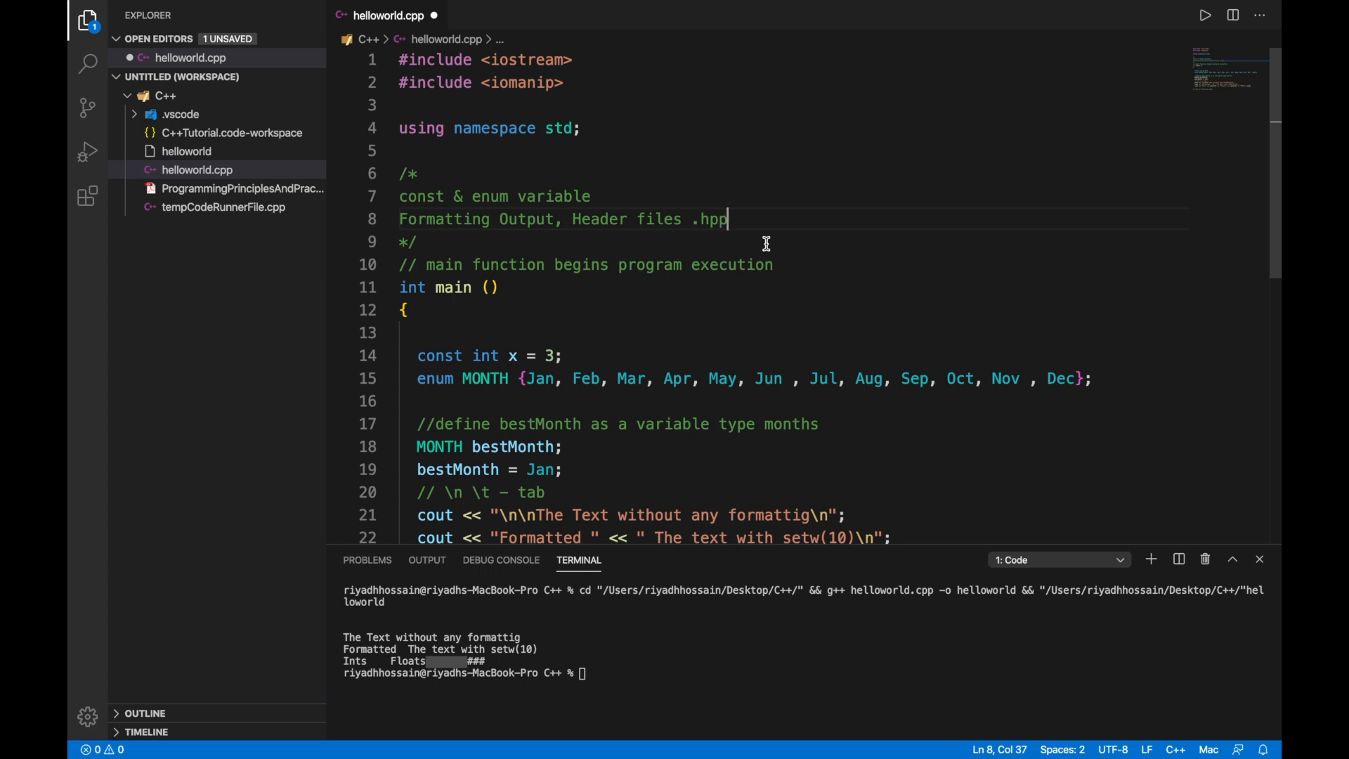
pyautogui.scroll(-3)
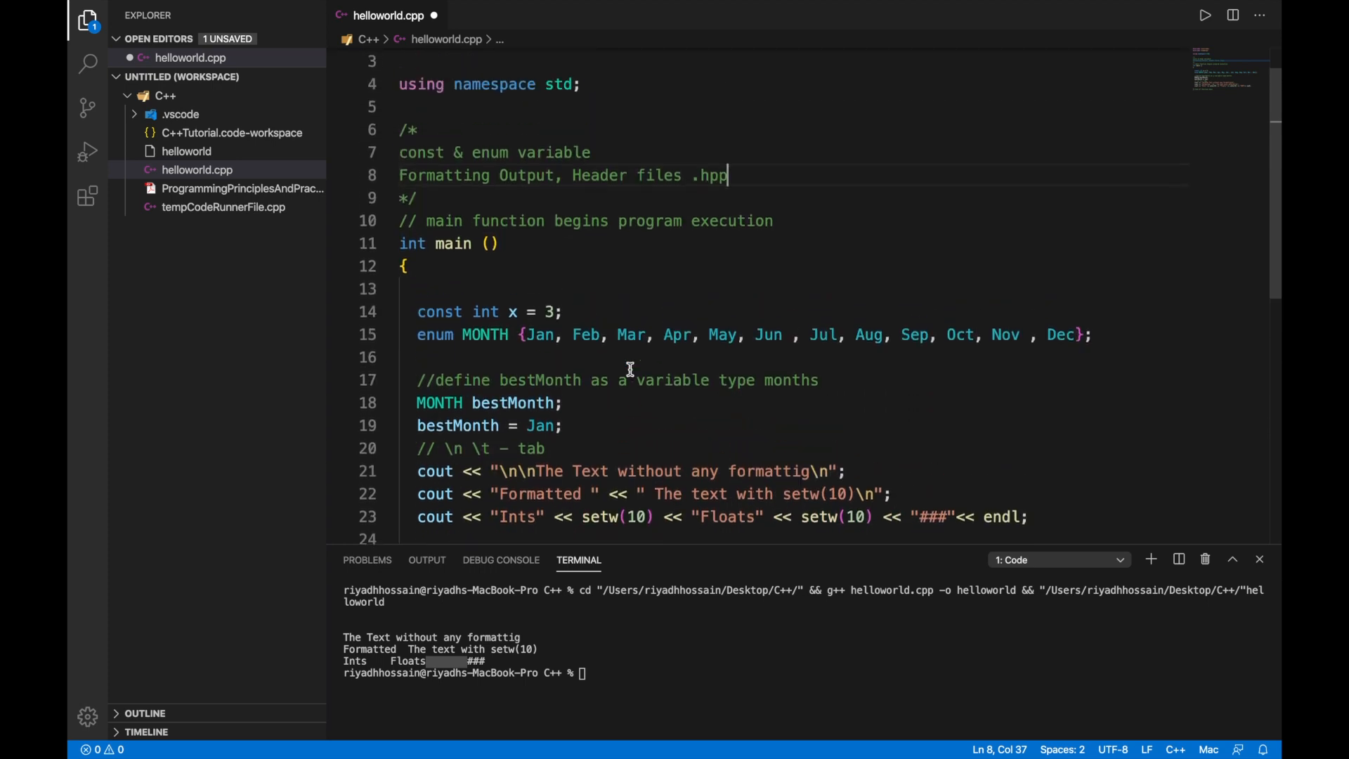
pyautogui.moveTo(526, 312)
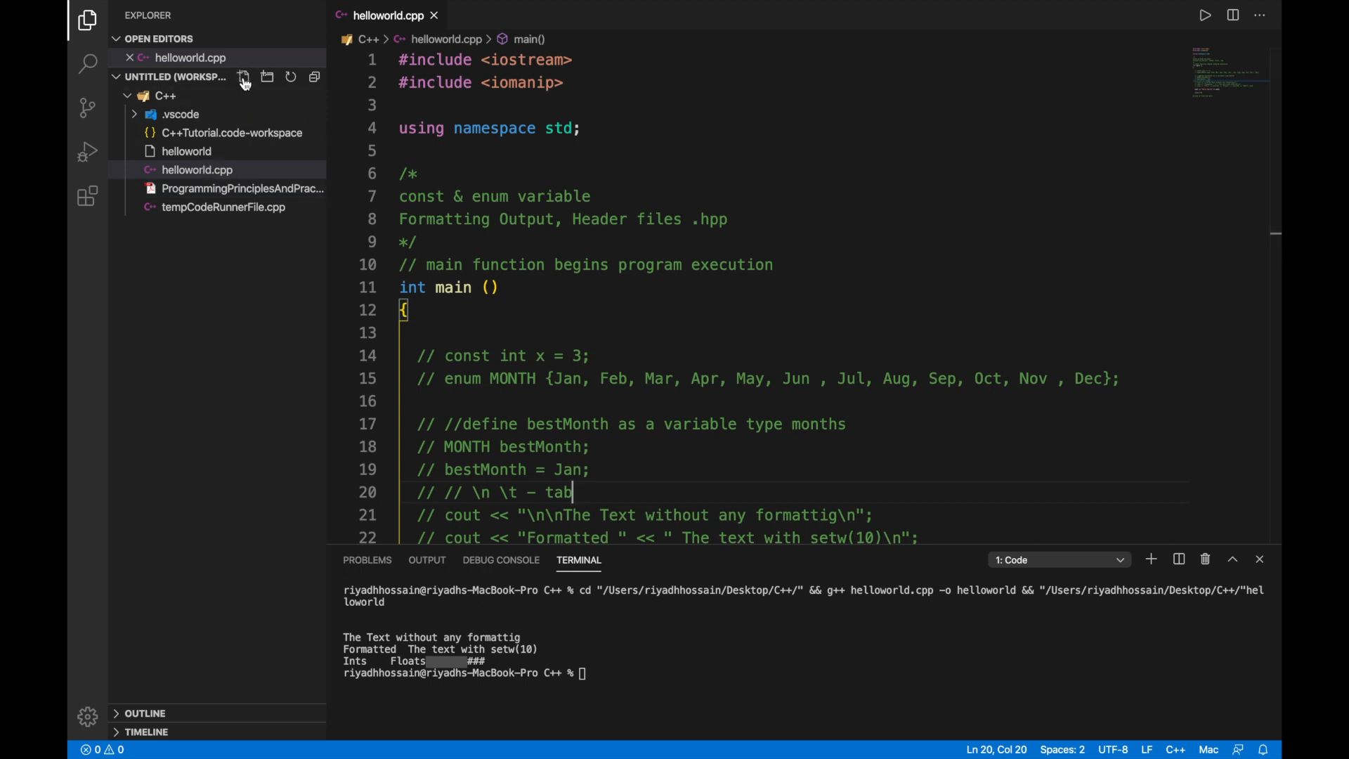
# Create main.hpp from the Explorer, then return to helloworld.cpp.
pyautogui.click(245, 77)
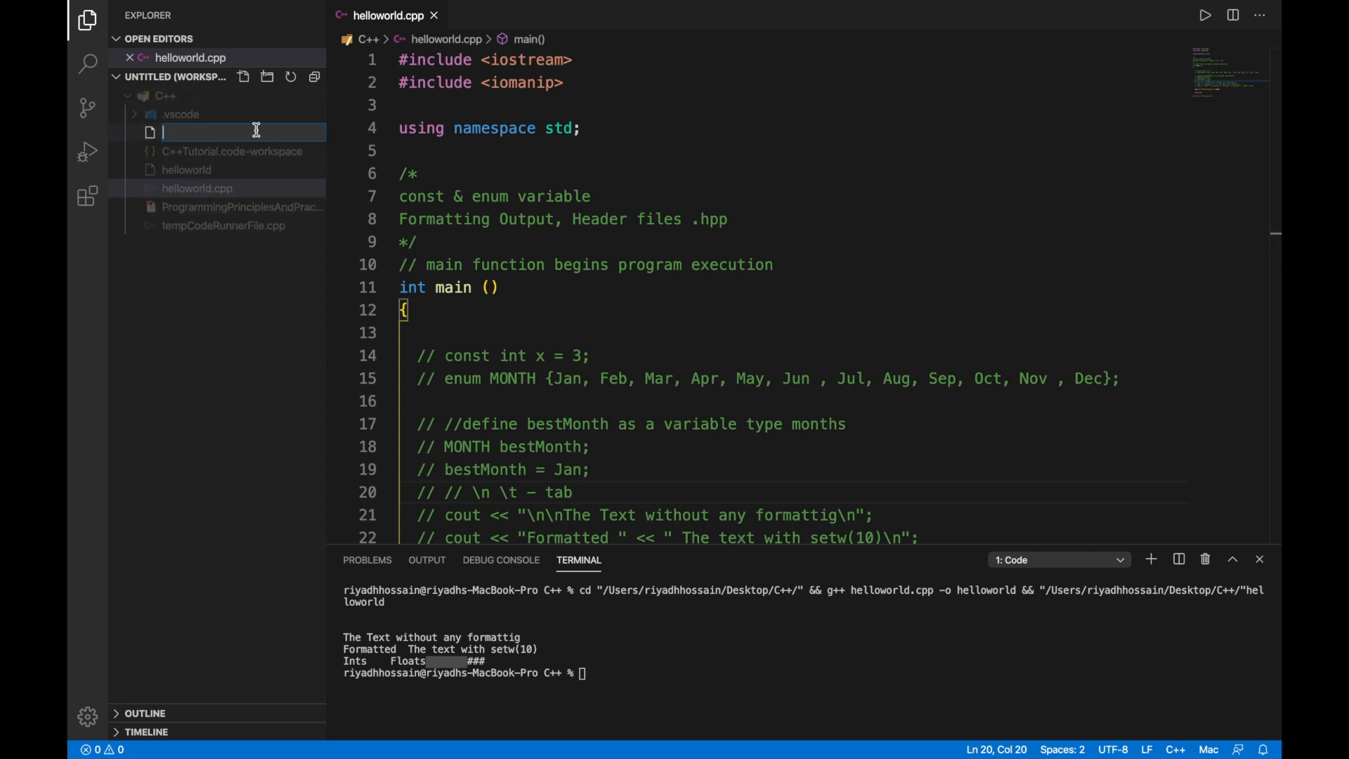
pyautogui.write('main.hpp')
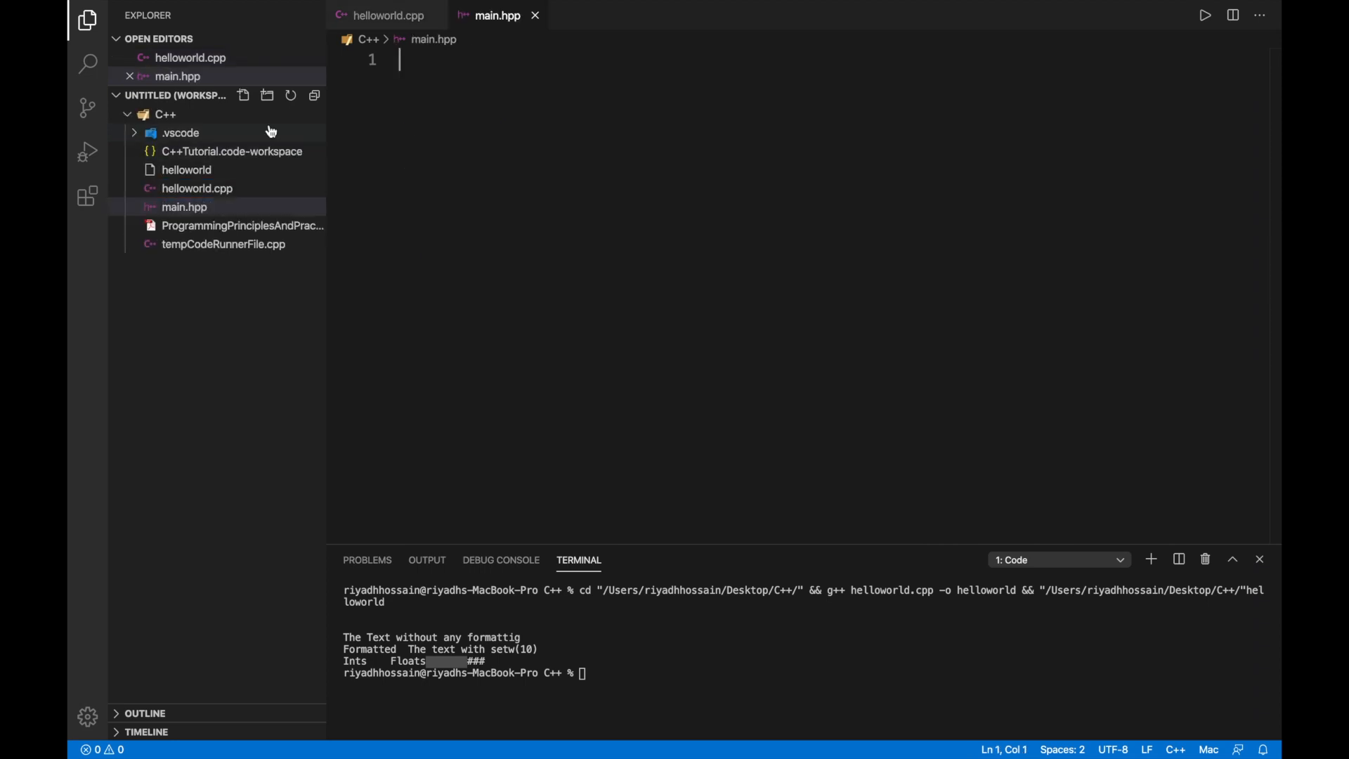
pyautogui.click(388, 15)
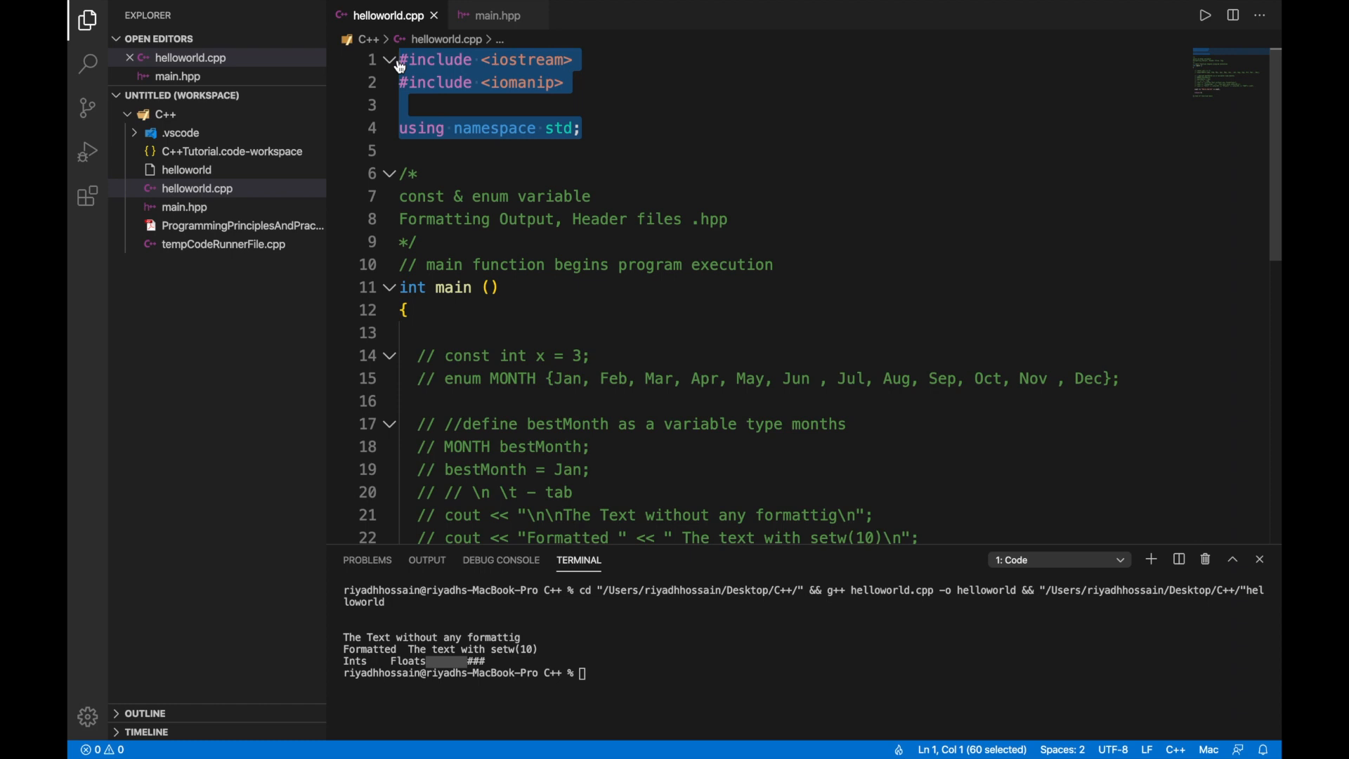
# Paste the iostream, iomanip and using namespace std lines into main.hpp.
pyautogui.click(495, 16)
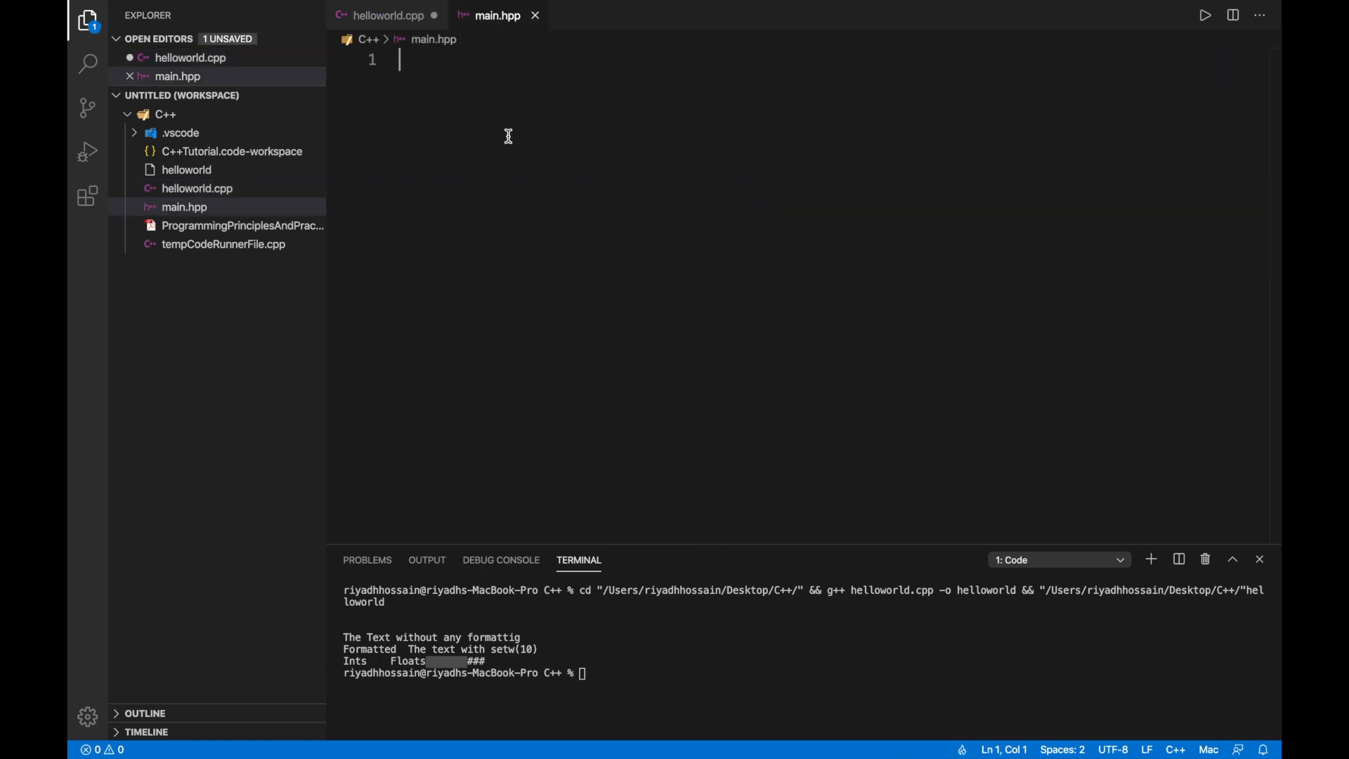
pyautogui.write('#include <iostream>')
pyautogui.write('using namespace std;')
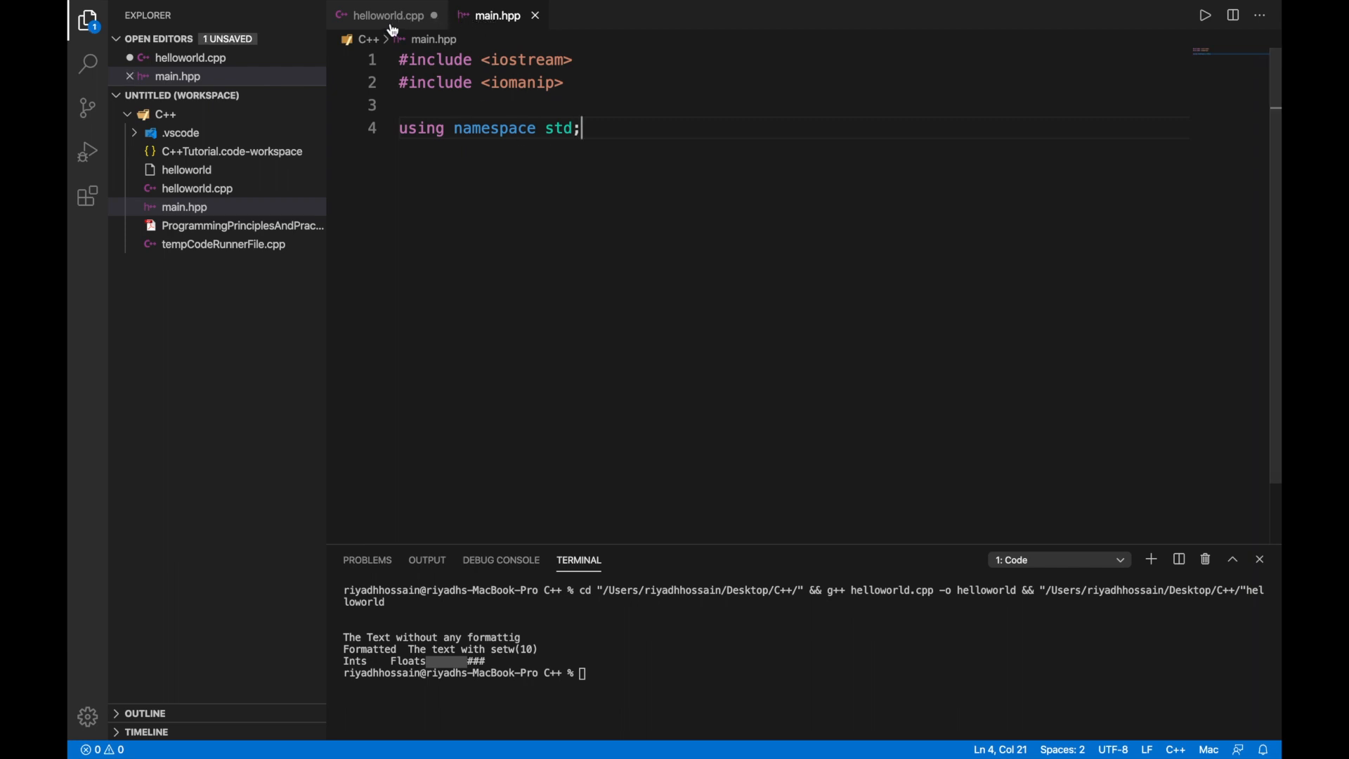
pyautogui.click(387, 16)
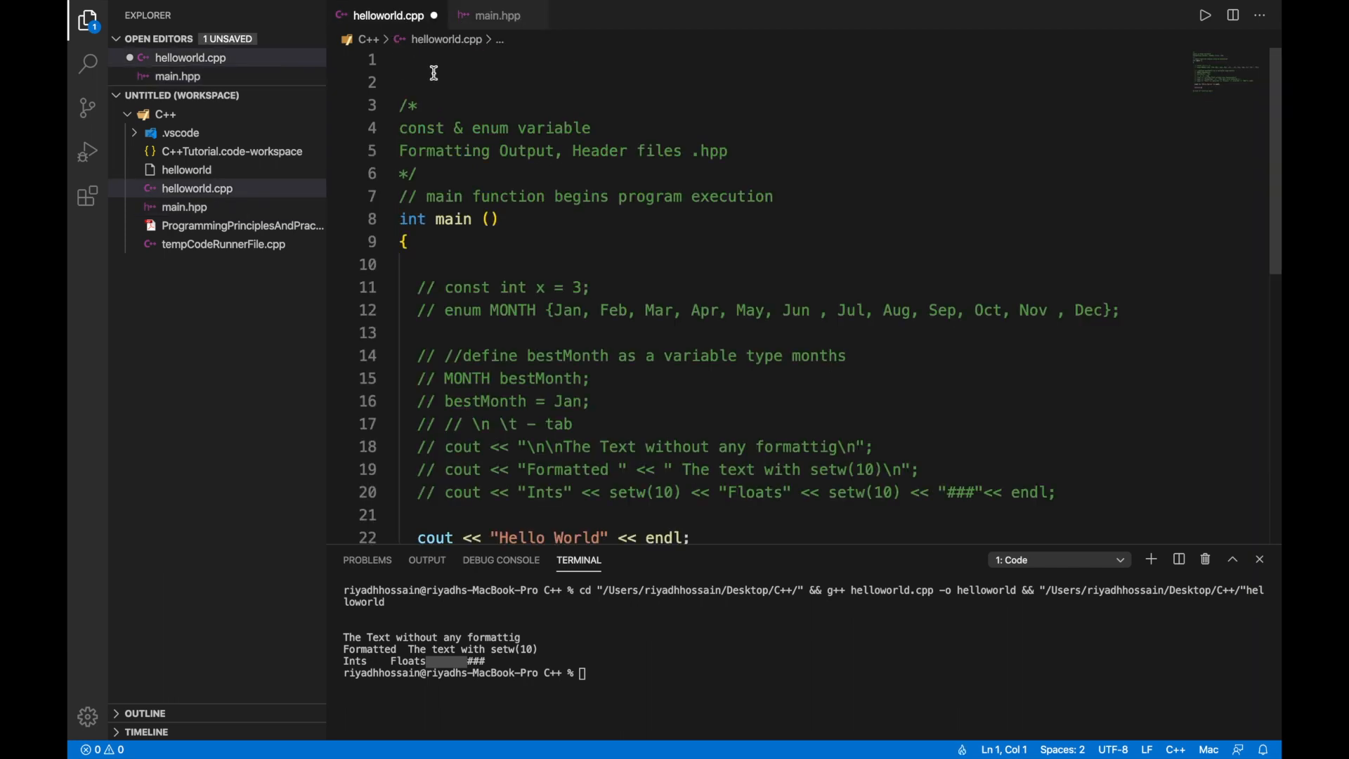
# Add #include "main.hpp" as the first line of helloworld.cpp.
pyautogui.write('#')
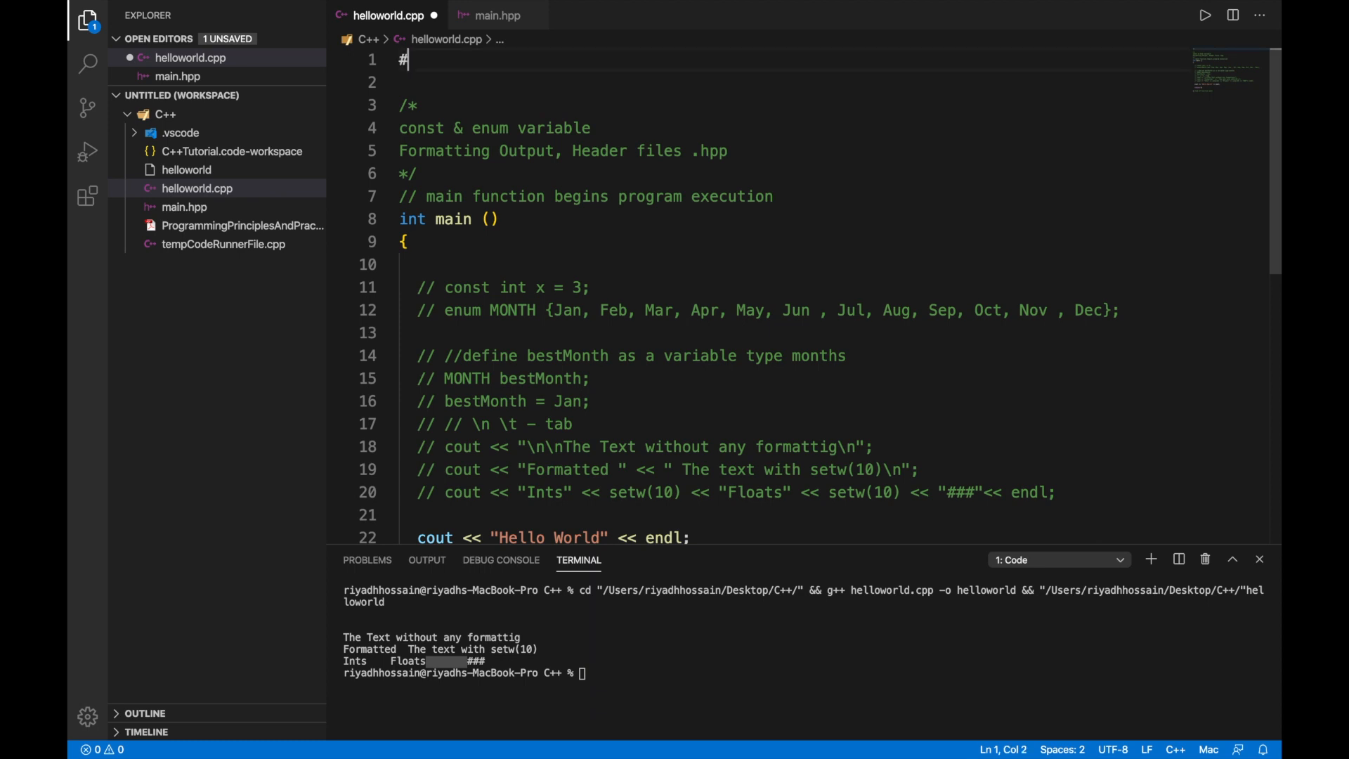
pyautogui.write('in')
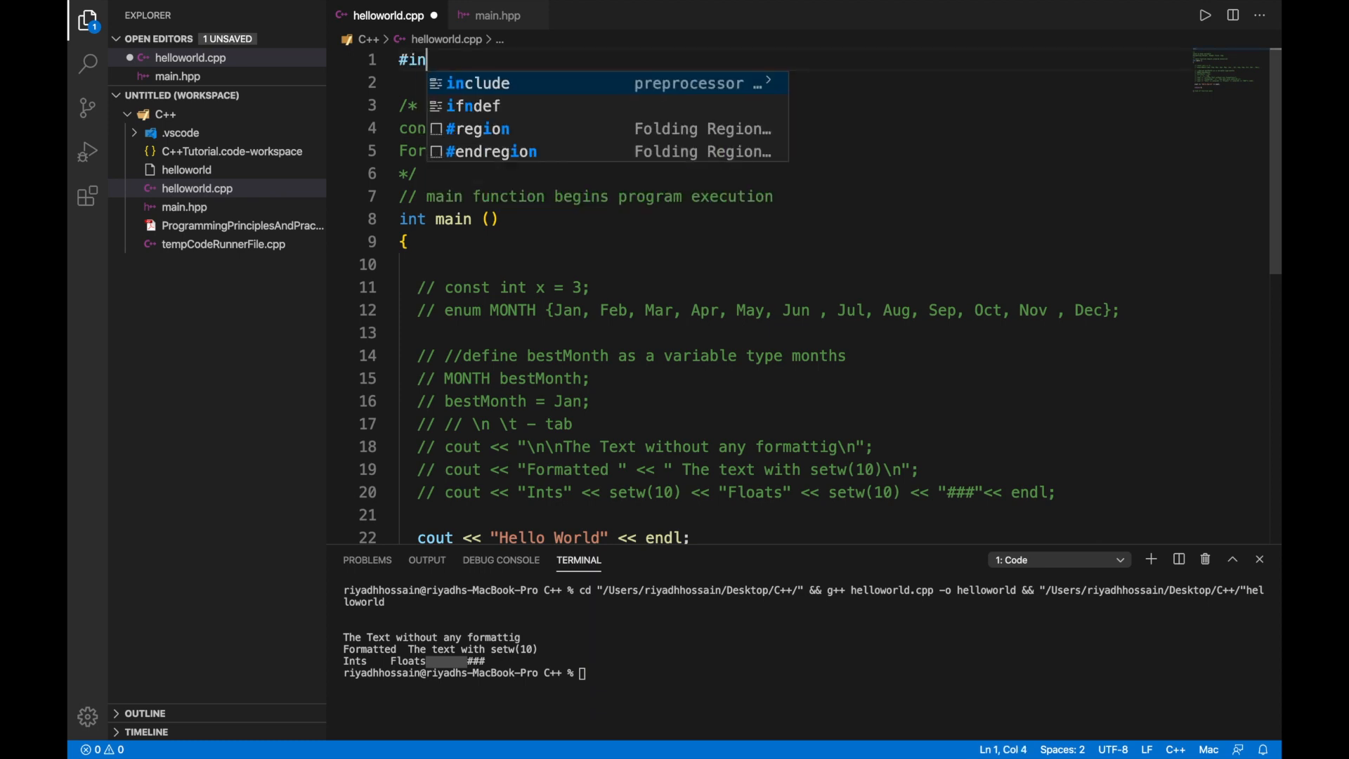
pyautogui.click(478, 83)
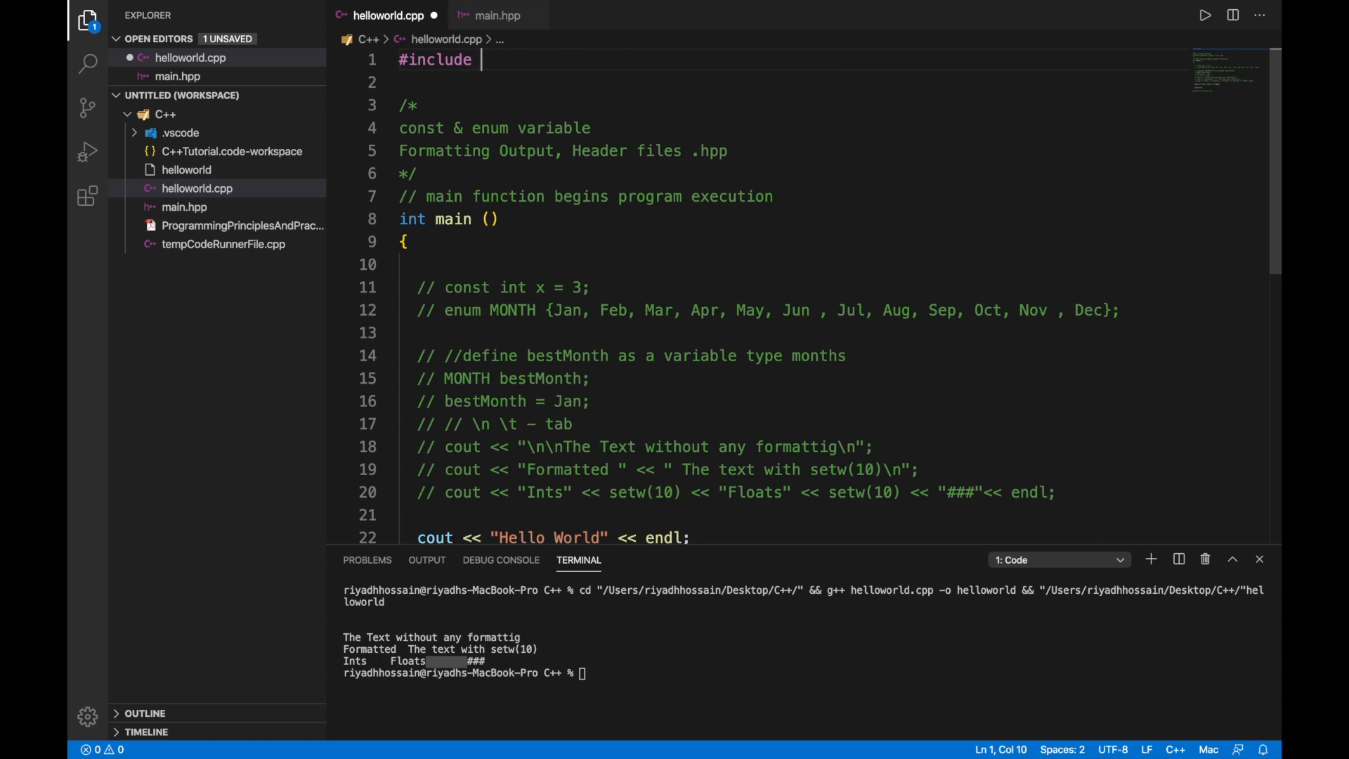
pyautogui.write('"')
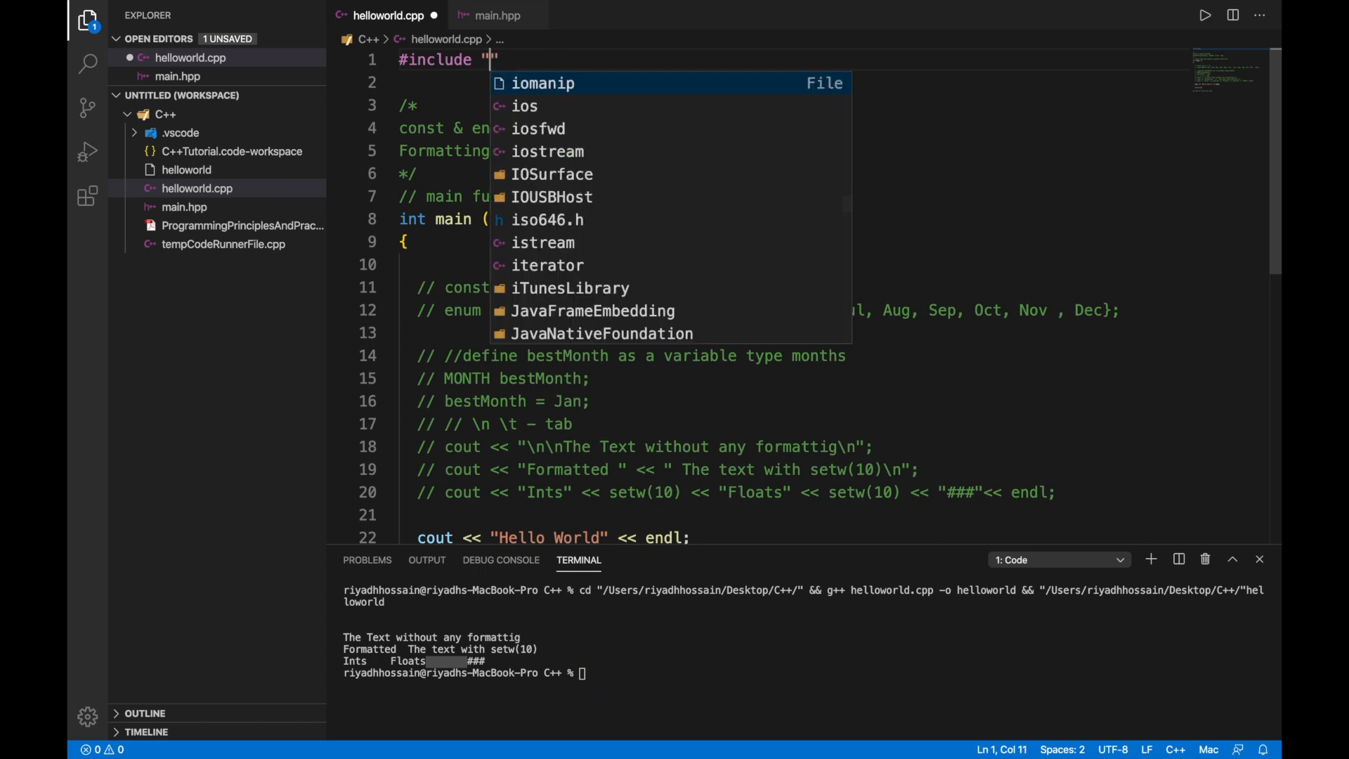
pyautogui.write('ma')
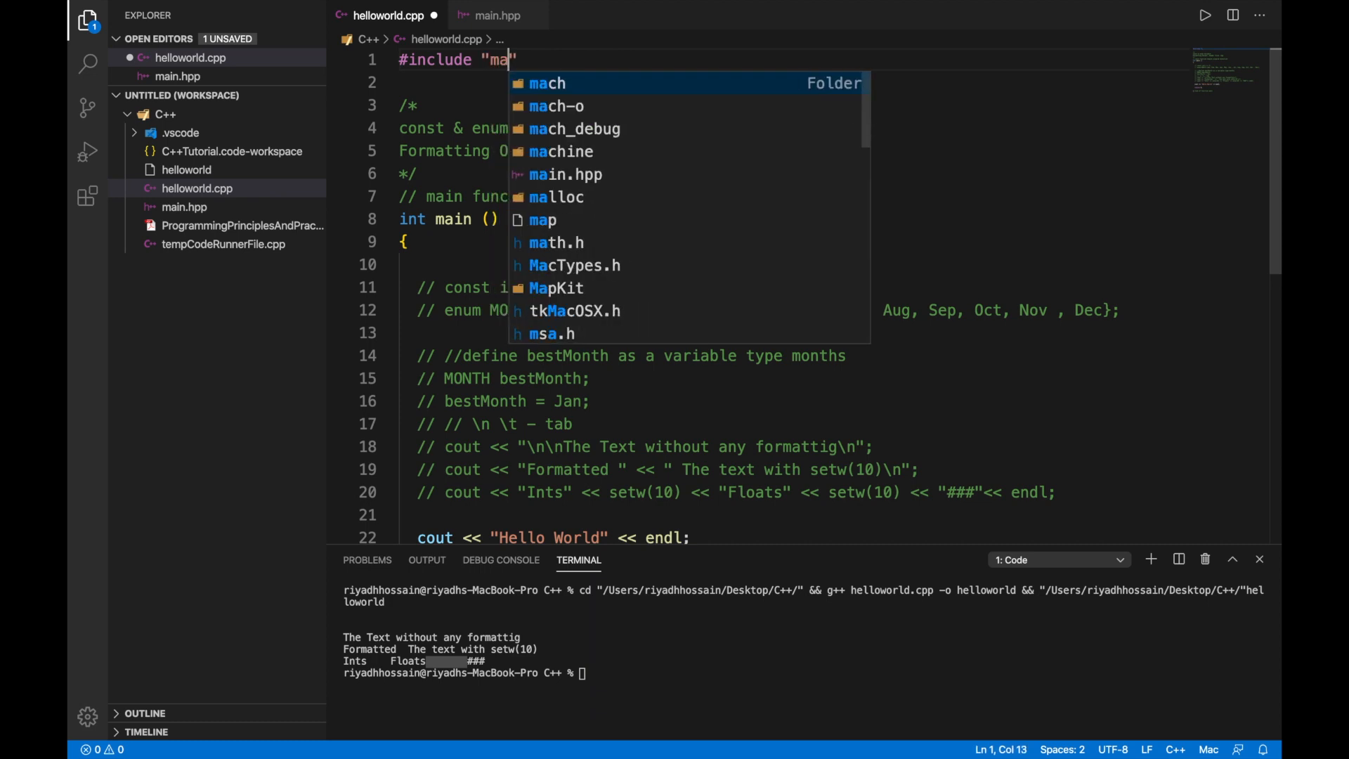
pyautogui.write('in.hpp')
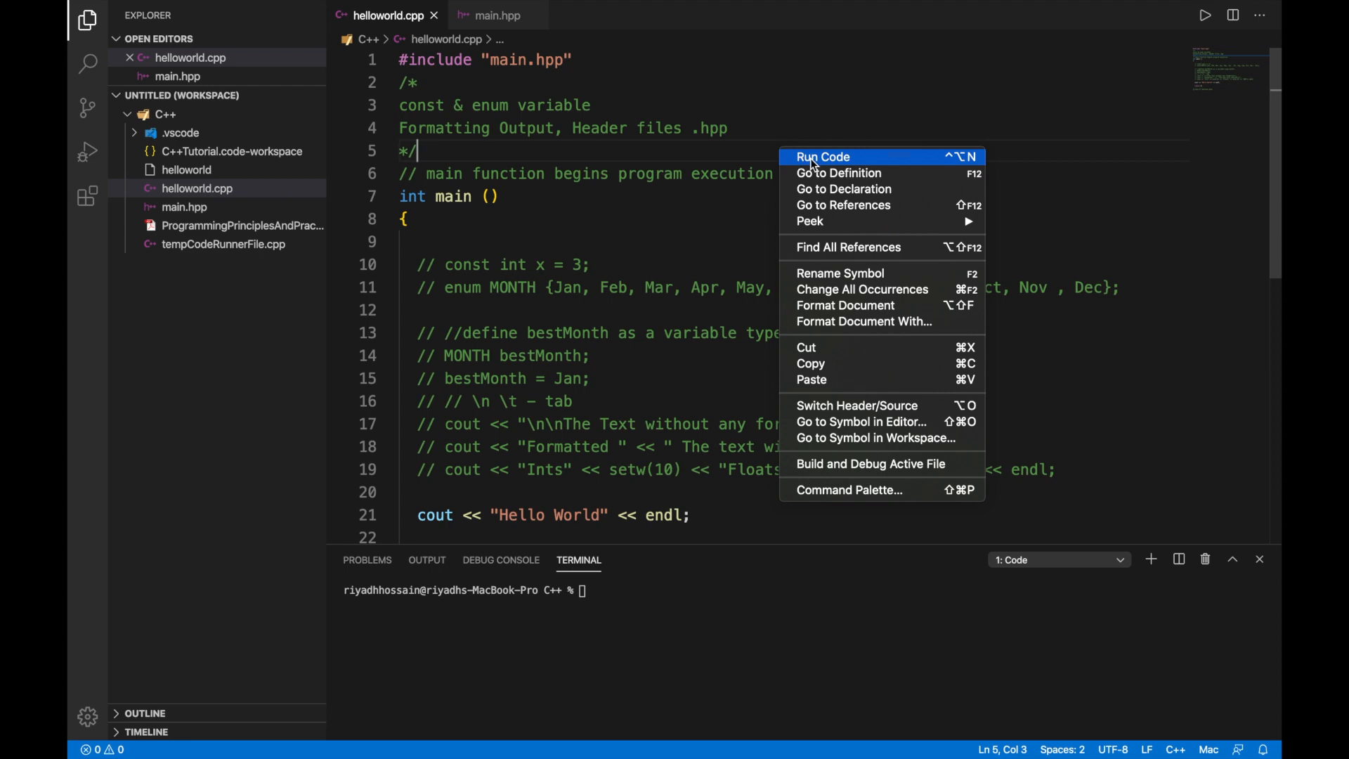
# Run helloworld.cpp with Run Code and confirm it prints Hello World.
pyautogui.click(822, 156)
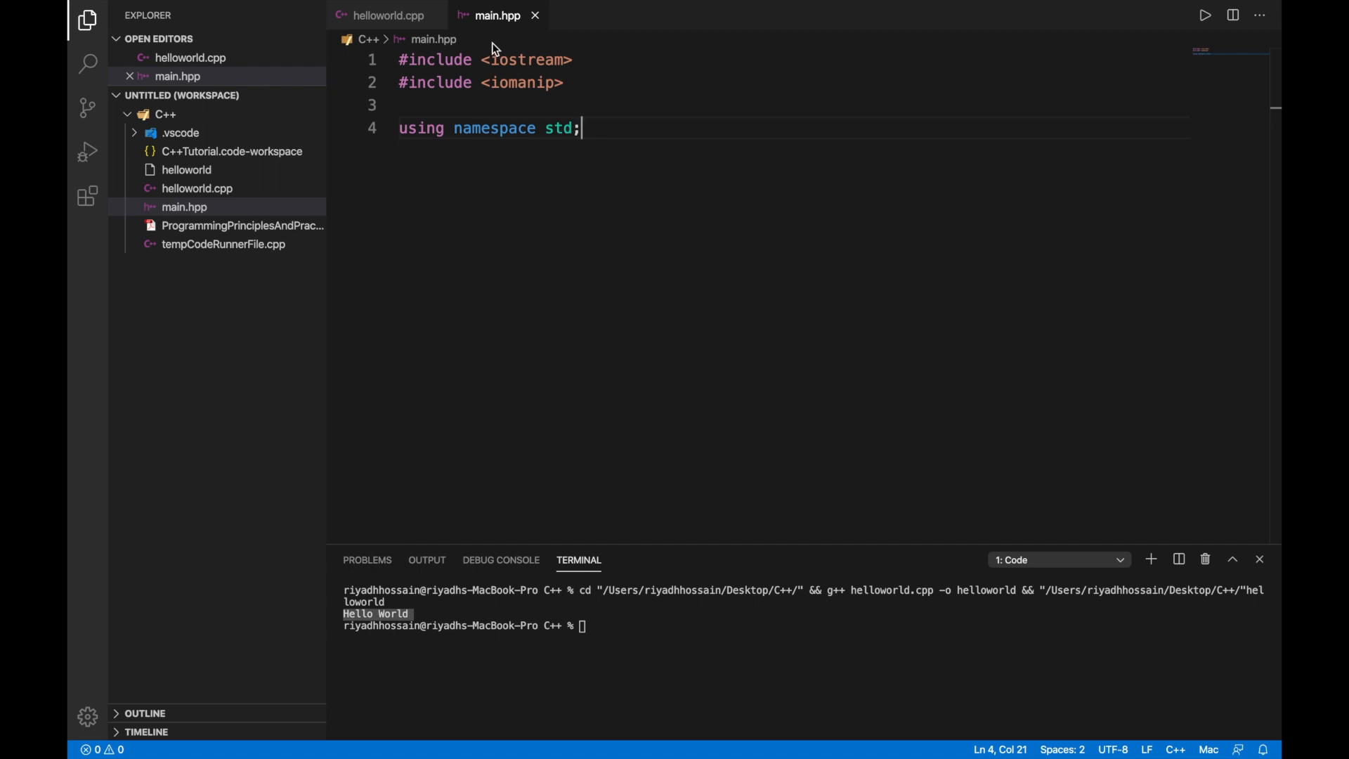
pyautogui.click(388, 16)
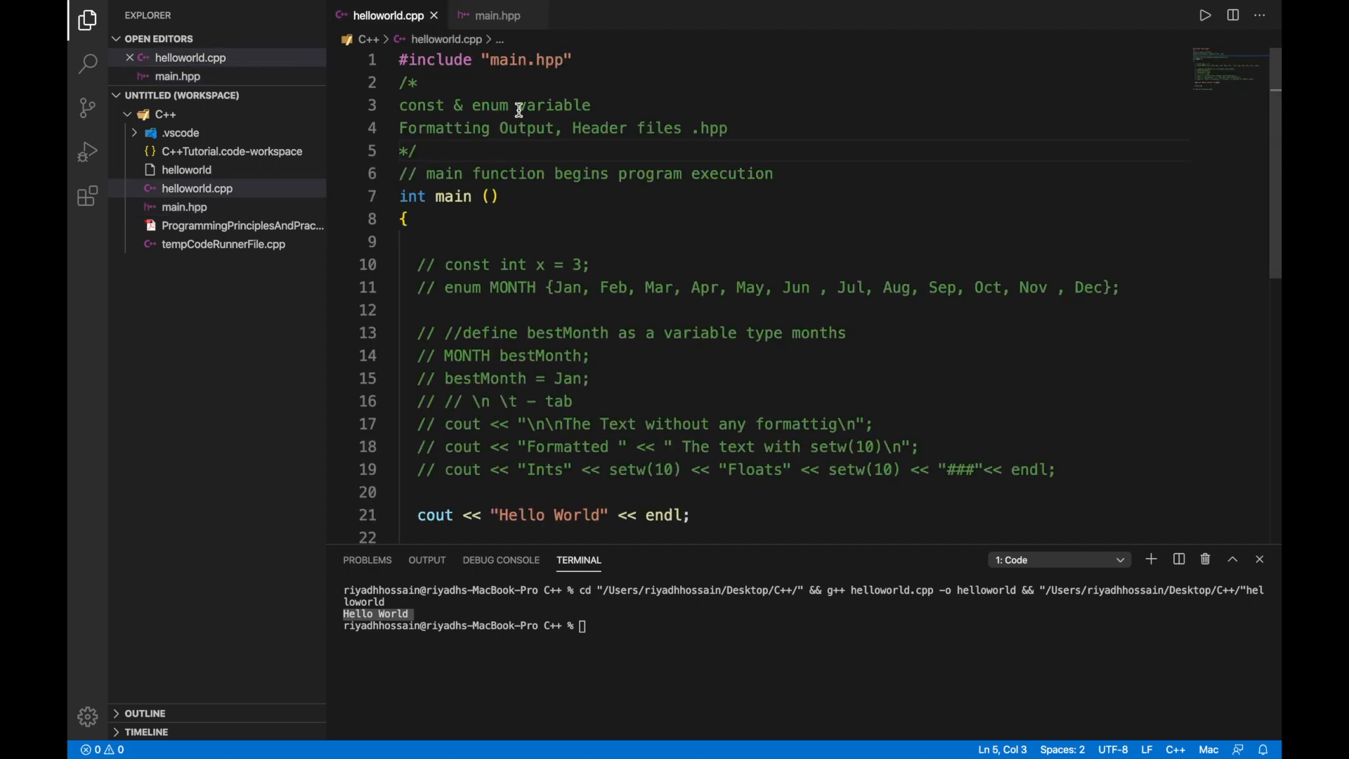
# Switch the include to <main.hpp> and run it to see the not-found error.
pyautogui.click(514, 59)
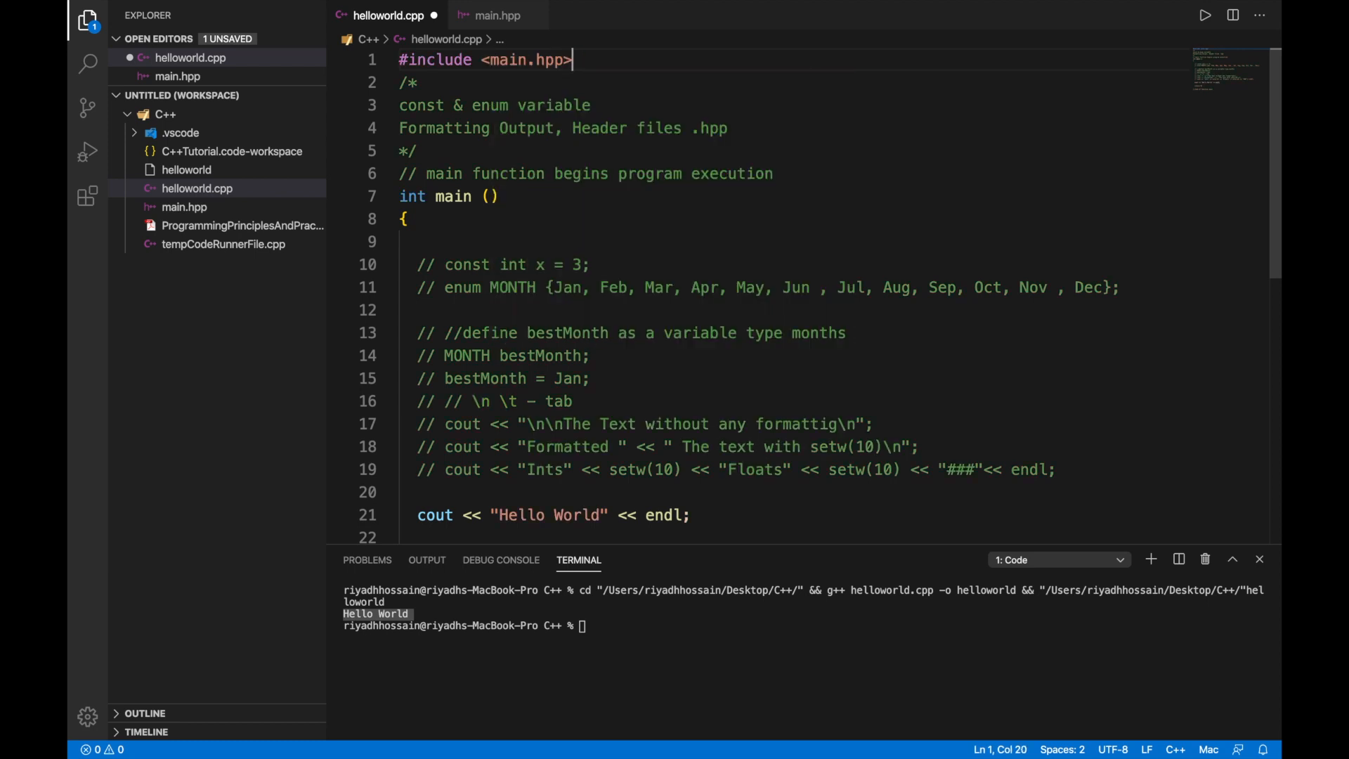
pyautogui.rightClick(591, 104)
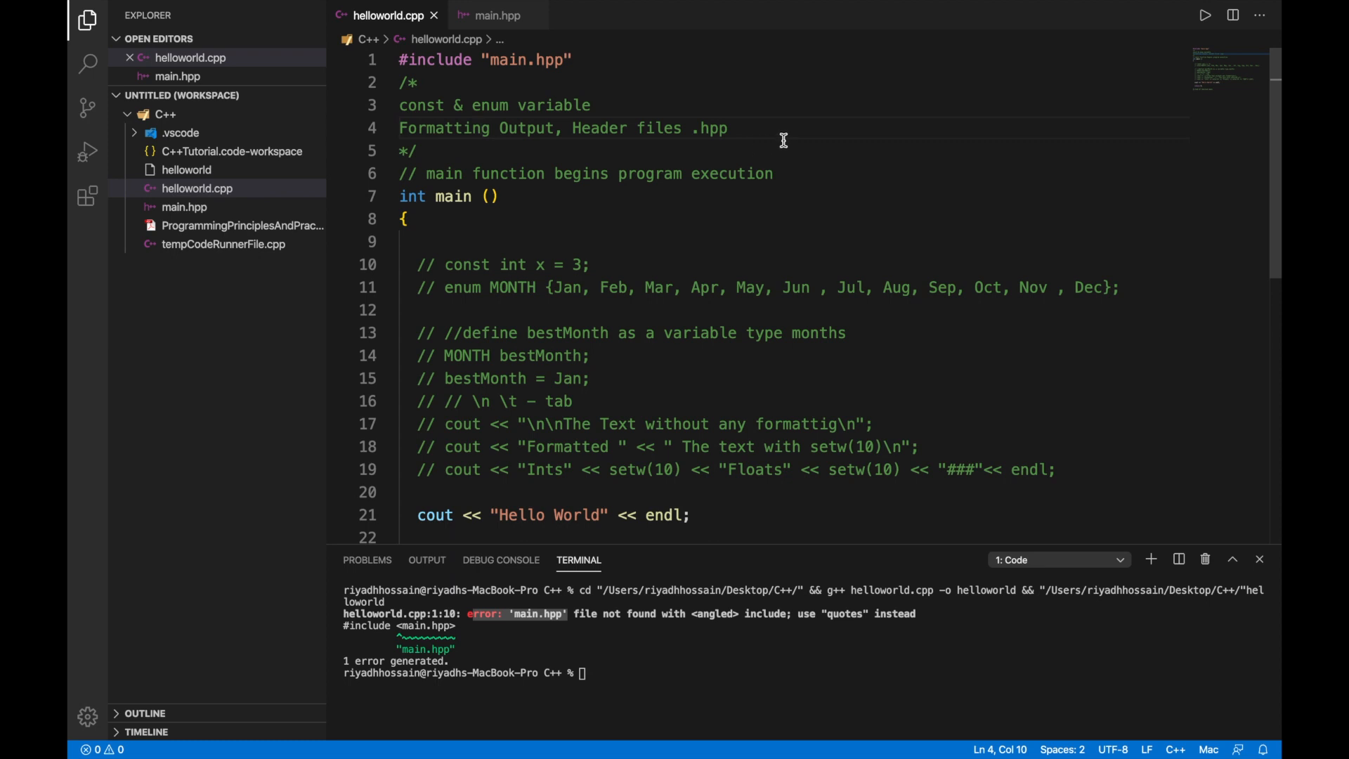
pyautogui.moveTo(459, 112)
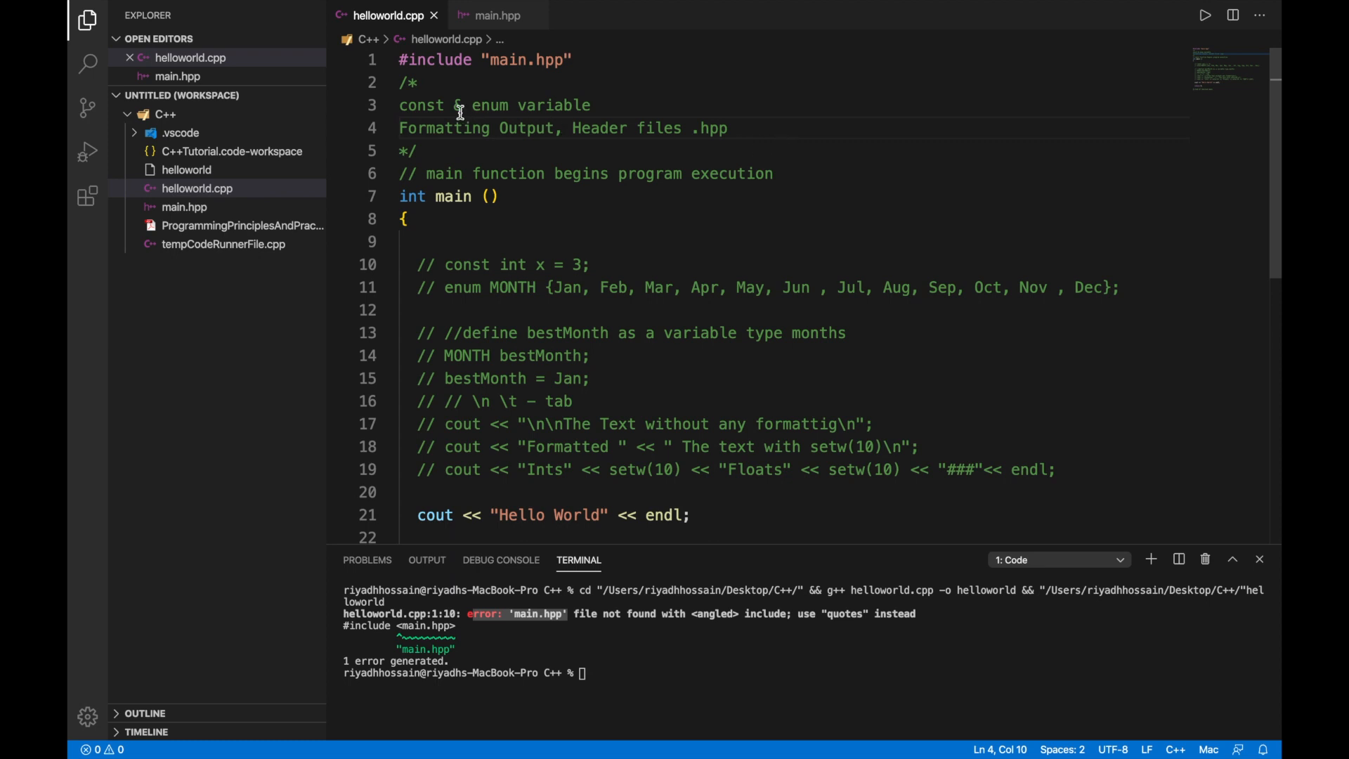
pyautogui.moveTo(498, 108)
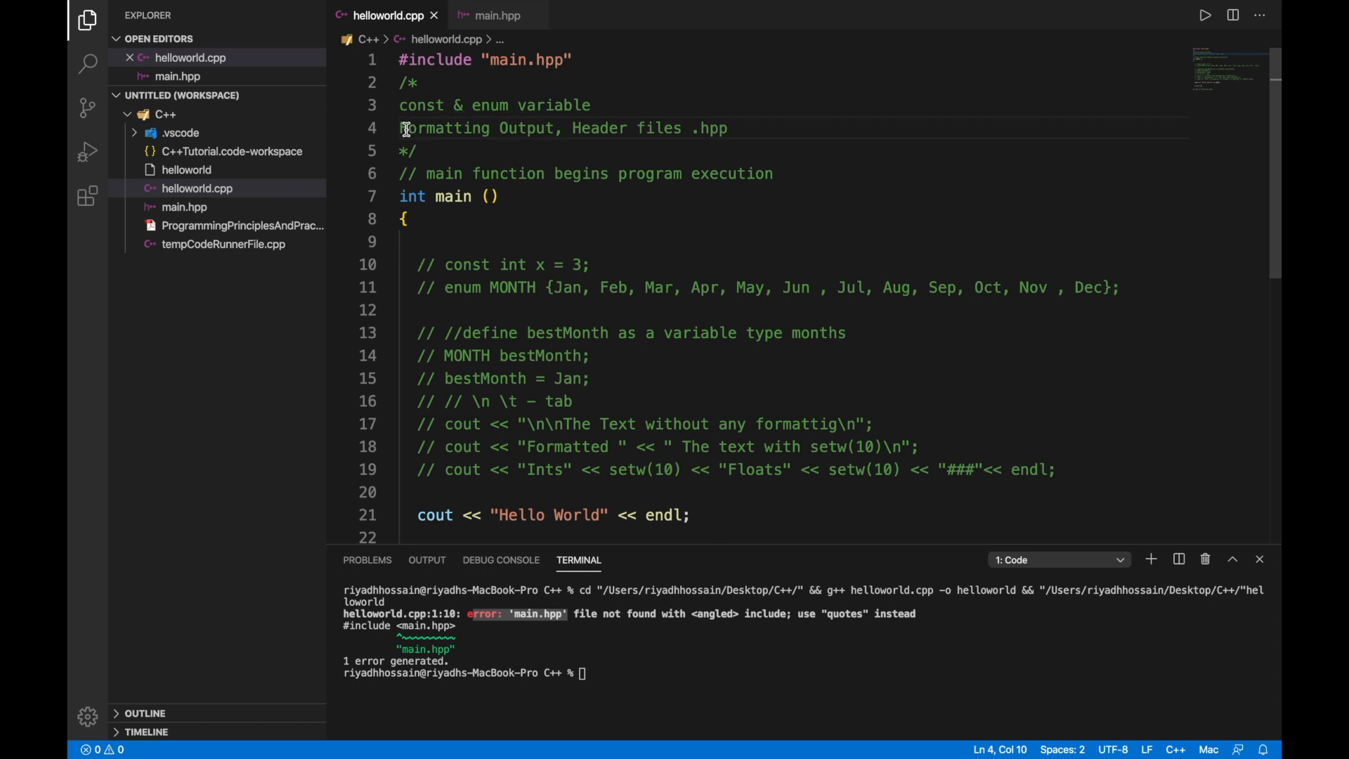
pyautogui.moveTo(537, 135)
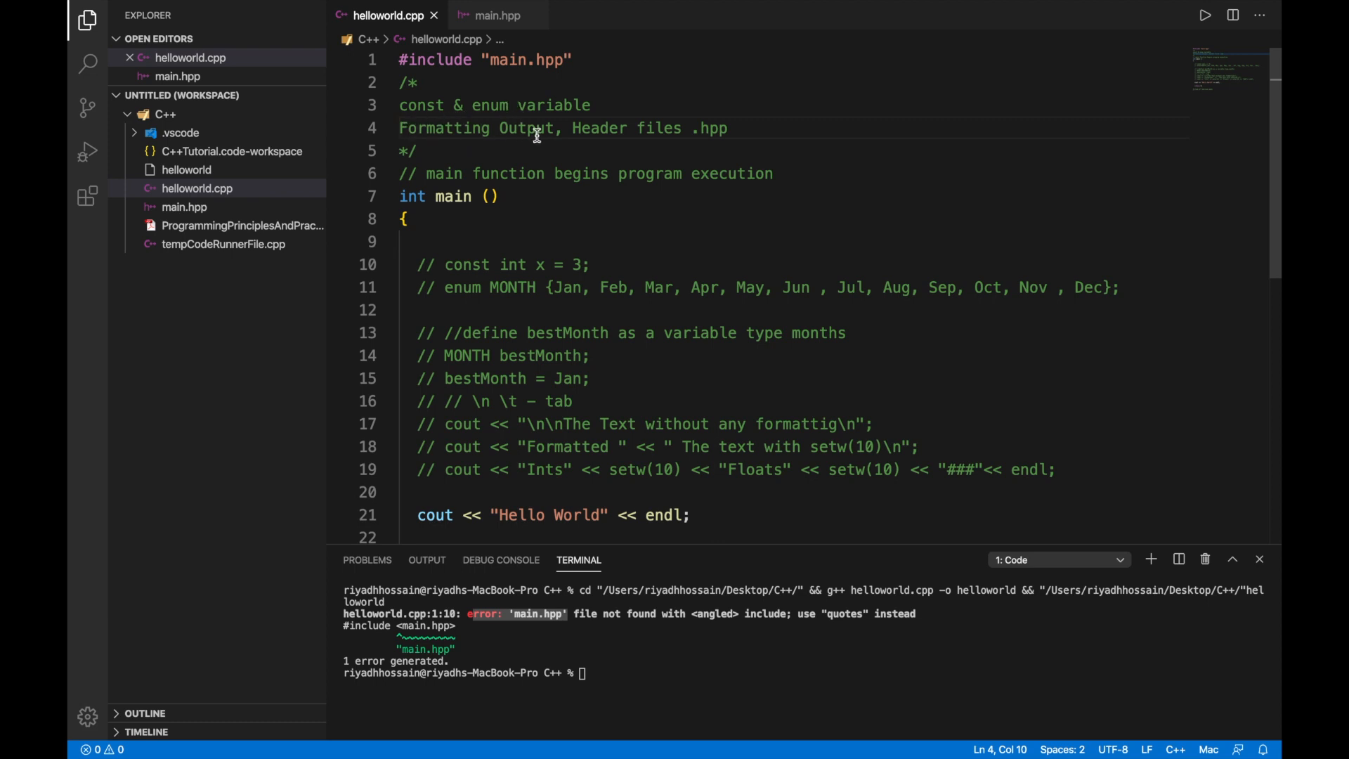
pyautogui.moveTo(582, 127)
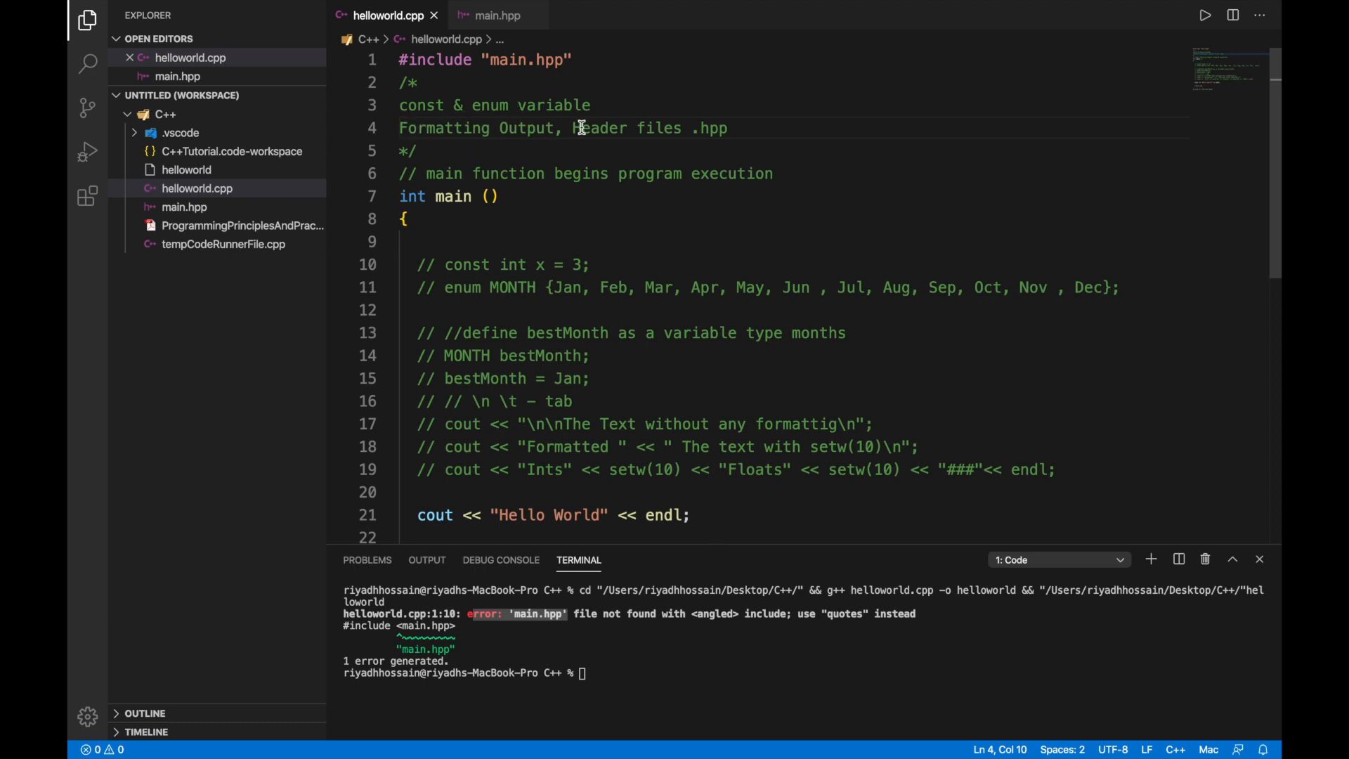
# View main.hpp with its iostream, iomanip and using namespace std lines.
pyautogui.click(497, 16)
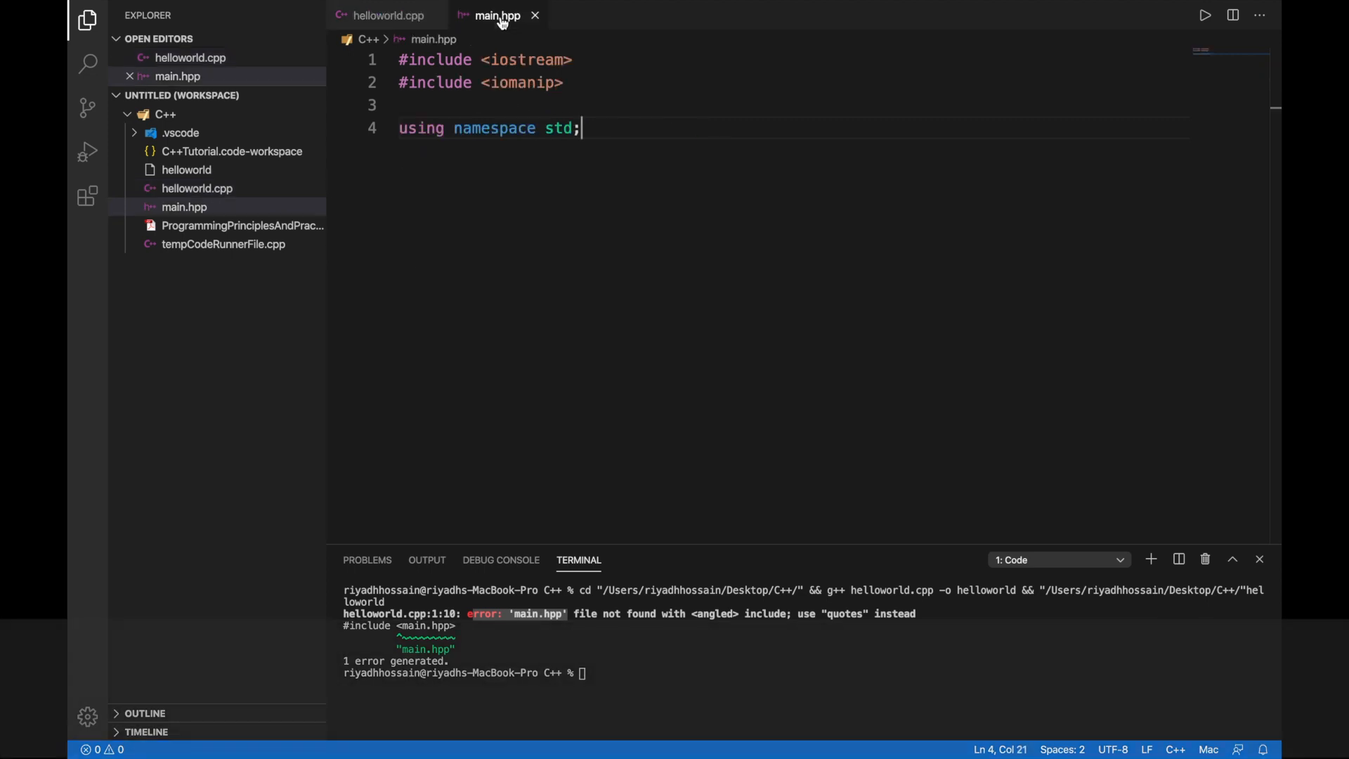
# Switch back to helloworld.cpp with its quoted main.hpp include.
pyautogui.click(386, 15)
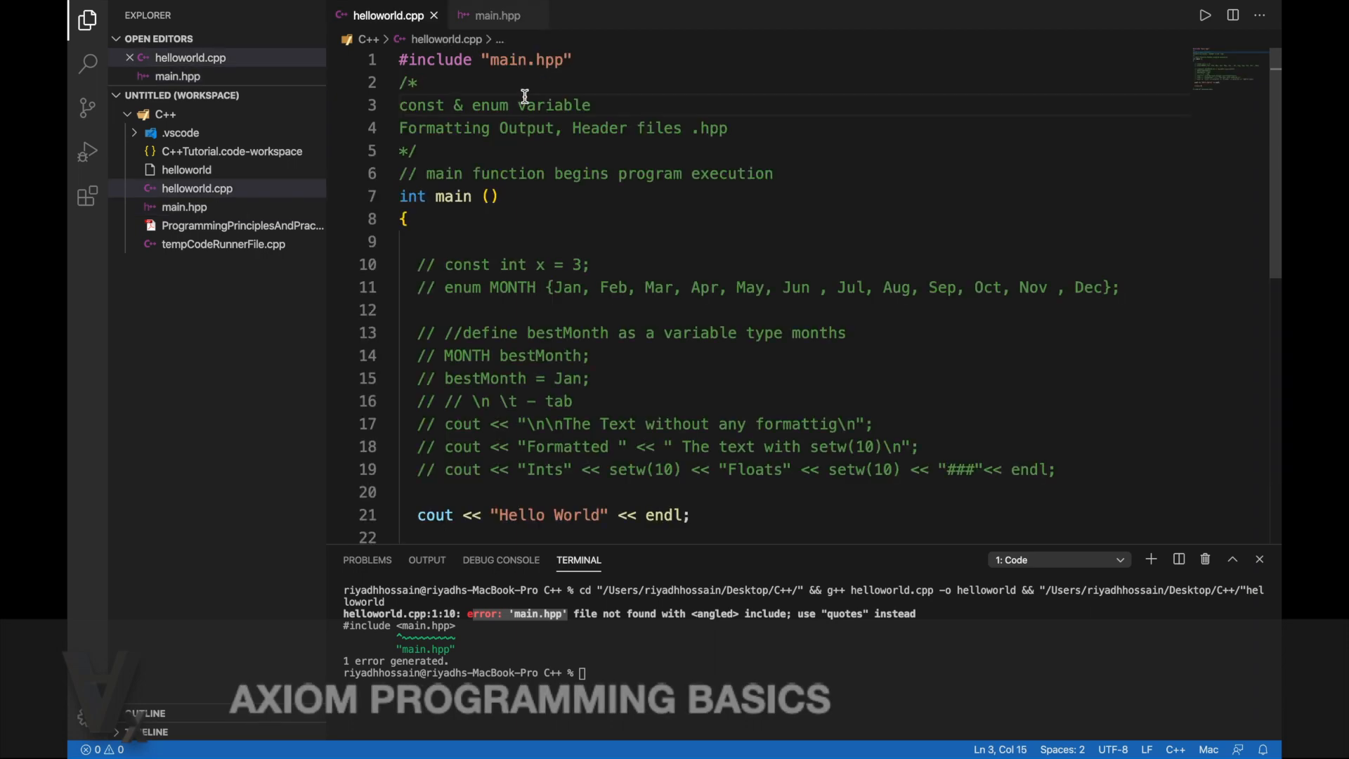
pyautogui.moveTo(672, 143)
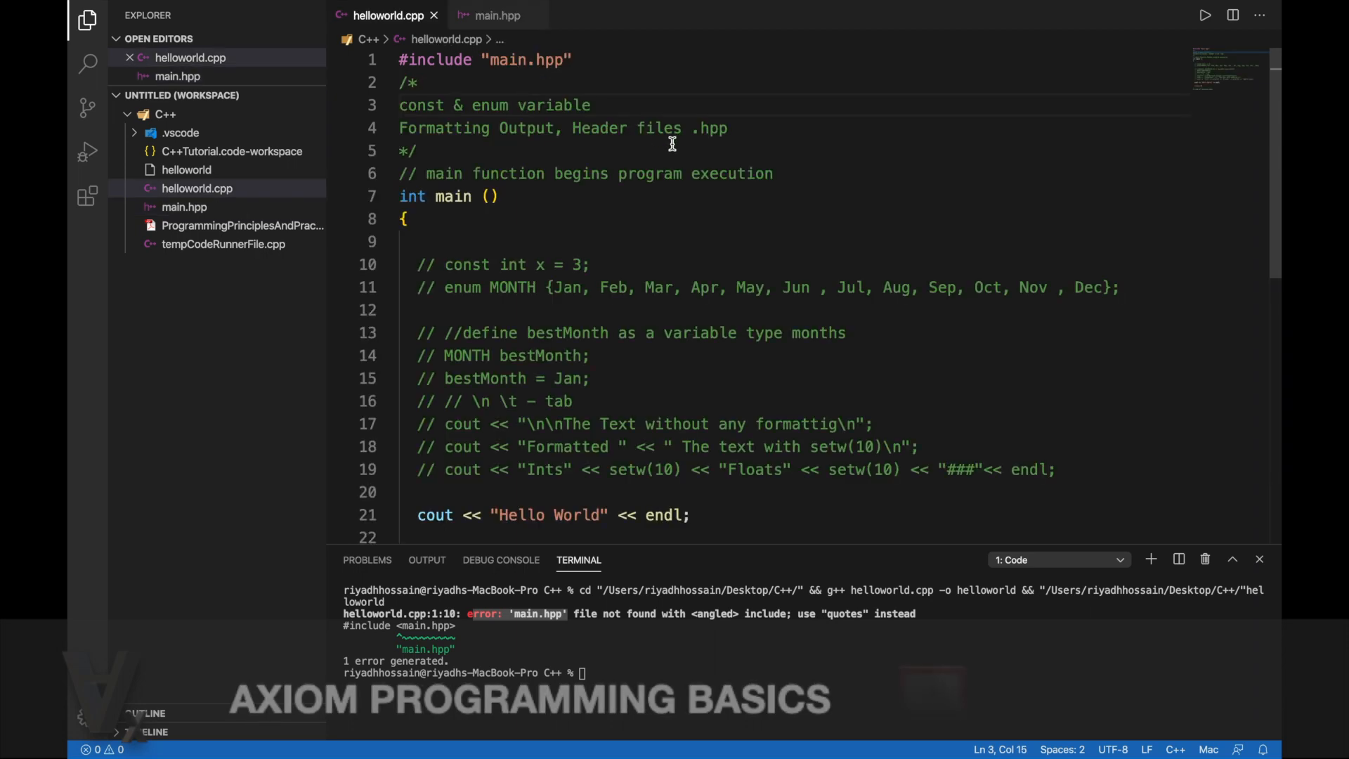